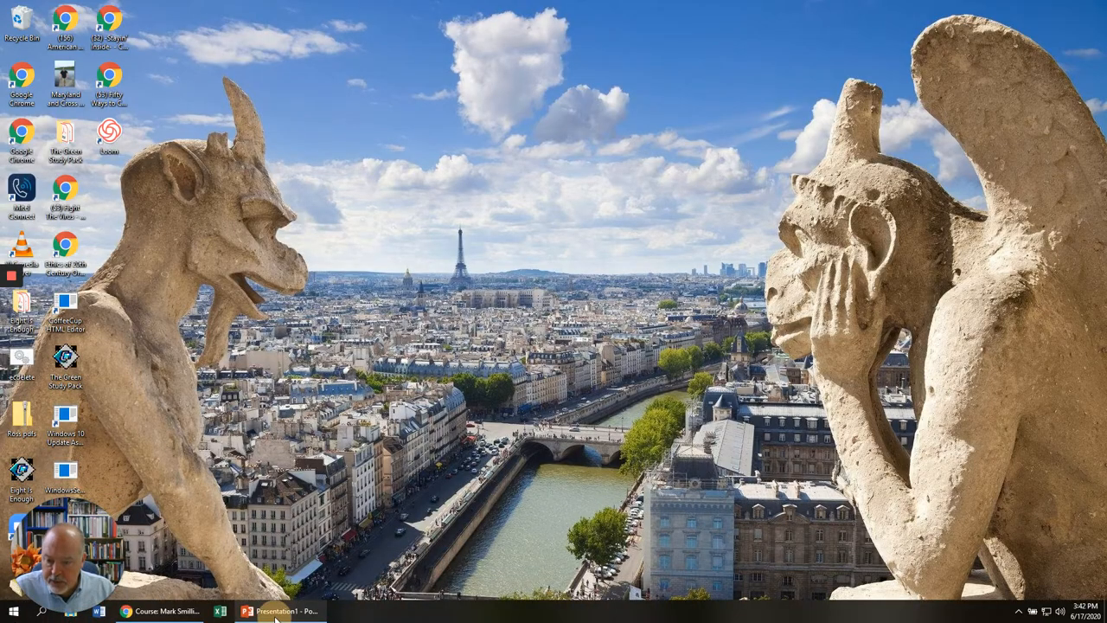
Show the 'How to Clean the house' planning slide full screen in PowerPoint
left_click(274, 611)
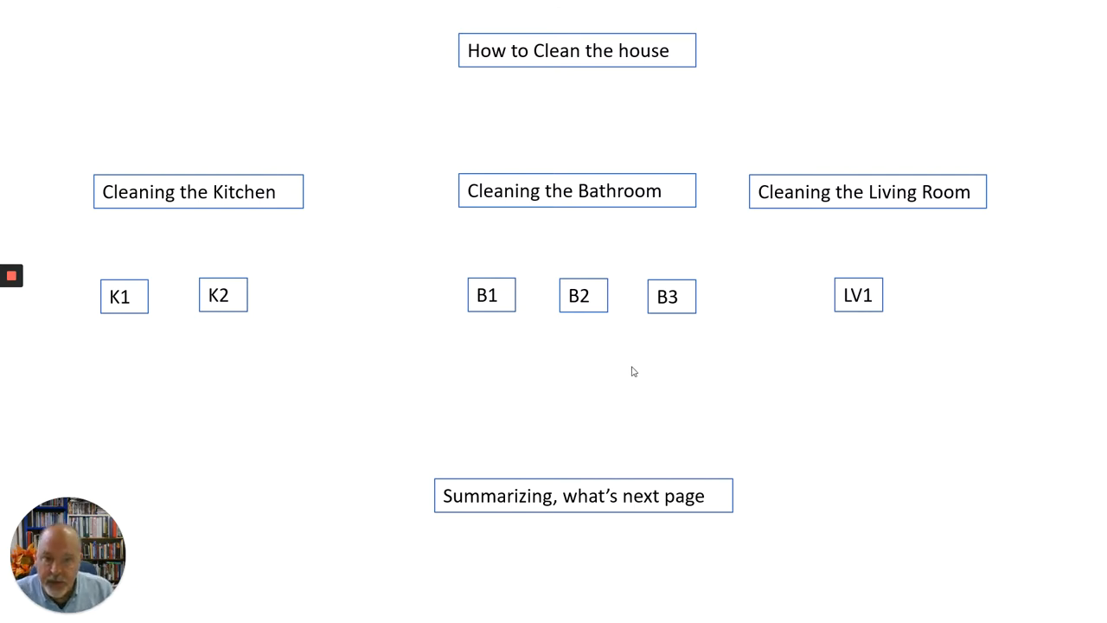
mouse_move(372, 225)
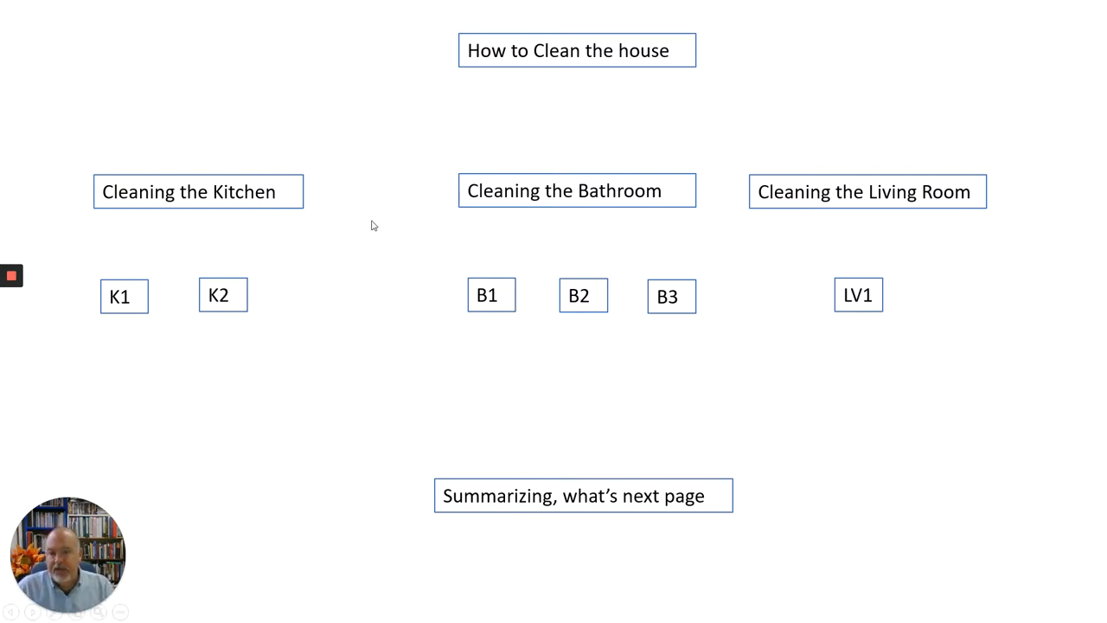
mouse_move(186, 237)
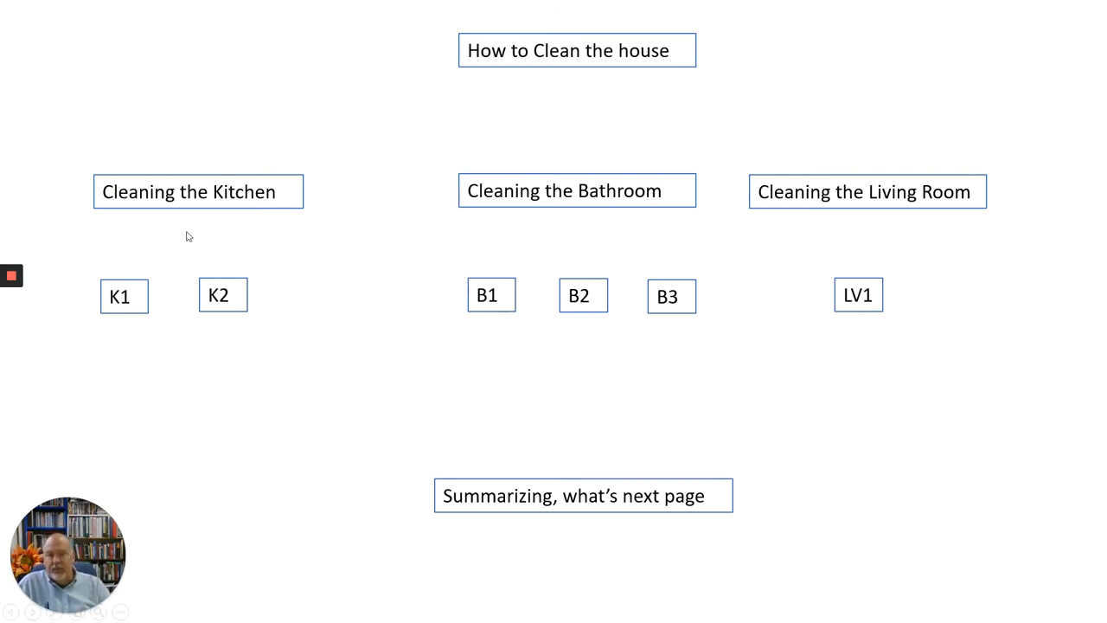
mouse_move(722, 177)
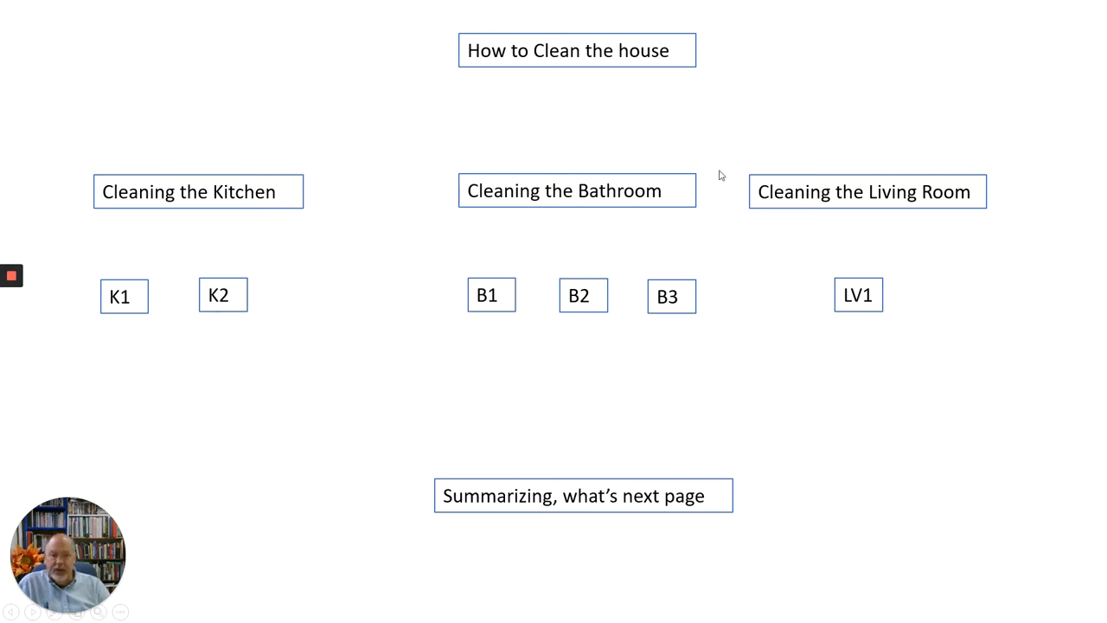
mouse_move(896, 239)
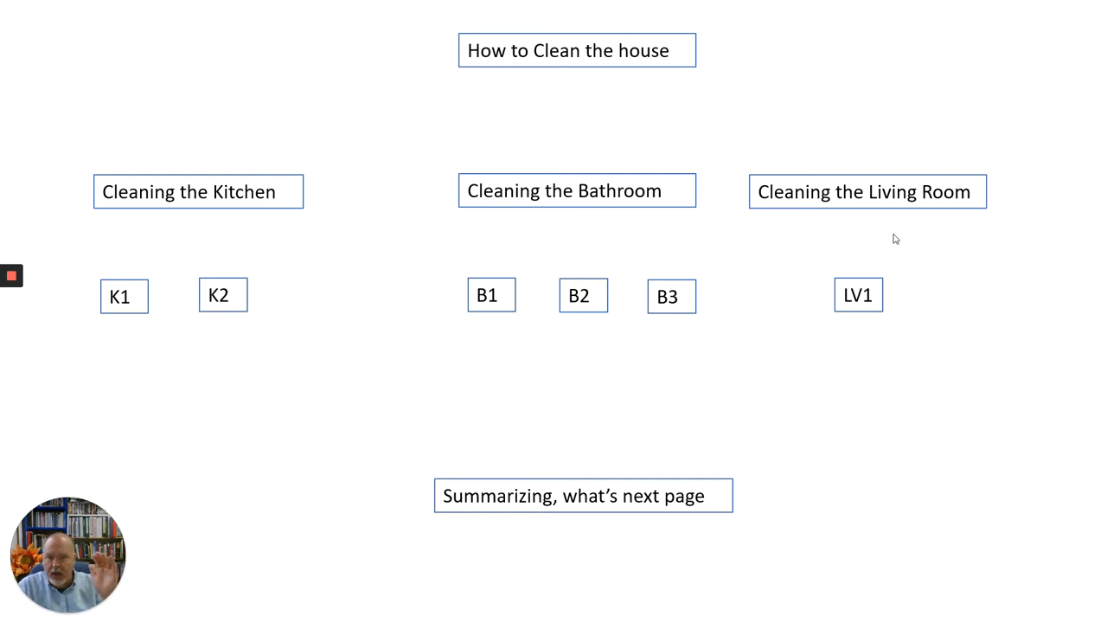
mouse_move(775, 286)
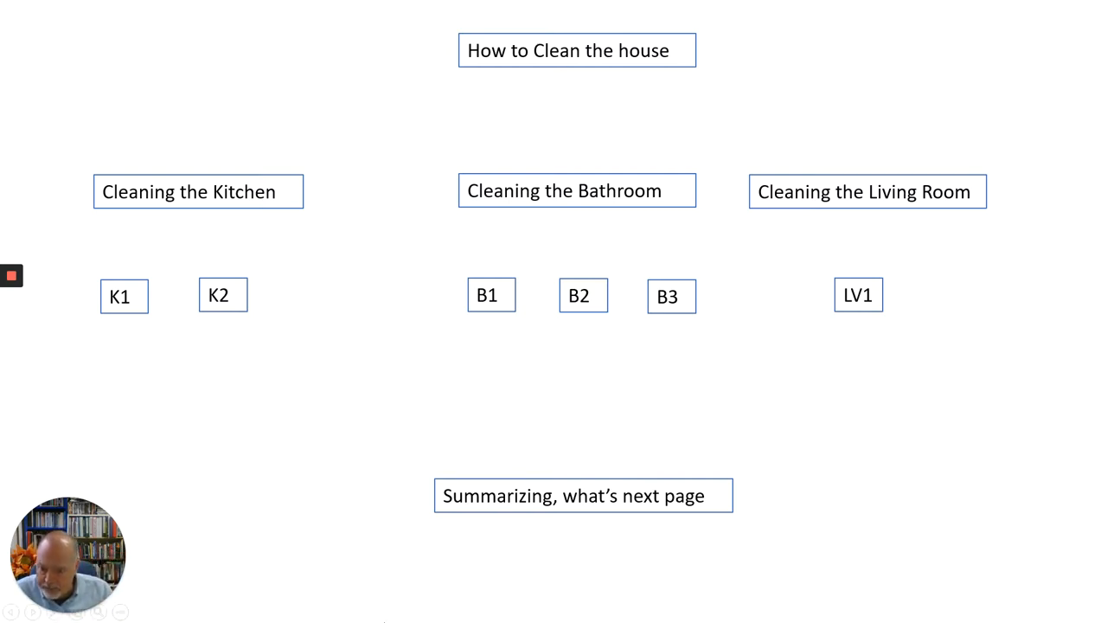
mouse_move(166, 343)
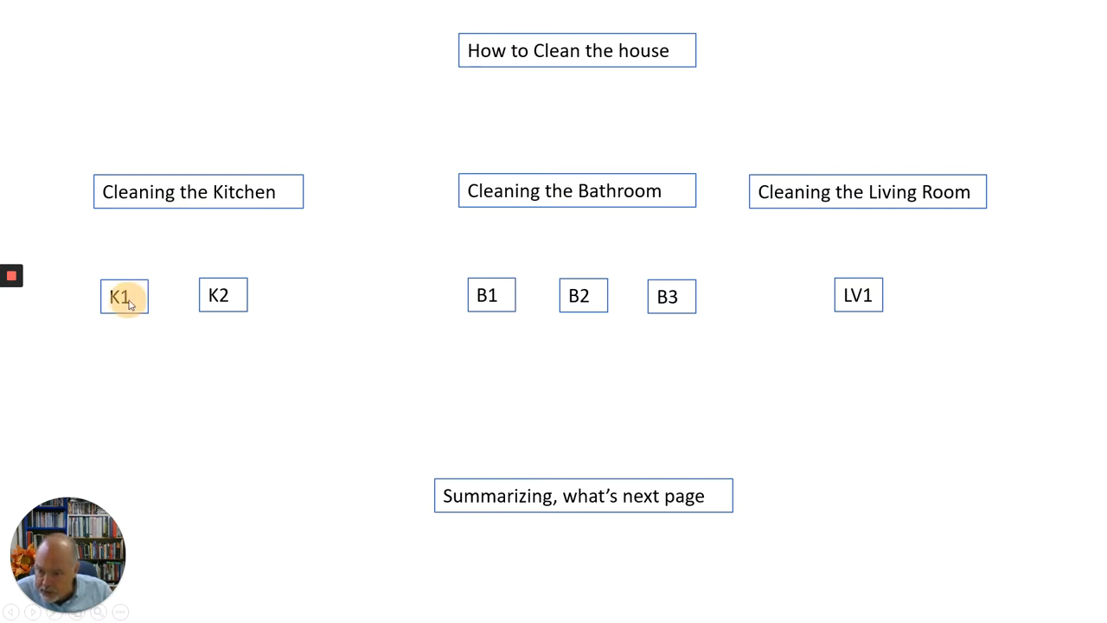
mouse_move(372, 197)
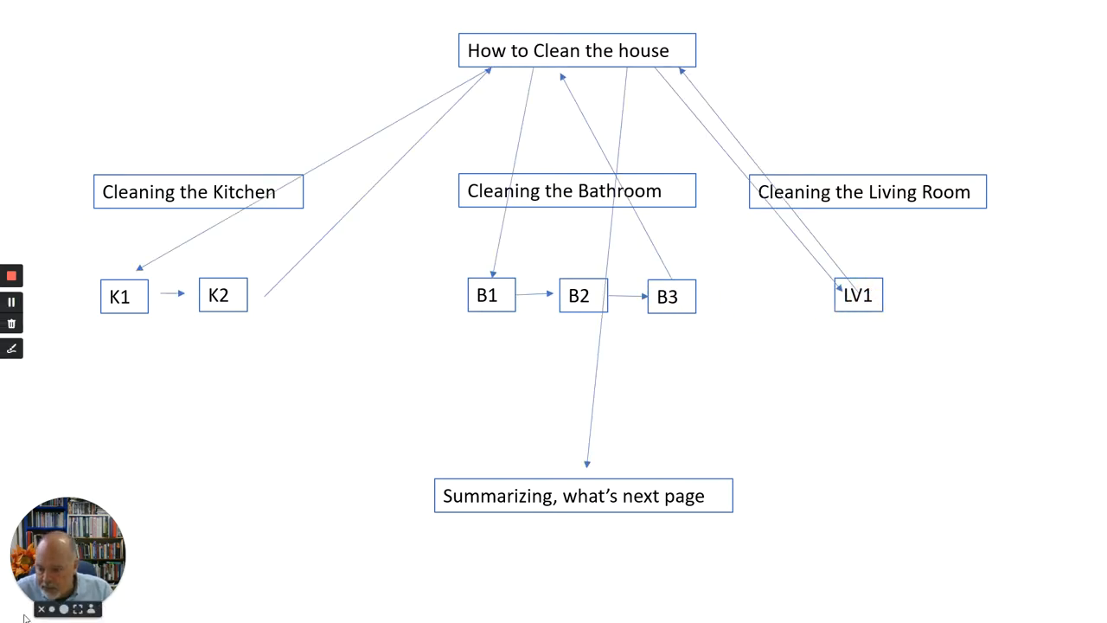
mouse_move(339, 453)
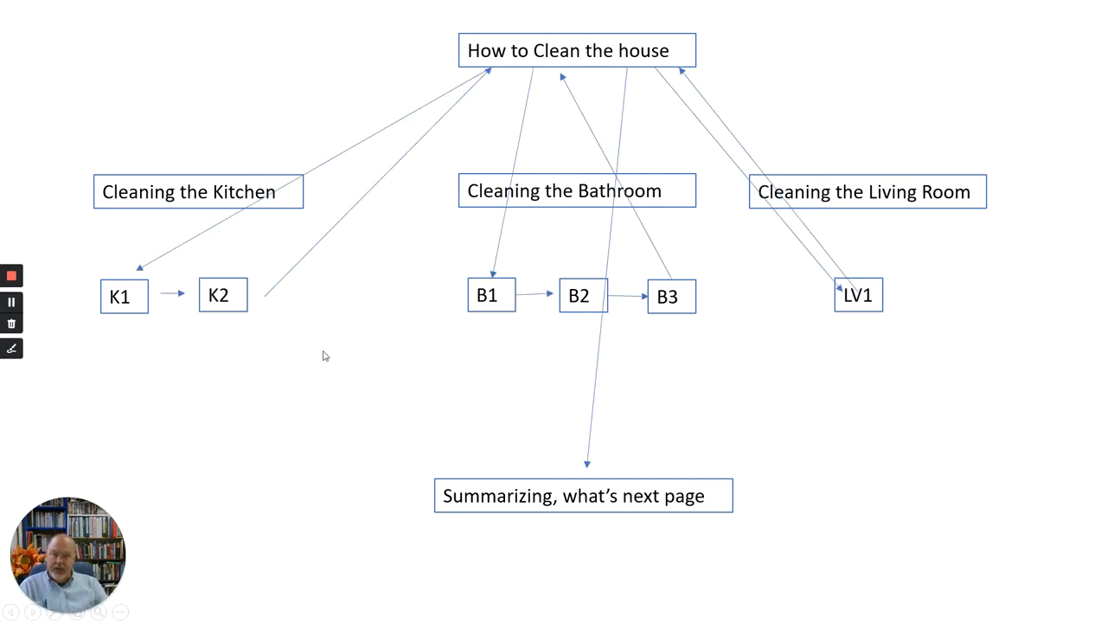
mouse_move(557, 48)
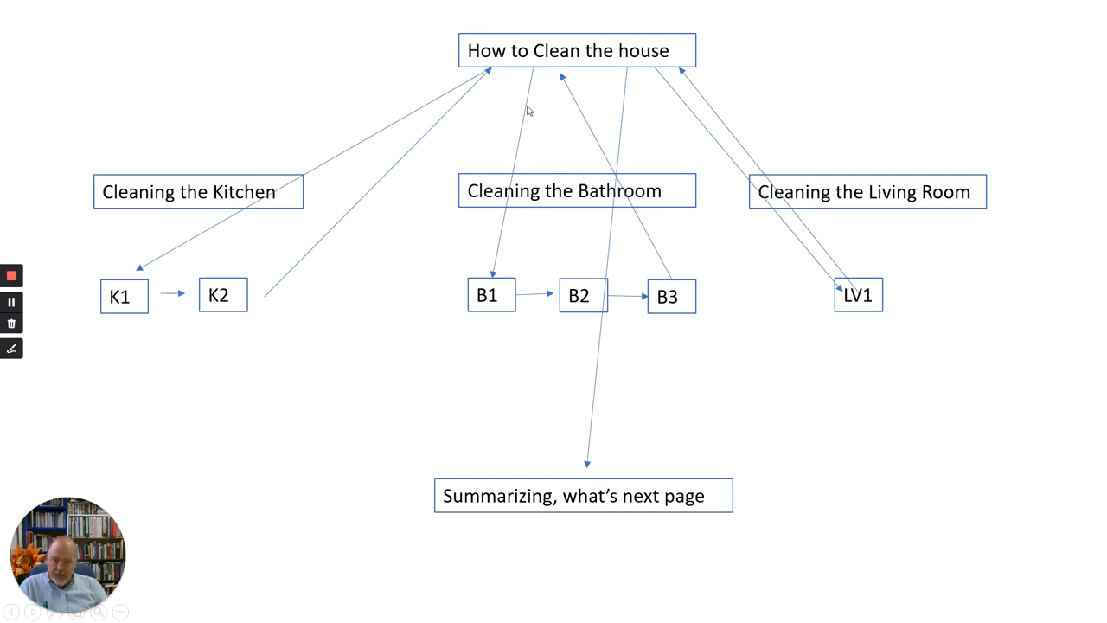
mouse_move(533, 69)
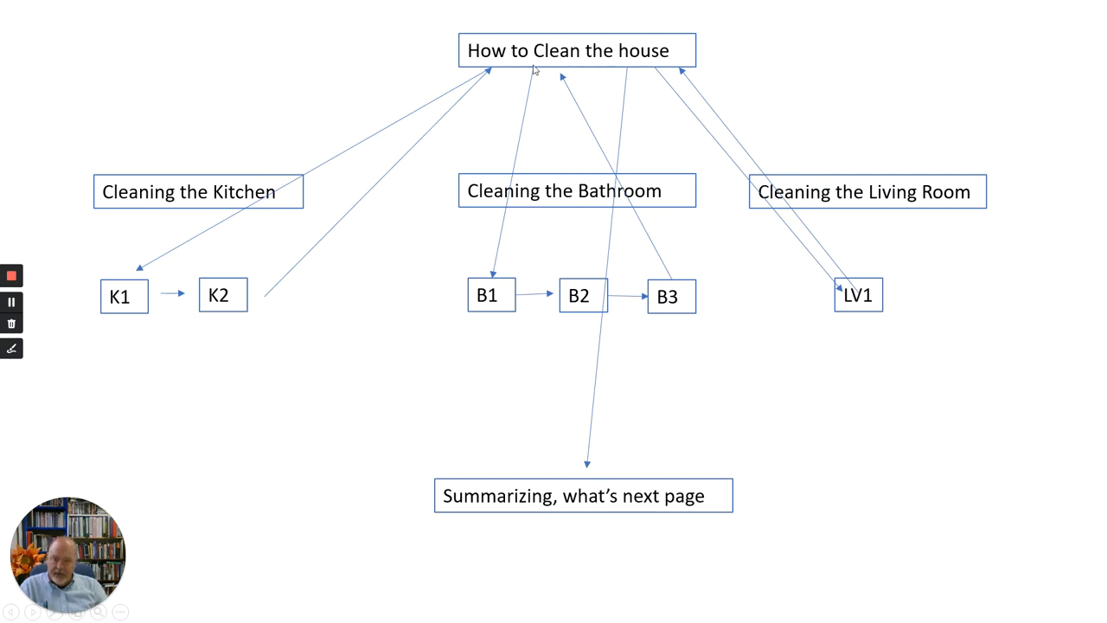
mouse_move(675, 298)
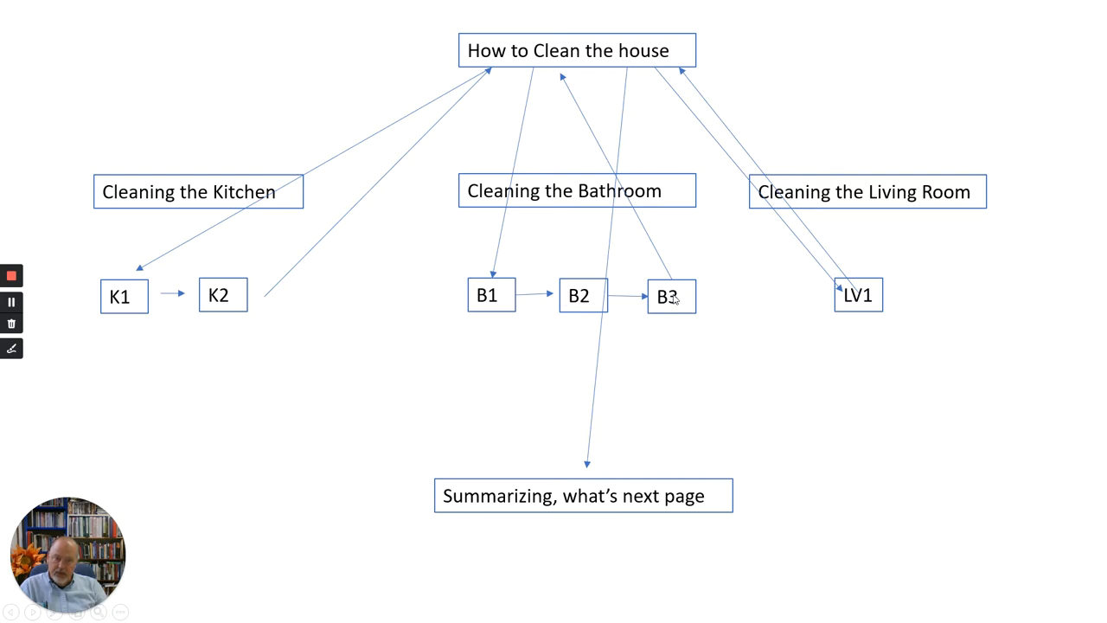
mouse_move(656, 83)
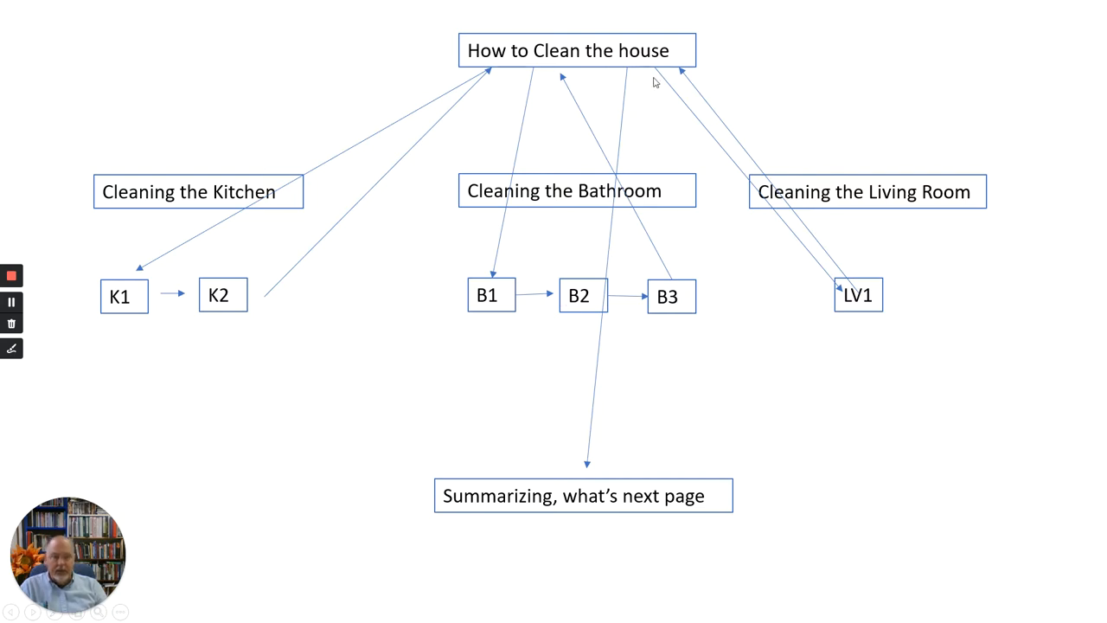
mouse_move(674, 65)
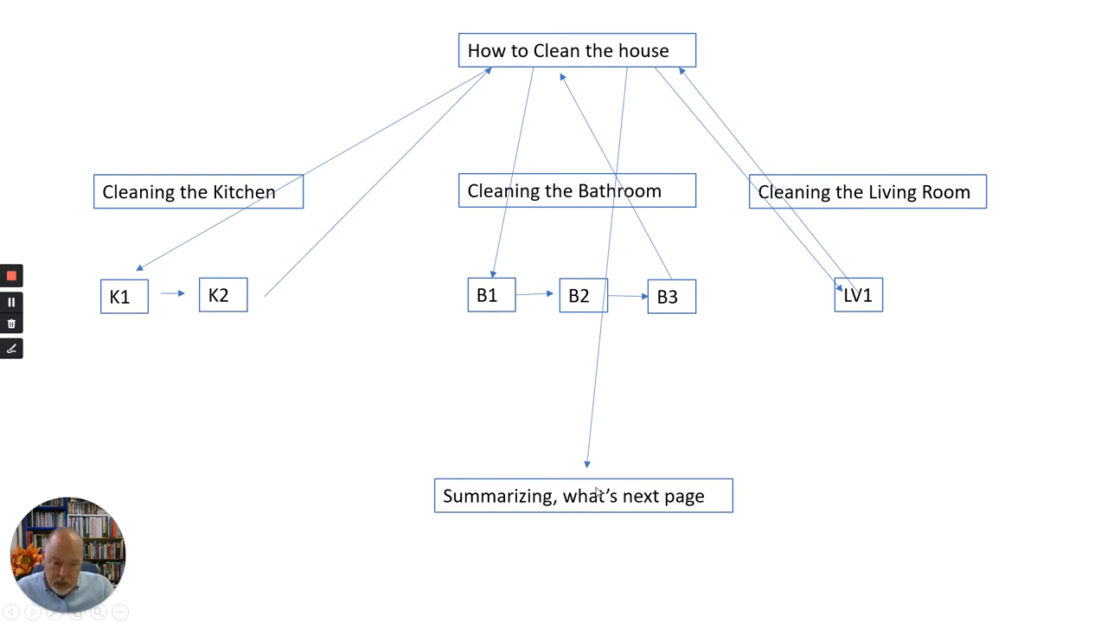
mouse_move(765, 507)
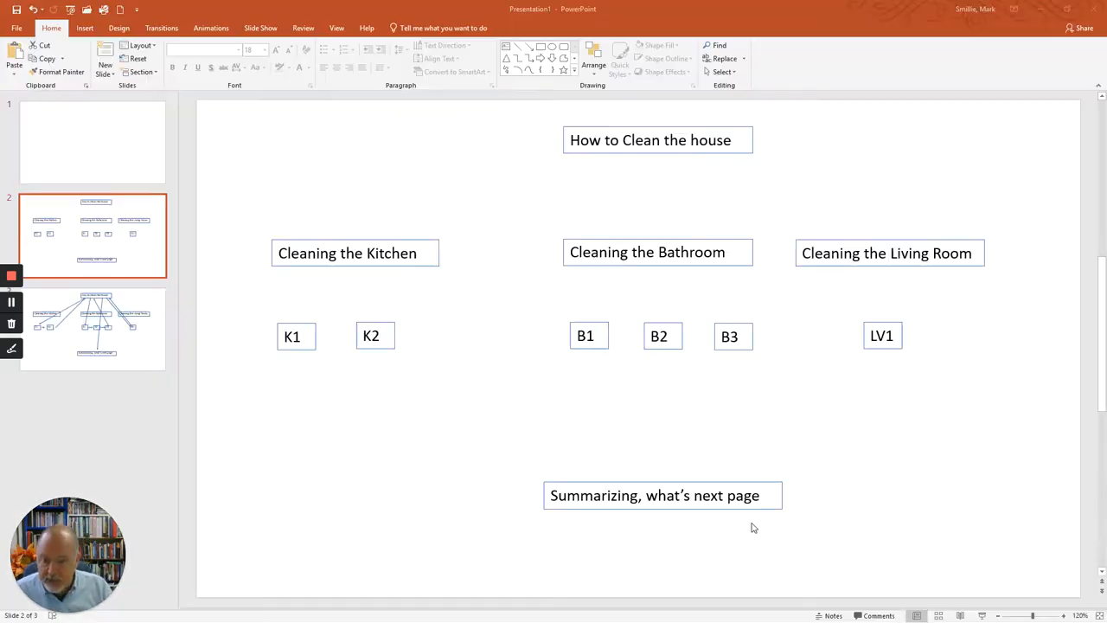
Add a new Lesson activity to the June 16 - June 22 week of the Moodle course
left_click(94, 329)
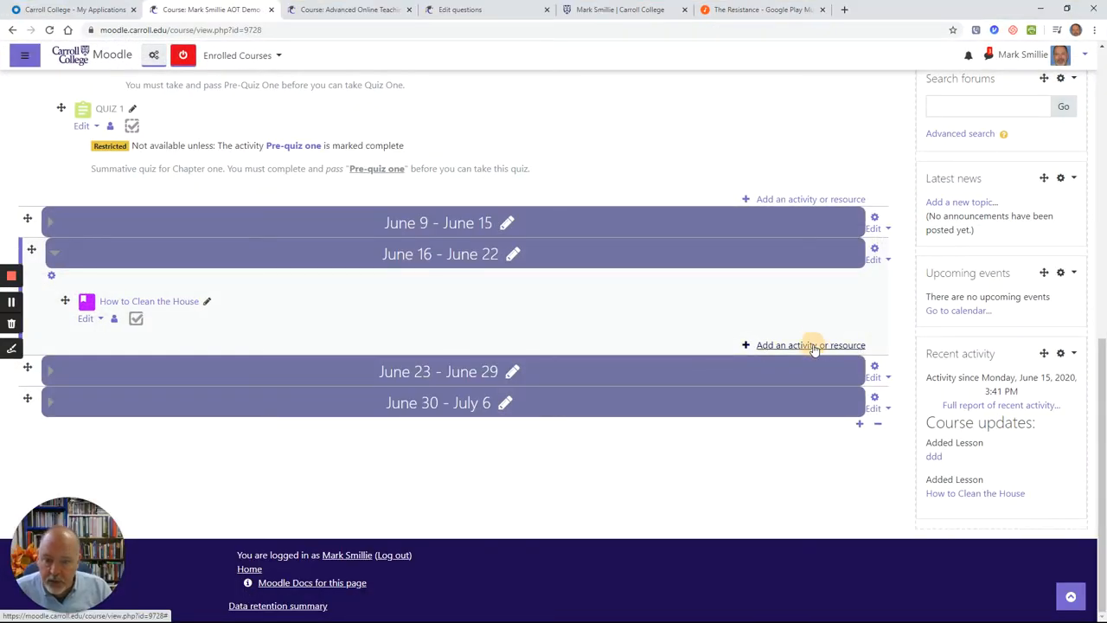
left_click(810, 344)
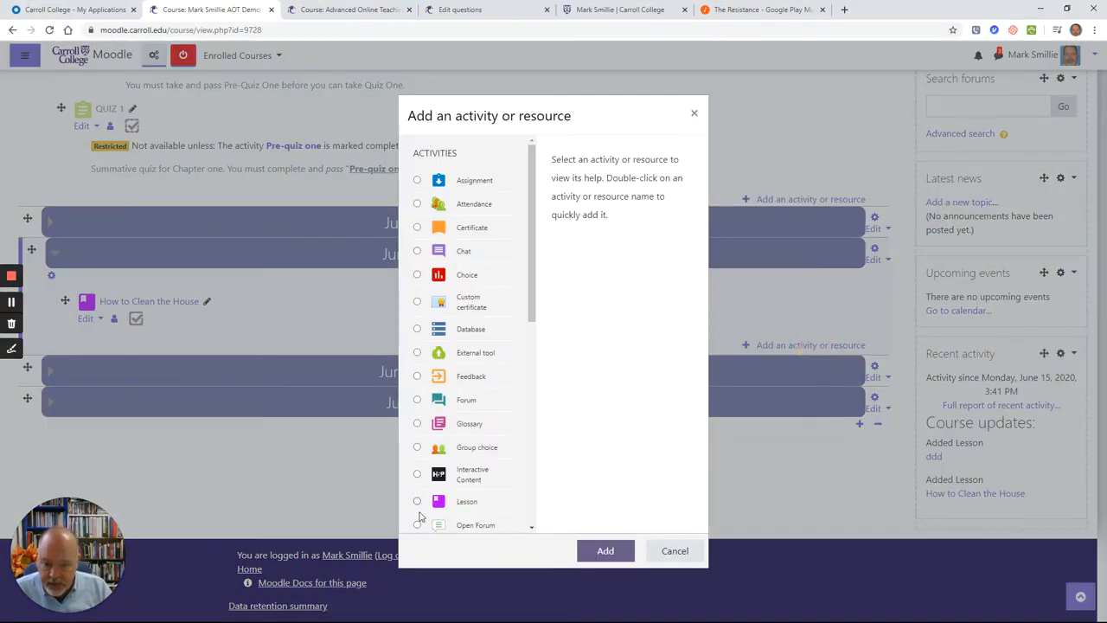
left_click(467, 501)
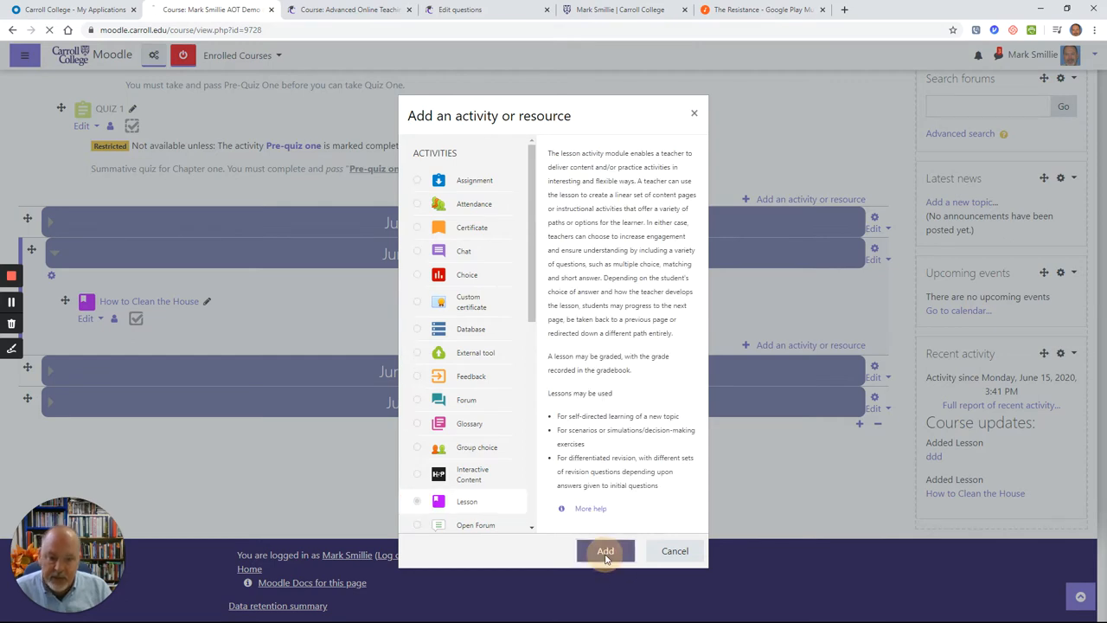
left_click(605, 551)
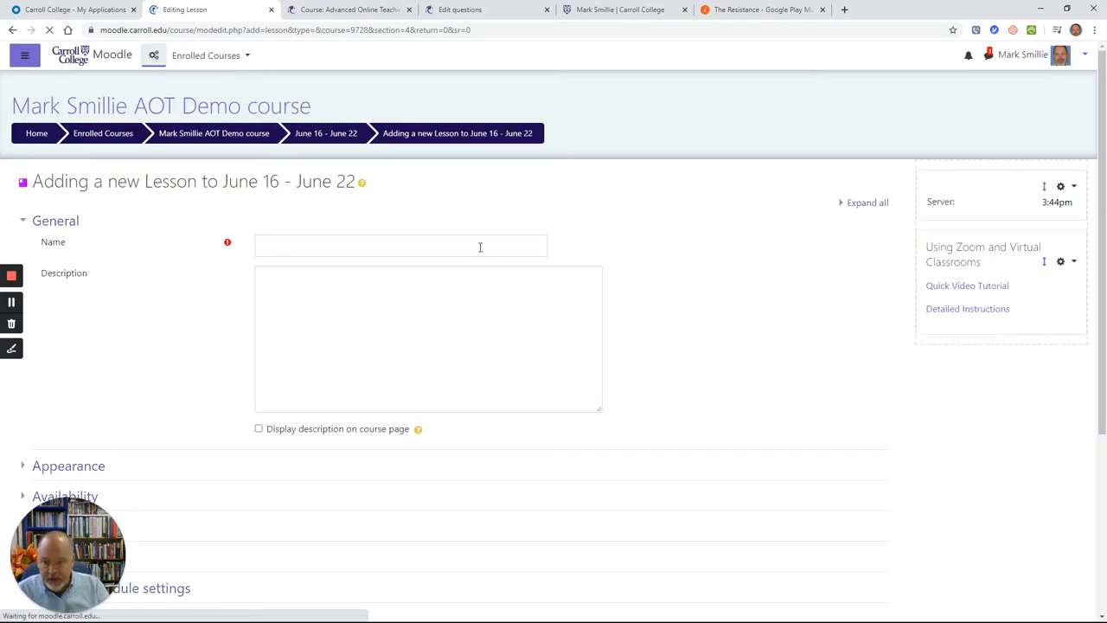
Name the lesson 'How to Clean the House', describe it as about cleaning, and save and display it
type("How")
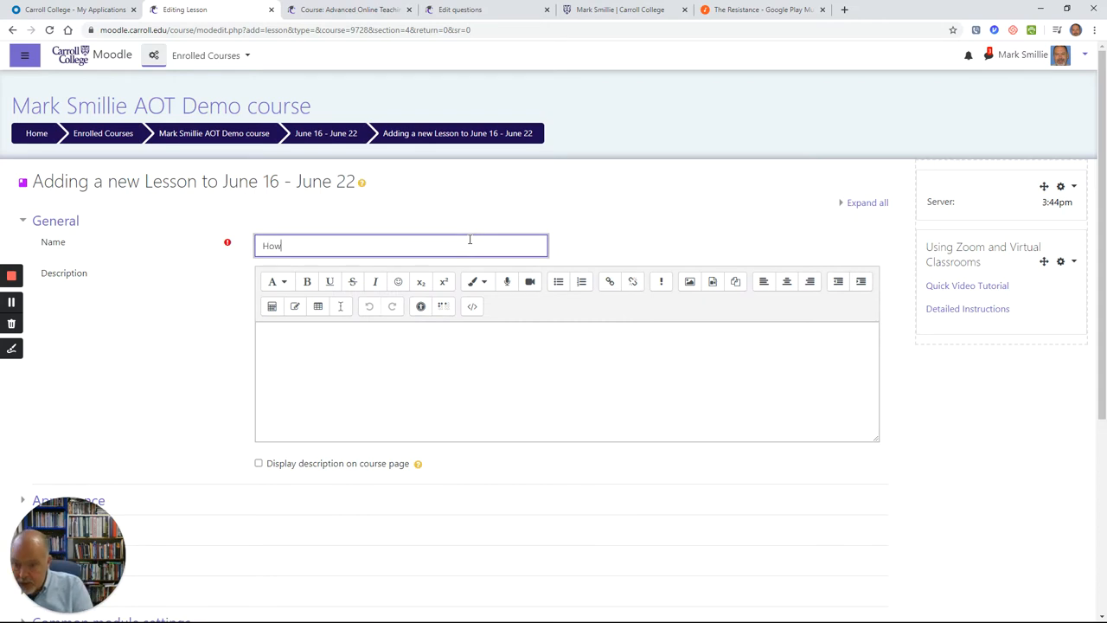
type("Clean the House")
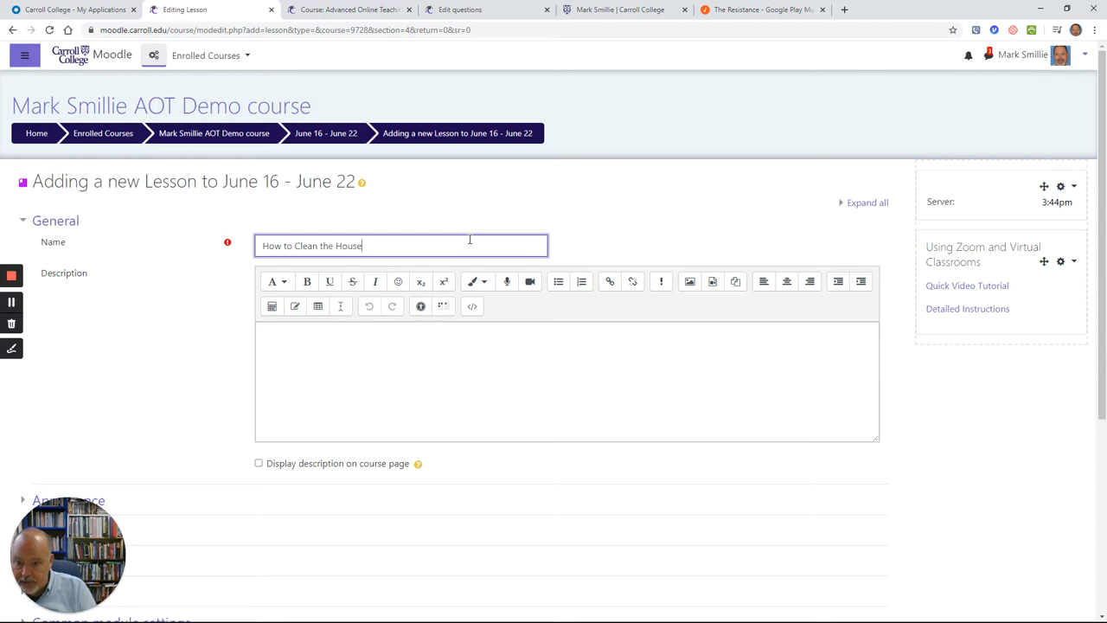
type("Clean")
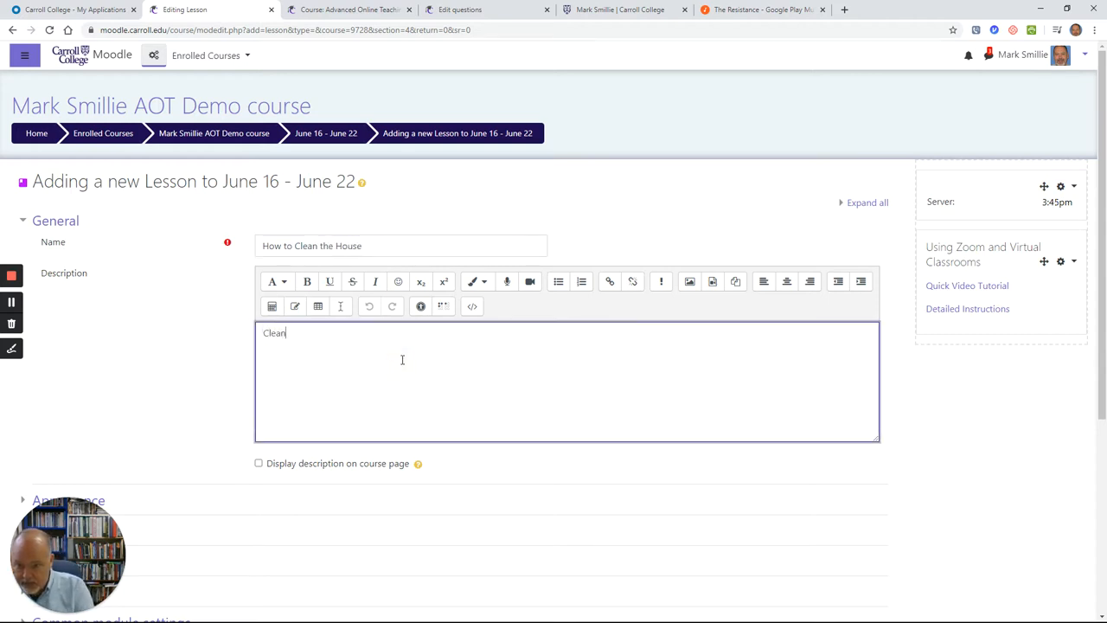
type("ing")
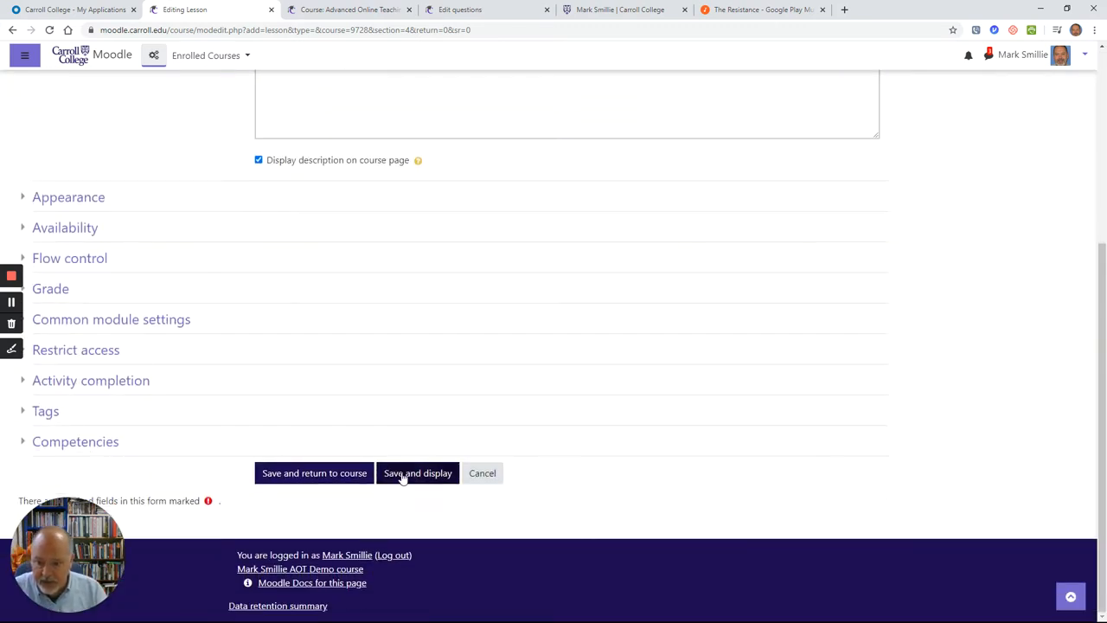
left_click(417, 474)
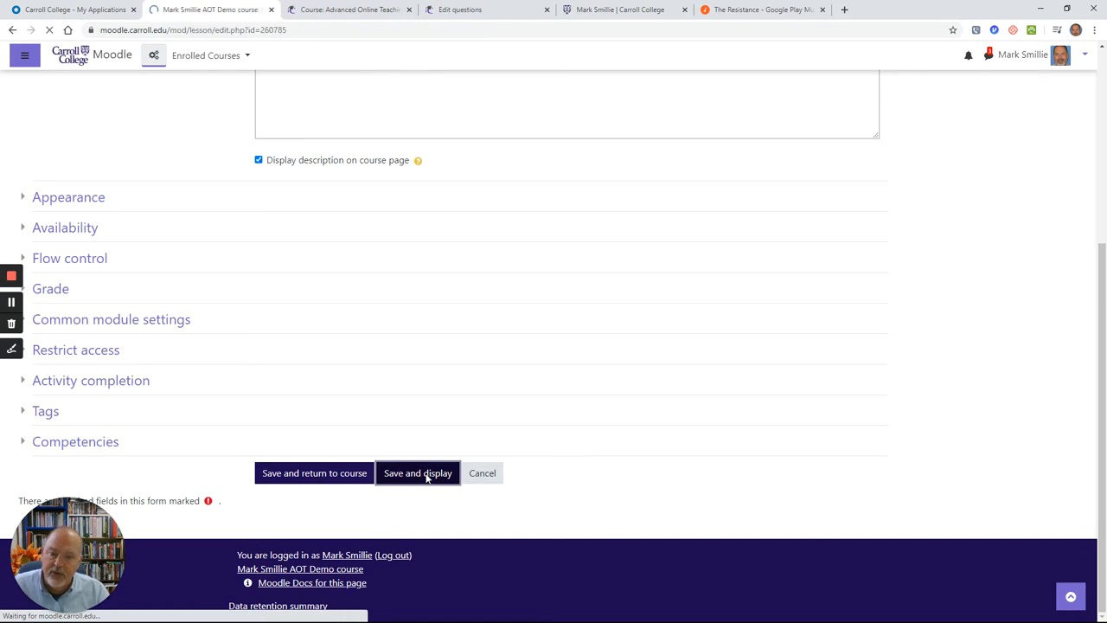
left_click(417, 474)
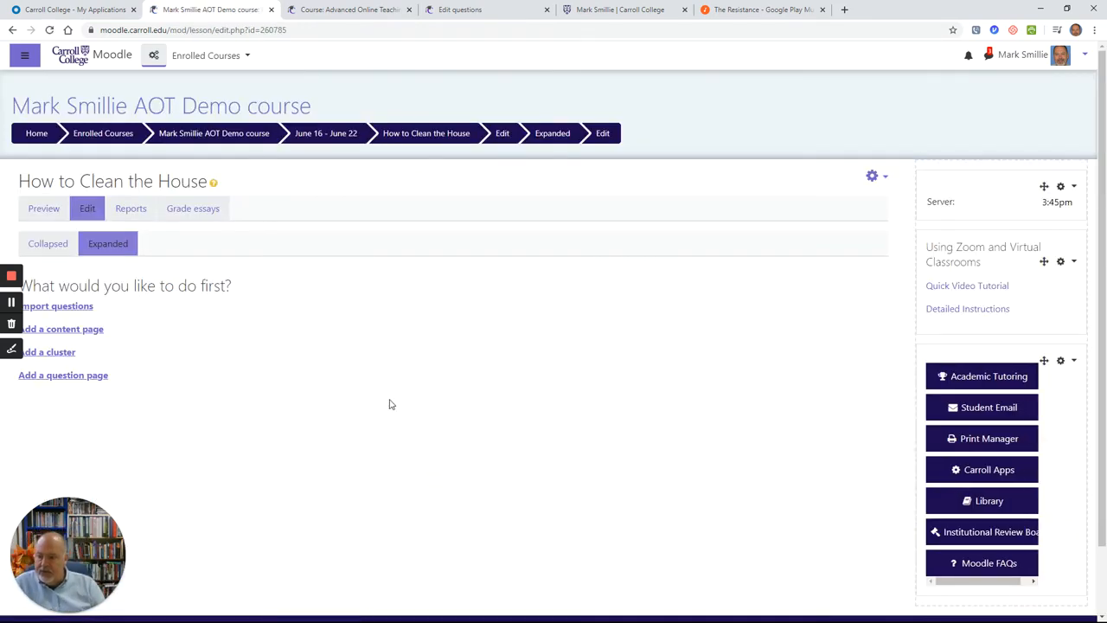
mouse_move(134, 356)
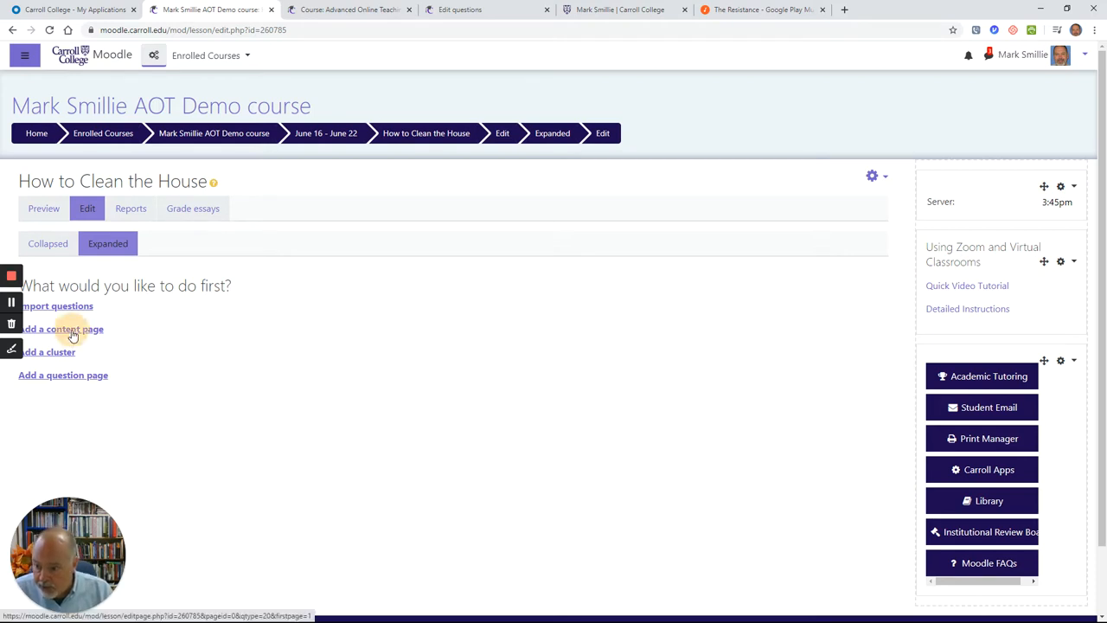
Create a content page titled 'Introduction' with a welcome line about the house-cleaning lesson
left_click(63, 329)
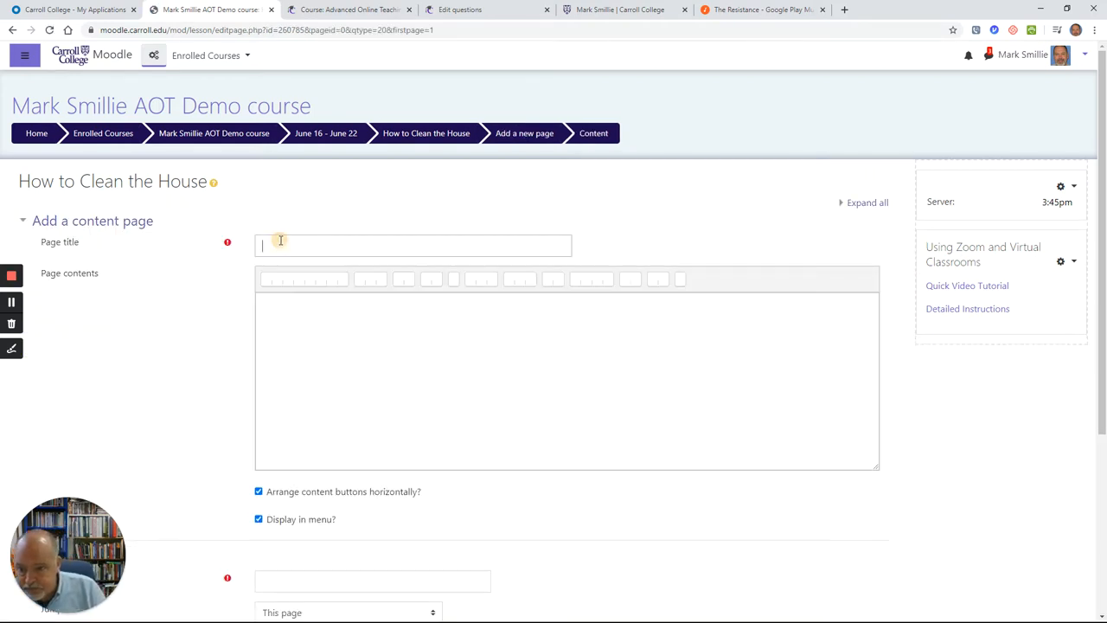
type("Introduction")
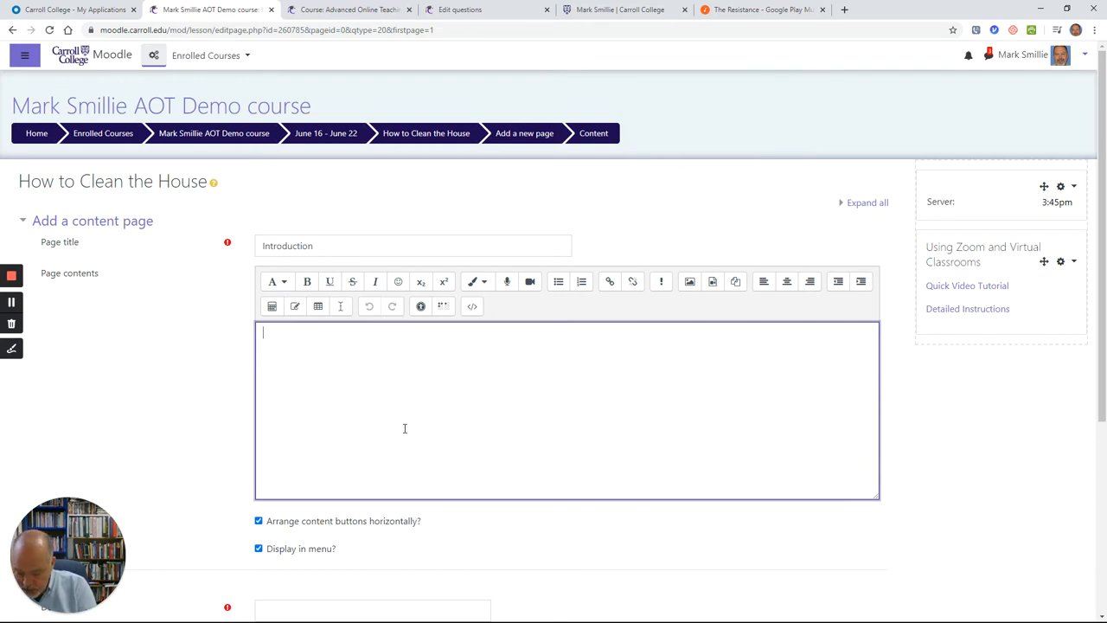
type("Welcome!")
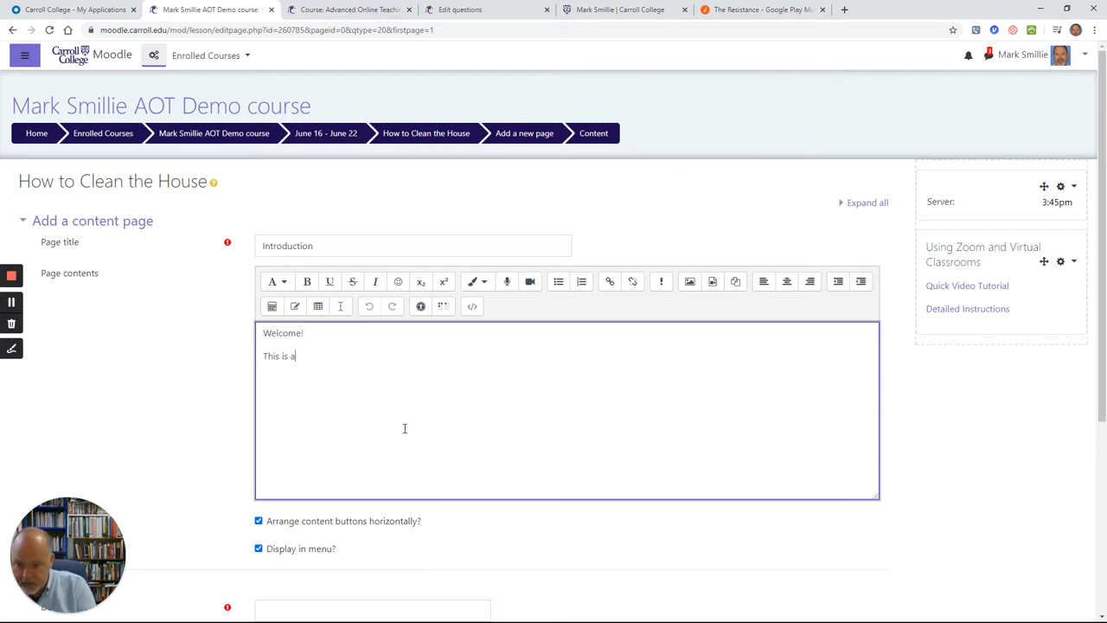
type("lesson about")
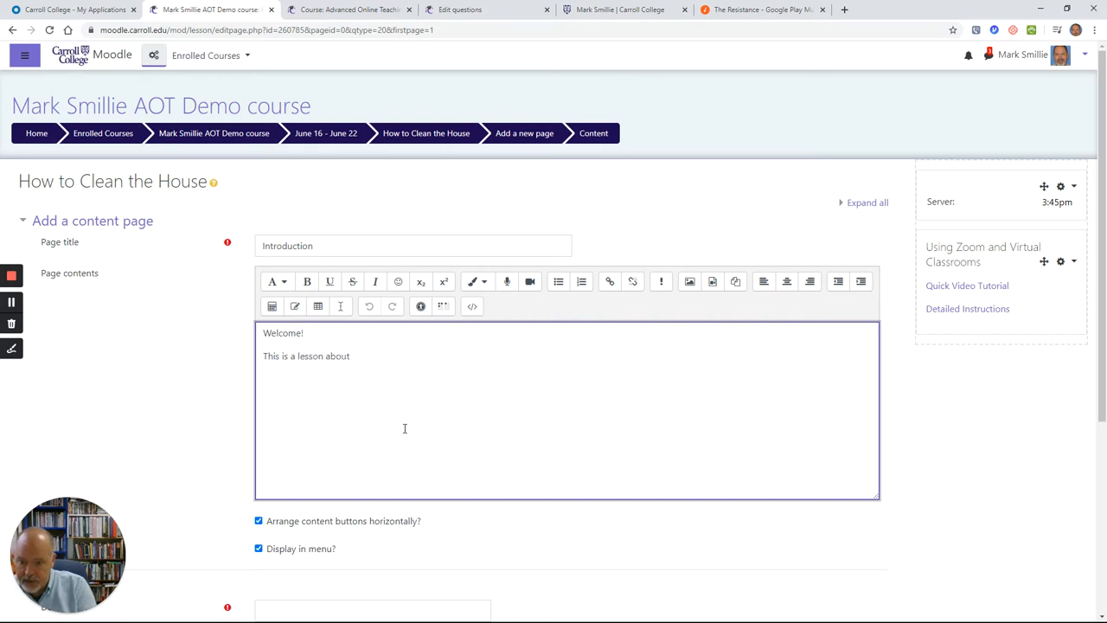
type("clearn")
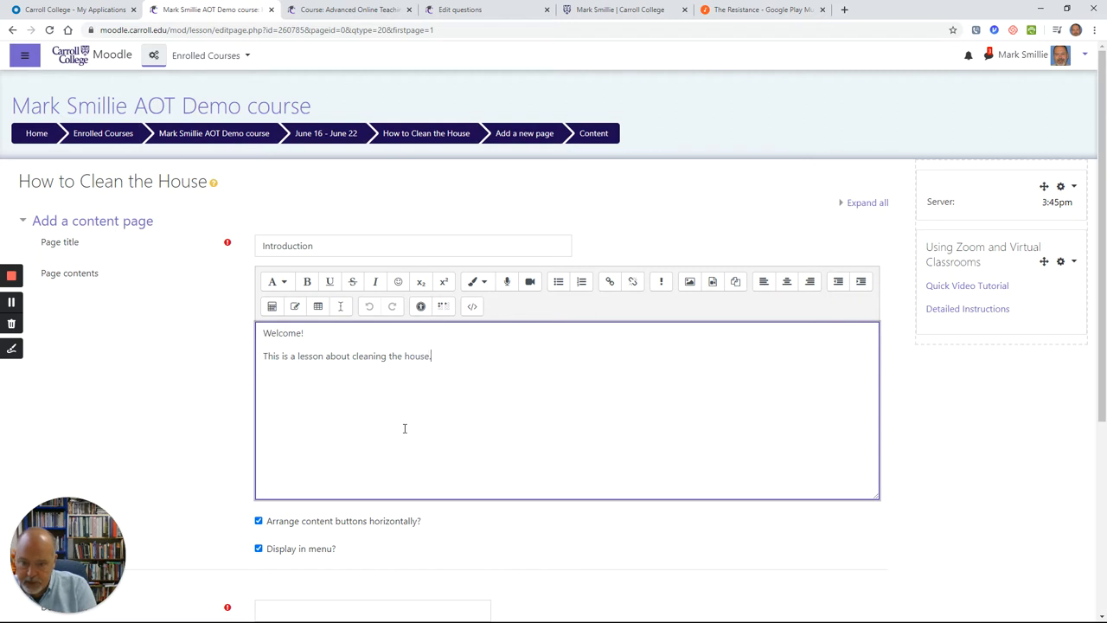
type("....")
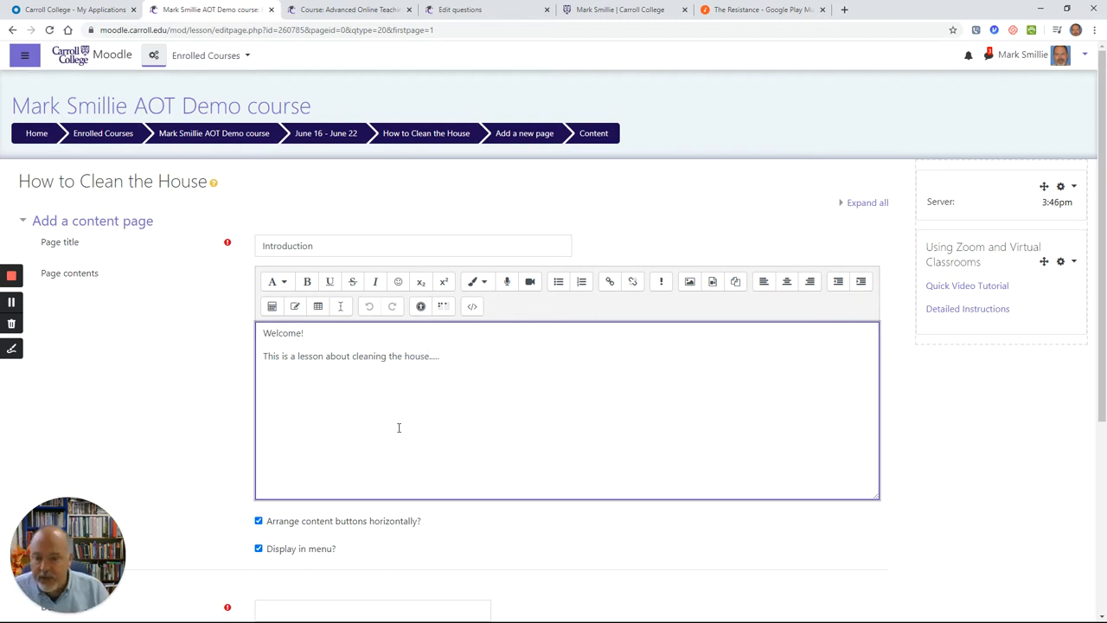
Reveal all four content sections and label the first one 'Kitchen'
scroll("down", 3)
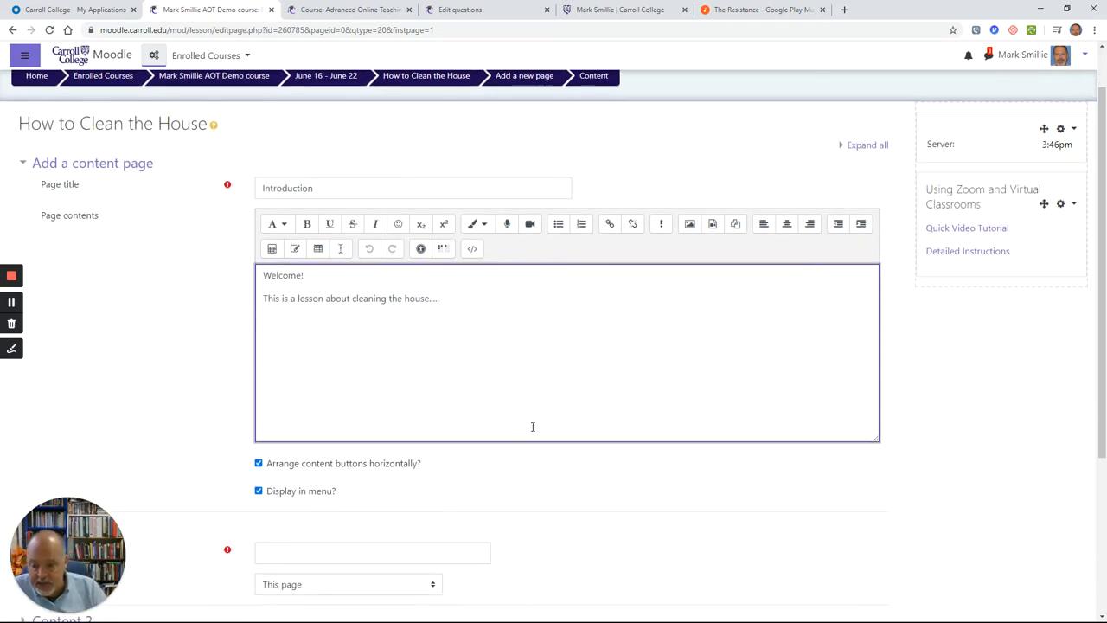
scroll("down", 3)
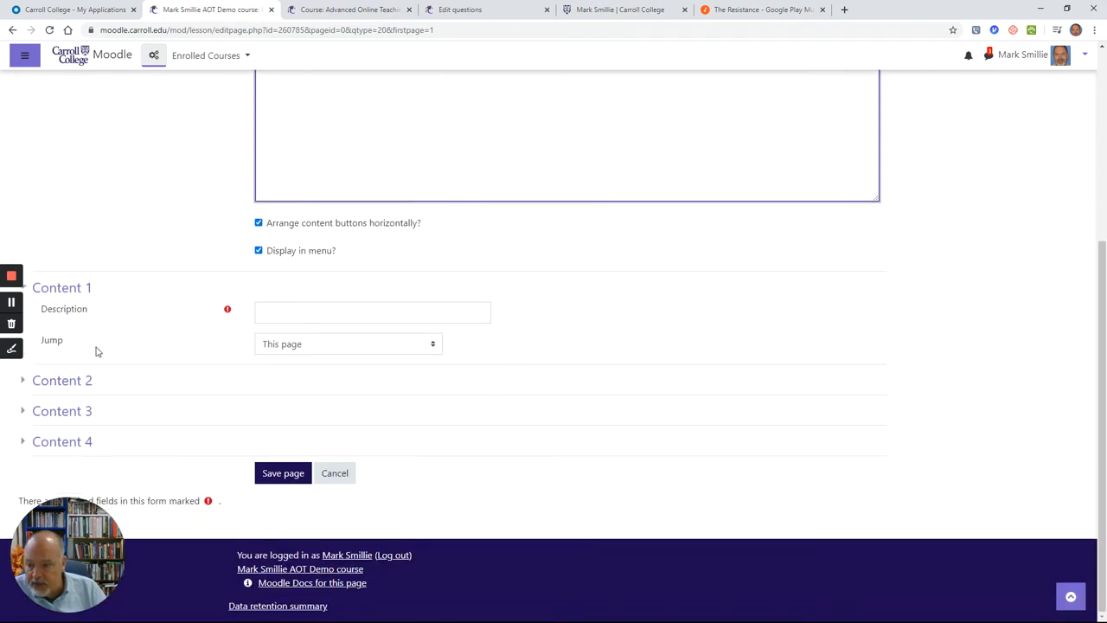
left_click(62, 381)
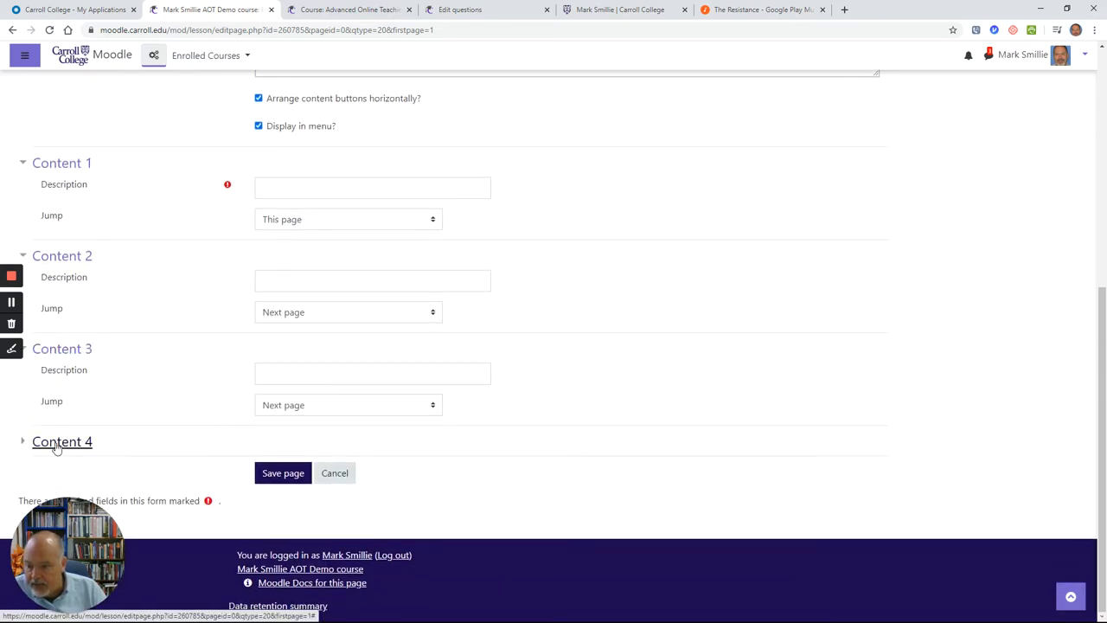
left_click(63, 442)
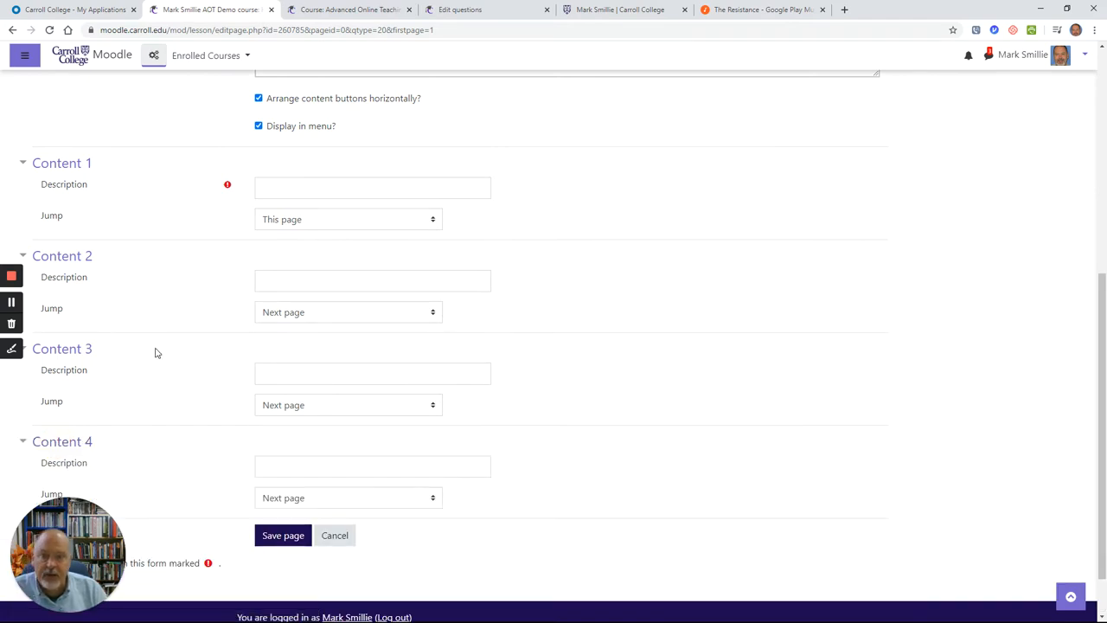
left_click(372, 186)
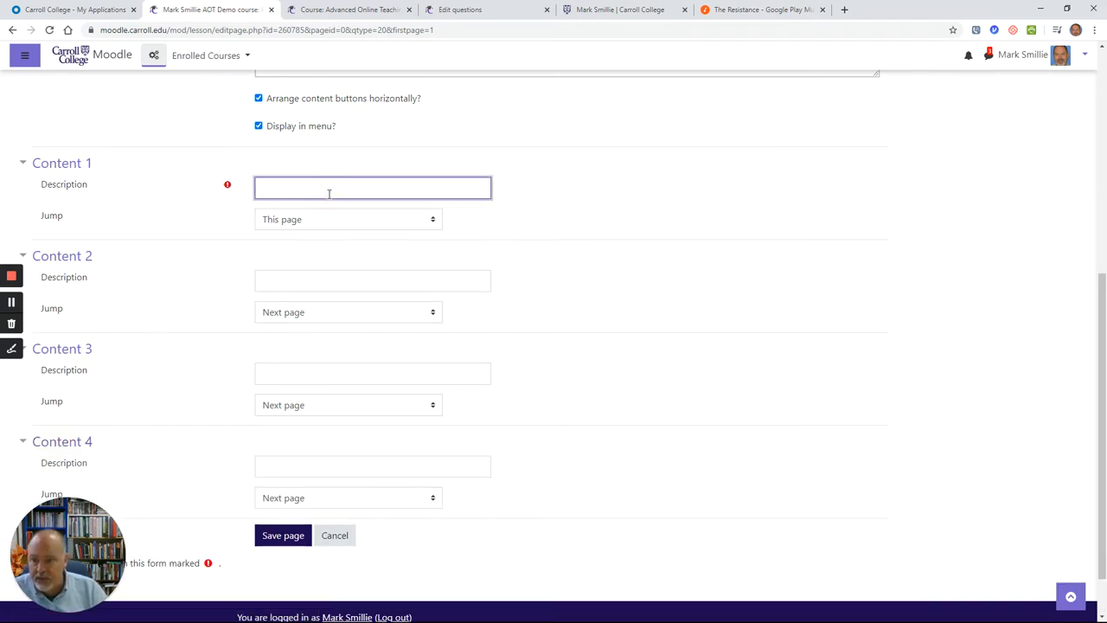
left_click(372, 187)
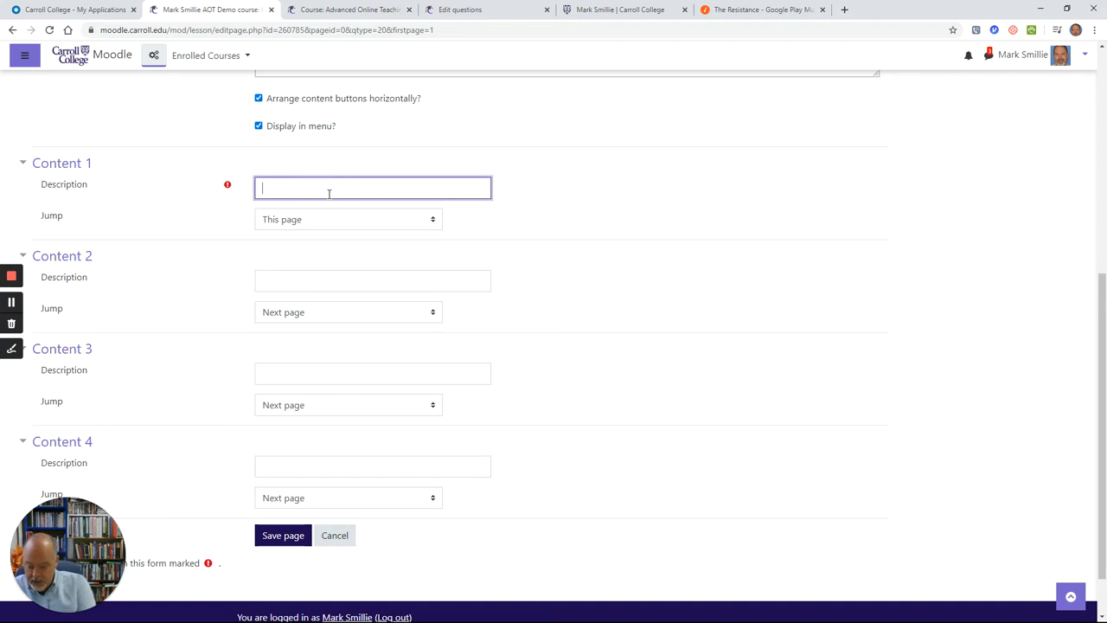
type("Kt")
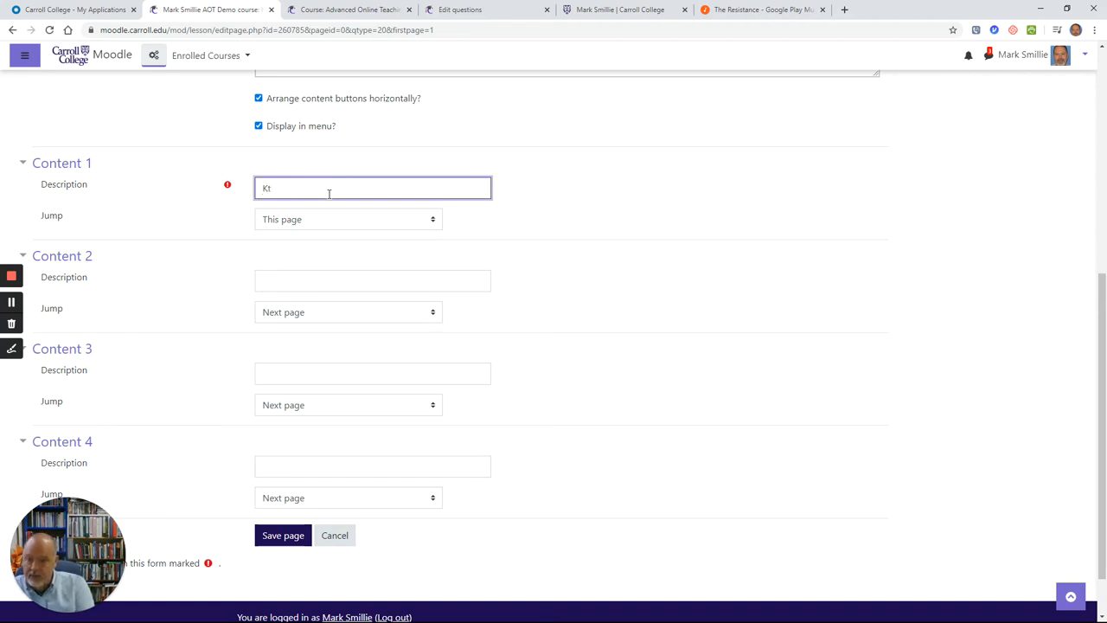
type("itching")
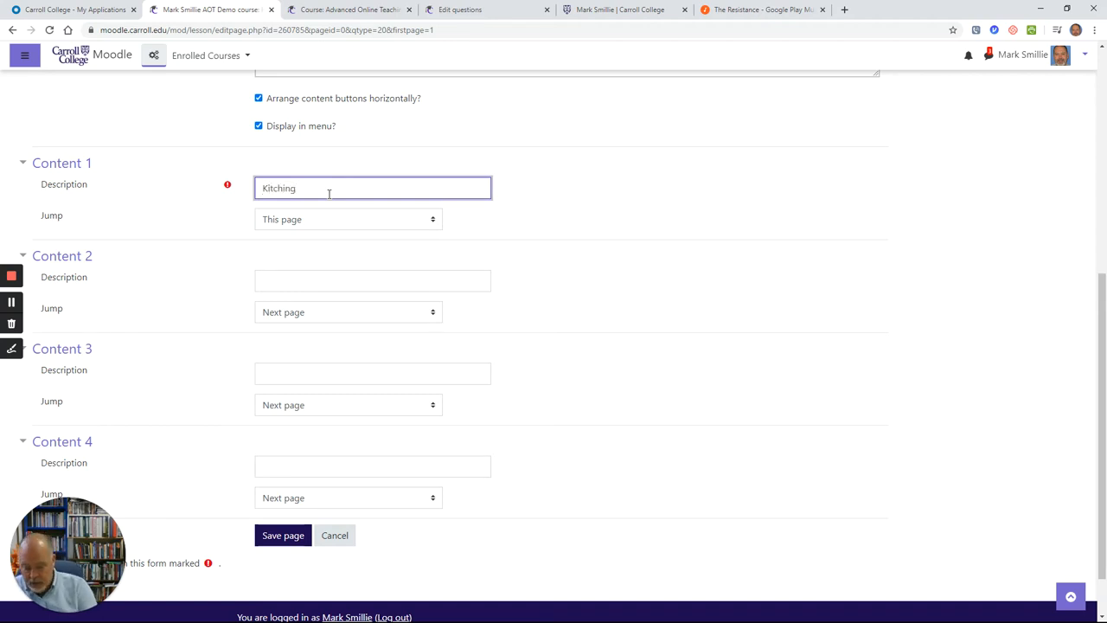
key("Backspace")
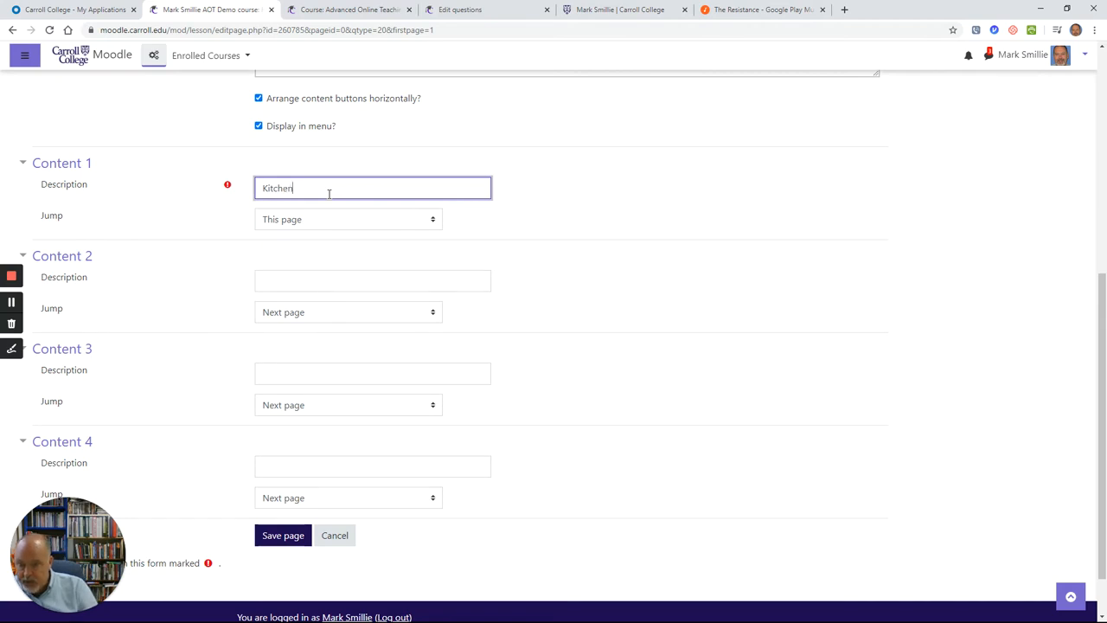
Label the remaining contents 'Bathroom', 'Living Room' and 'Summary/end'
type("Bathro")
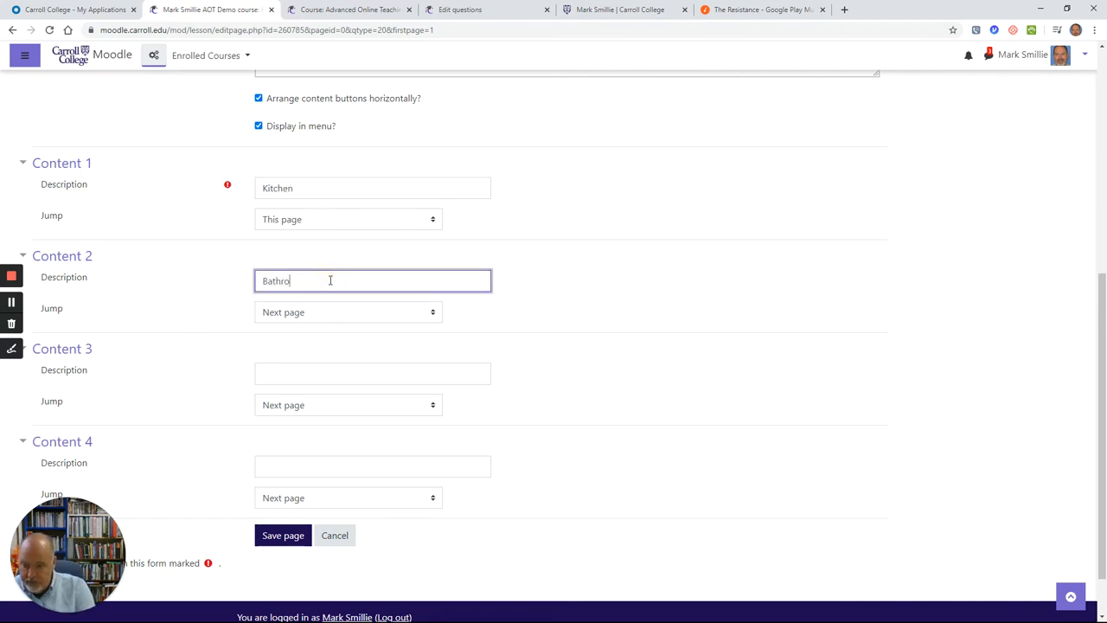
left_click(372, 374)
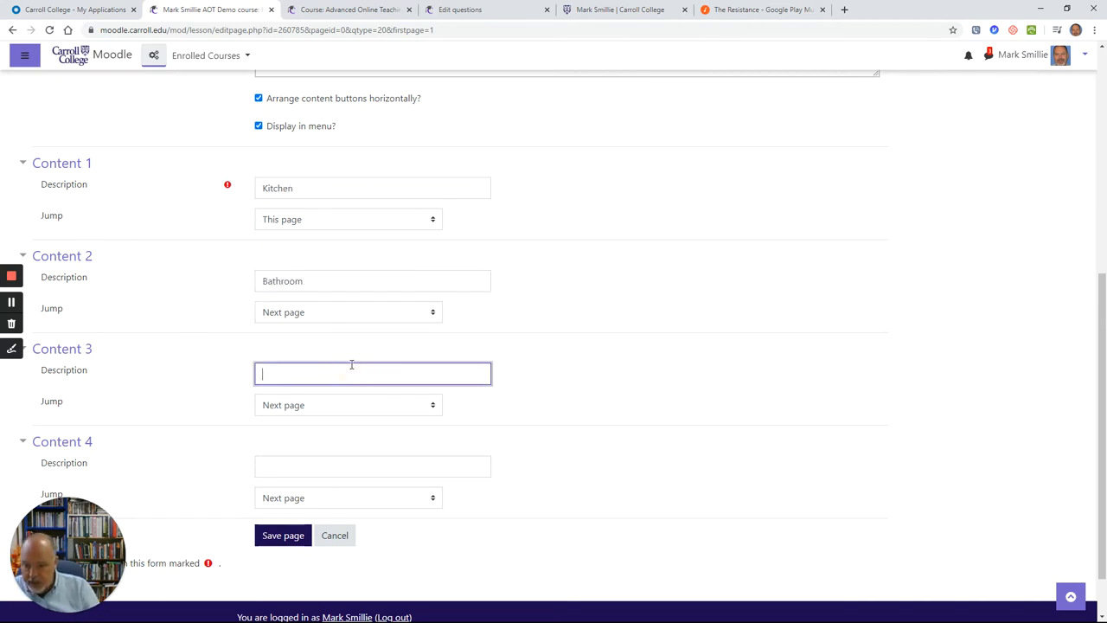
type("Living Room")
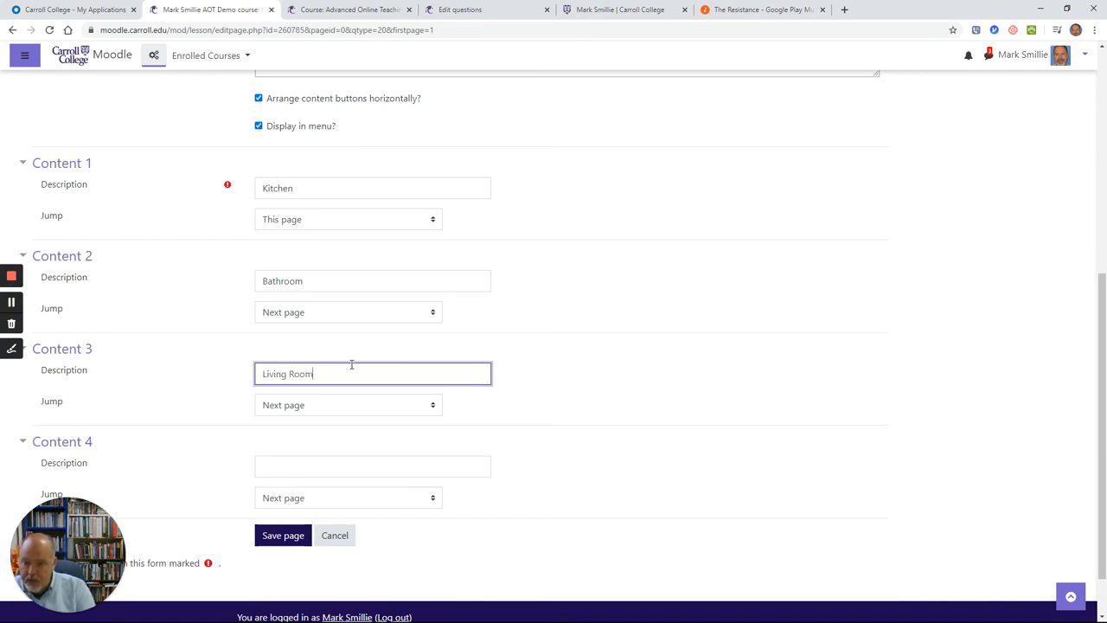
type("su")
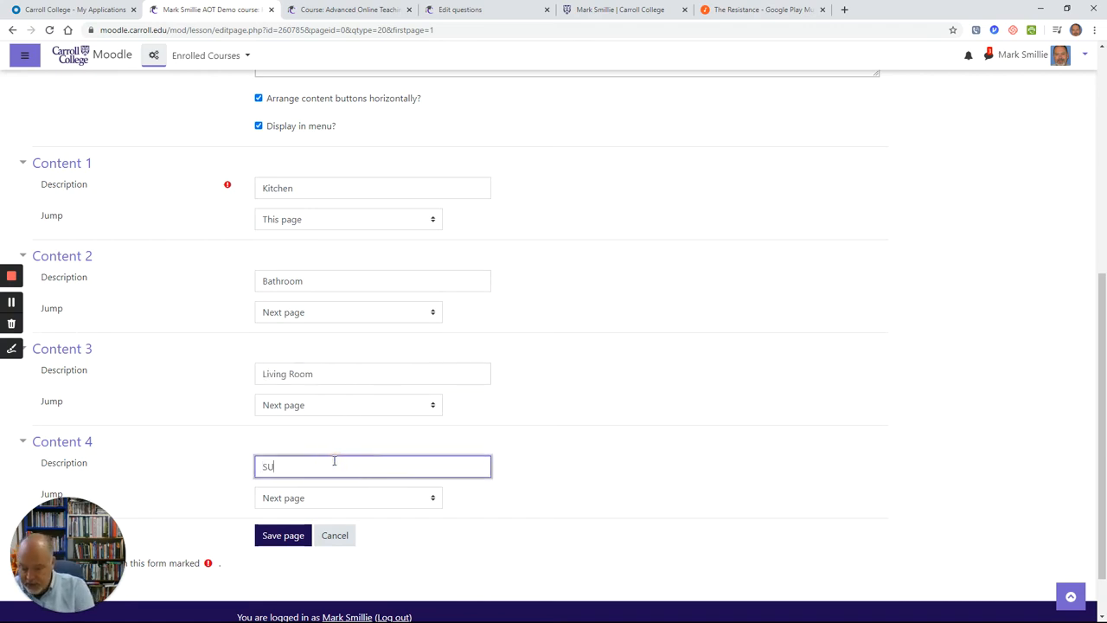
type("Summary/end")
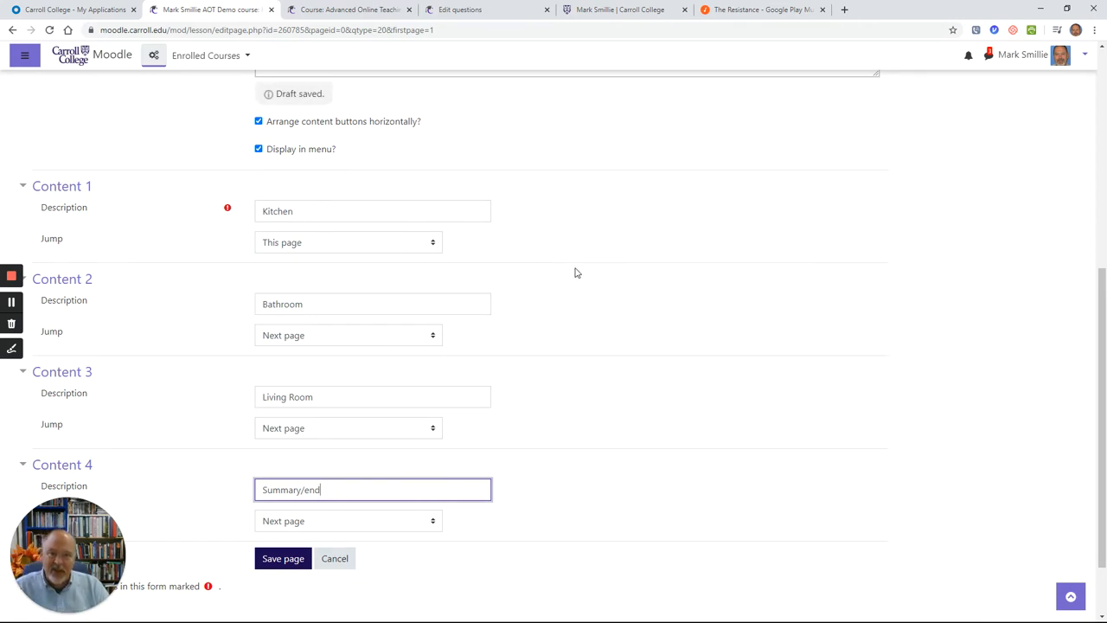
scroll("down", 3)
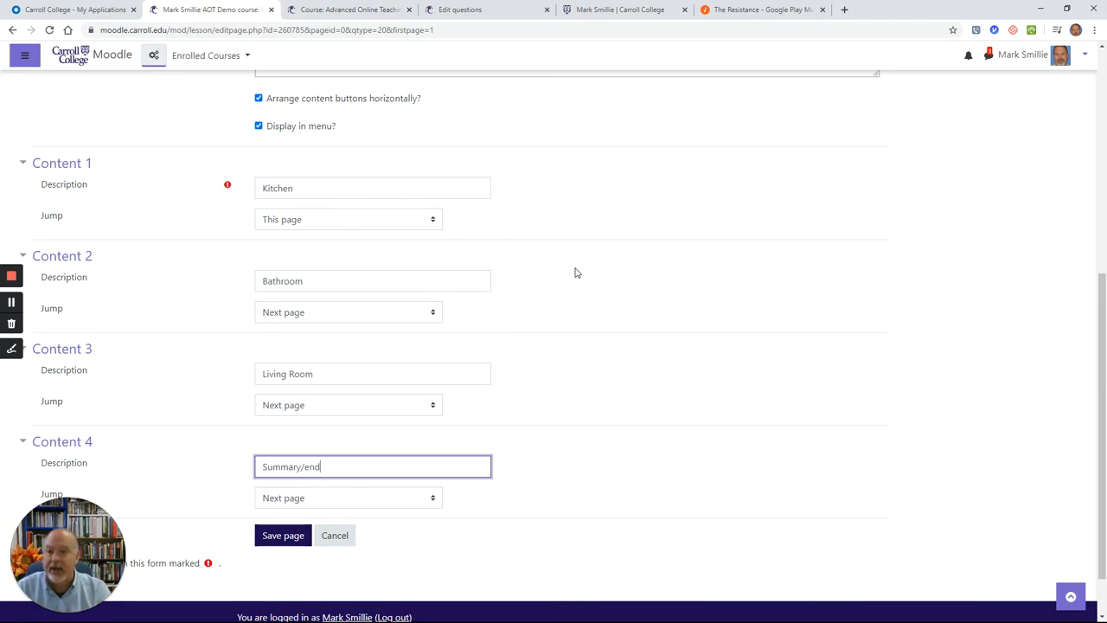
mouse_move(510, 358)
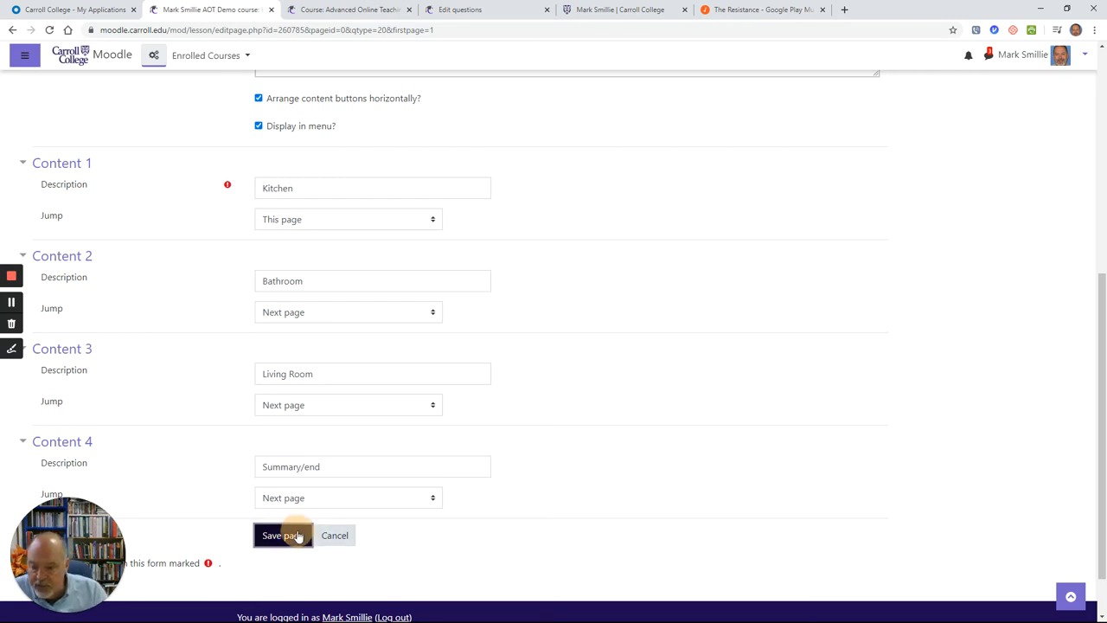
Save the Introduction page and preview its Kitchen, Bathroom, Living Room and Summary/end buttons
left_click(278, 534)
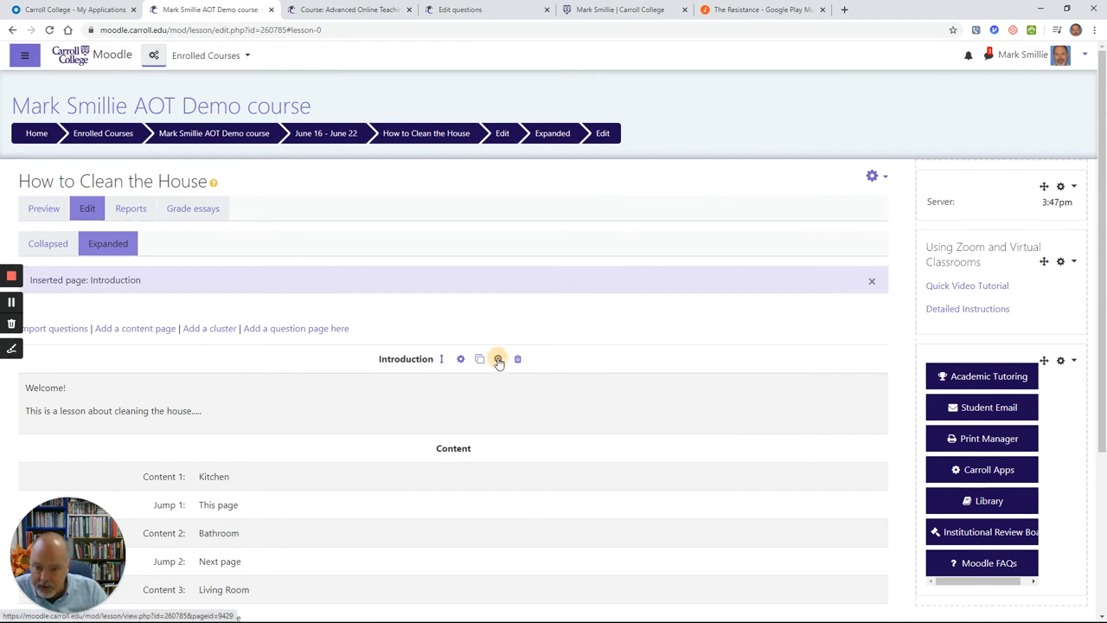
left_click(498, 359)
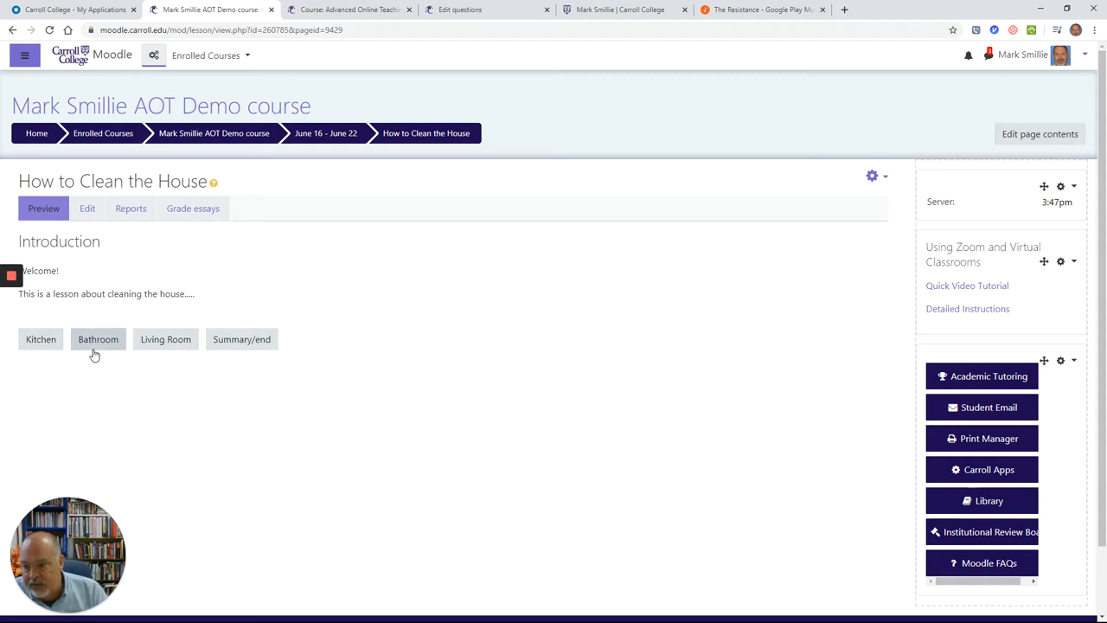
mouse_move(272, 391)
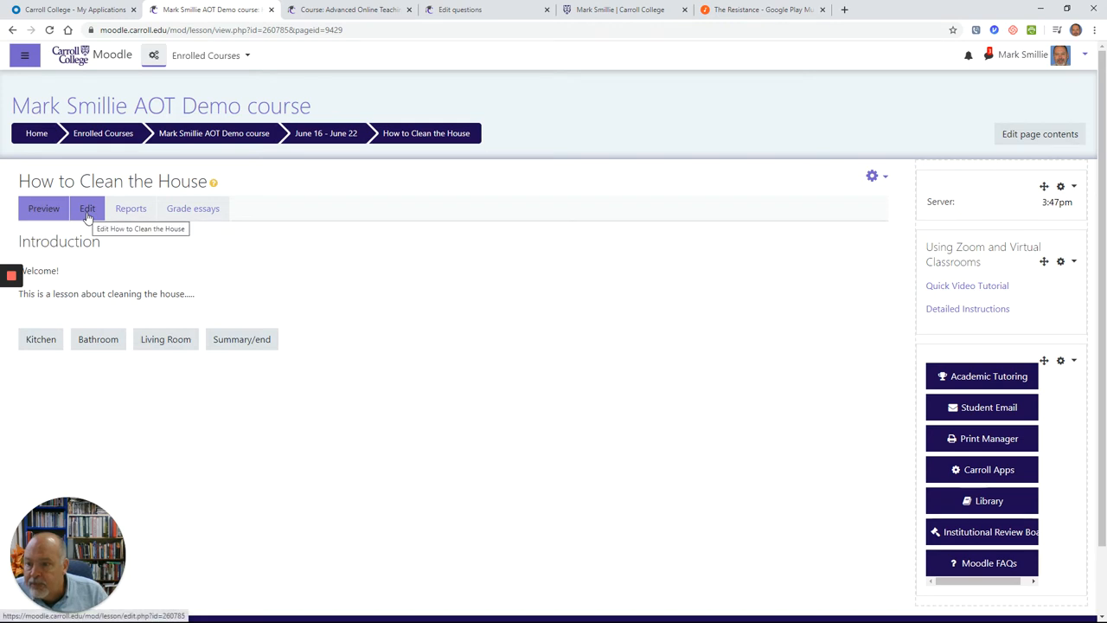
Return to lesson editing and add a Multichoice question page after the Introduction
left_click(86, 208)
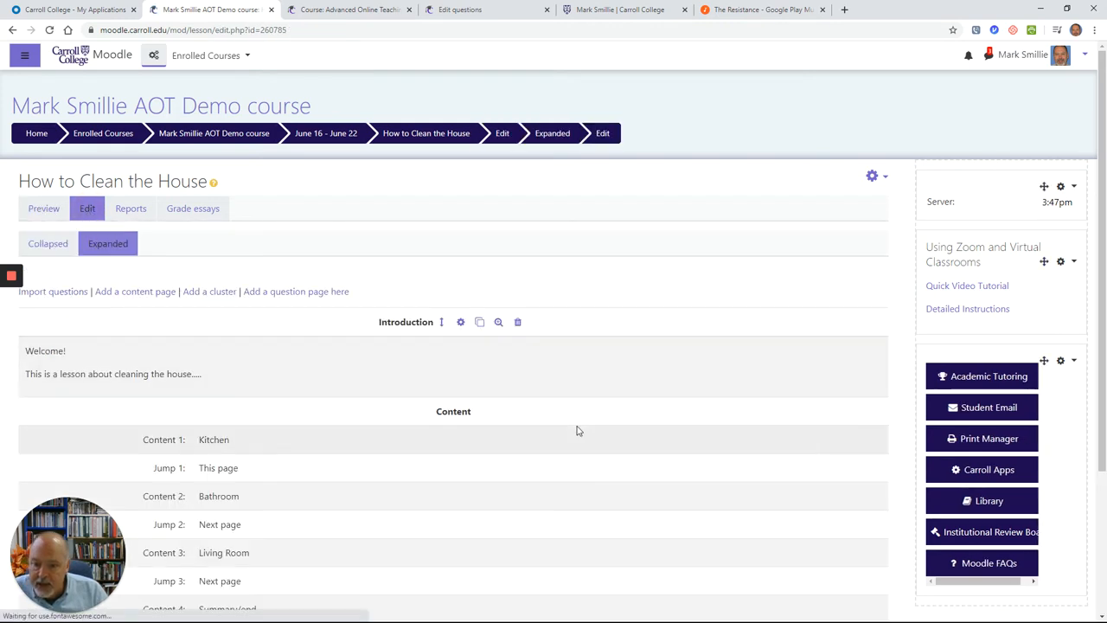
scroll("down", 3)
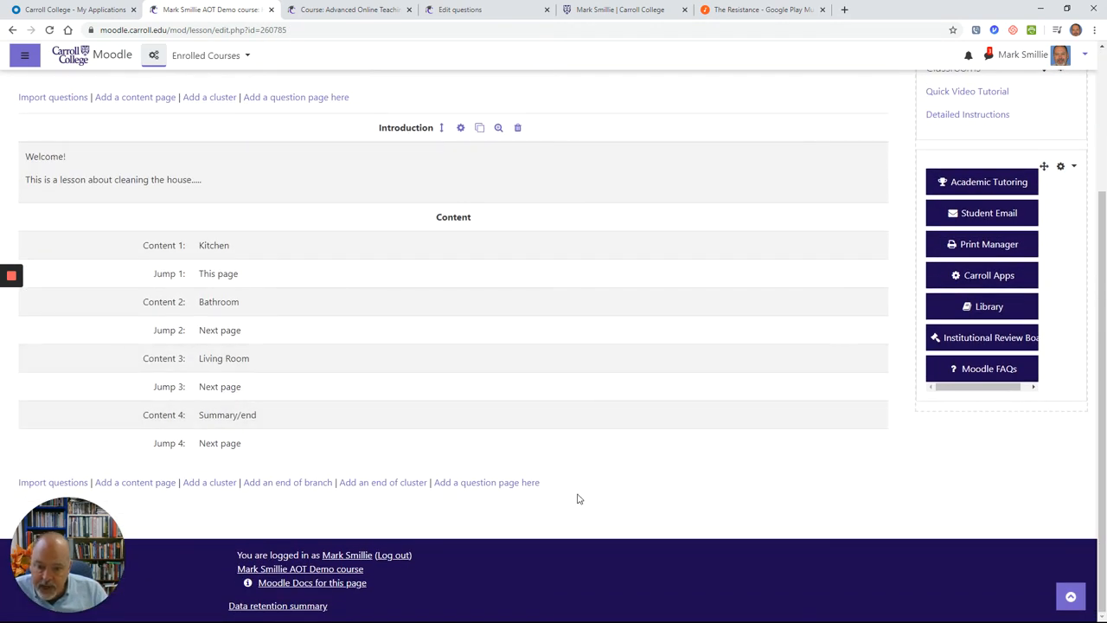
left_click(487, 481)
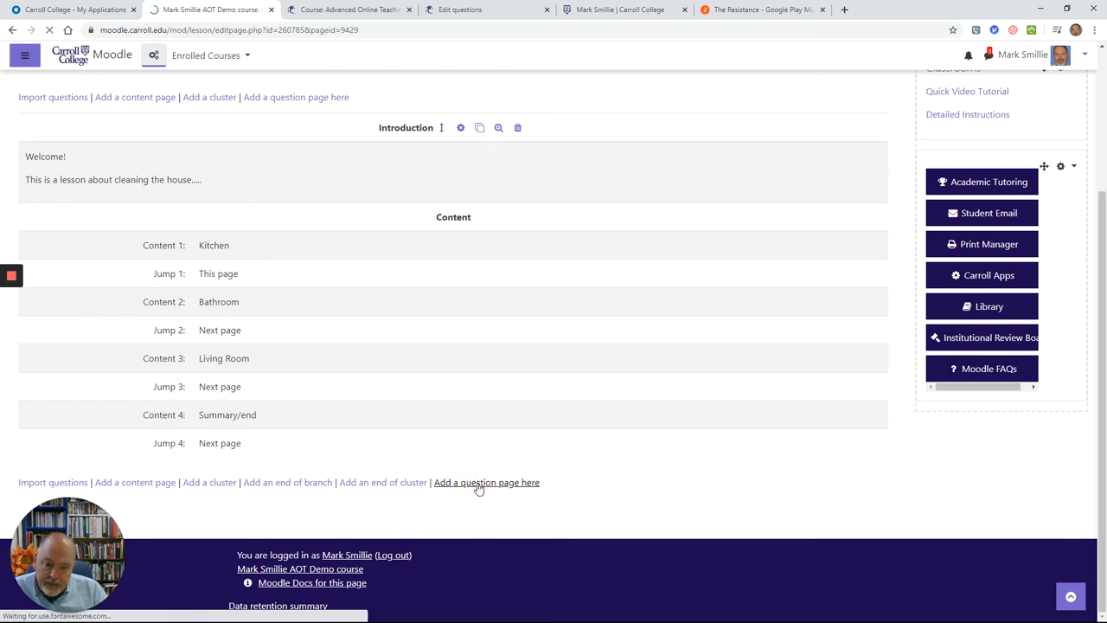
left_click(487, 481)
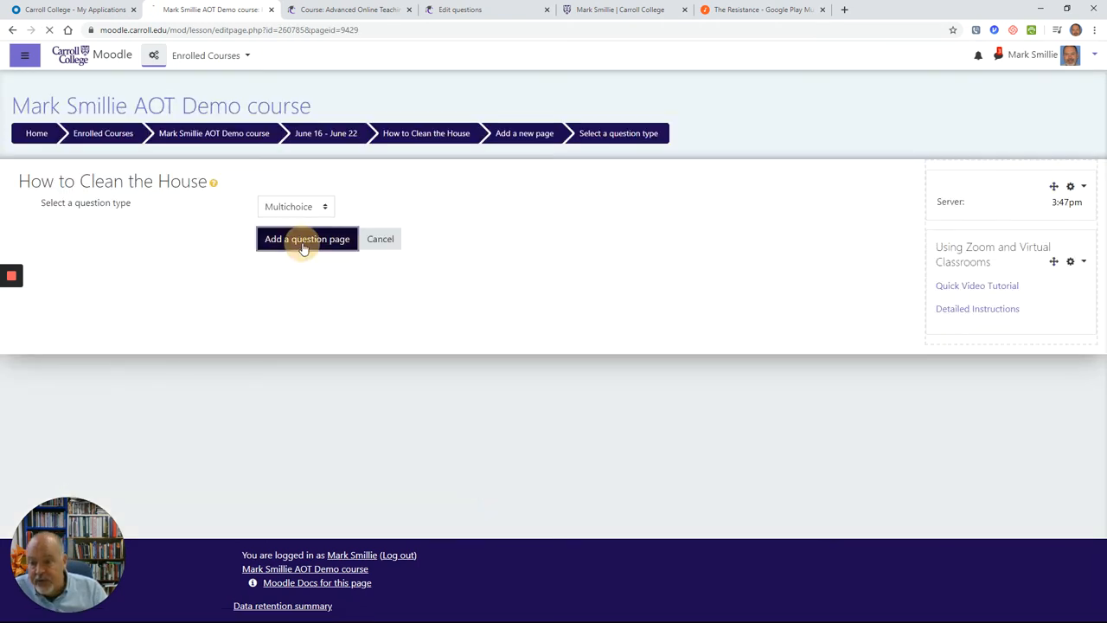
Title the question page 'K1' with contents 'Video about cleaning' and 'Question: what is'
left_click(306, 239)
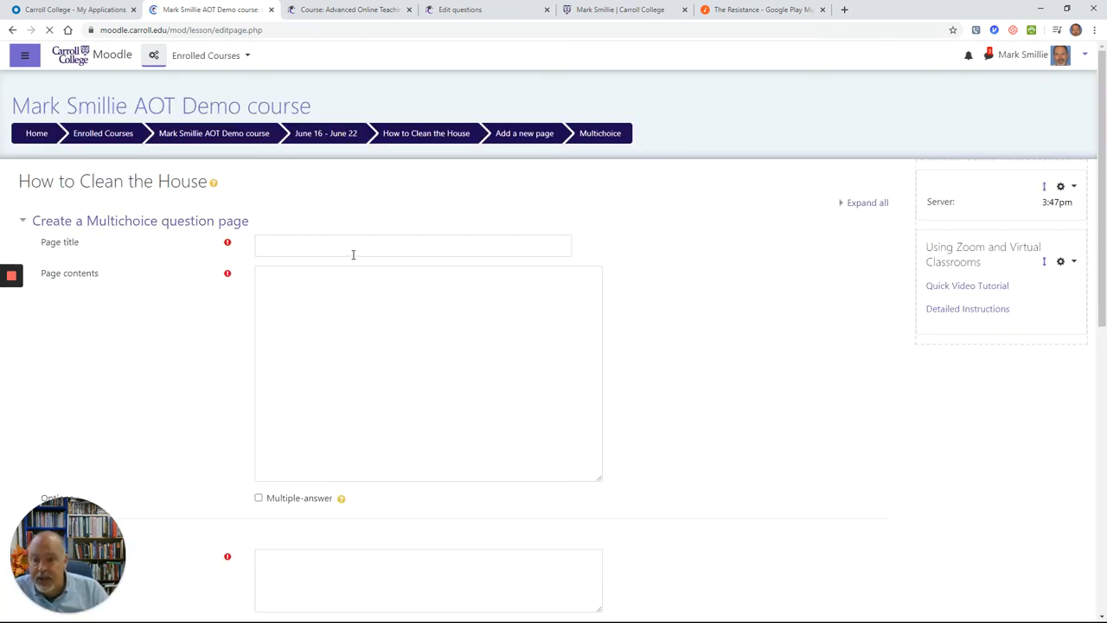
type("K1")
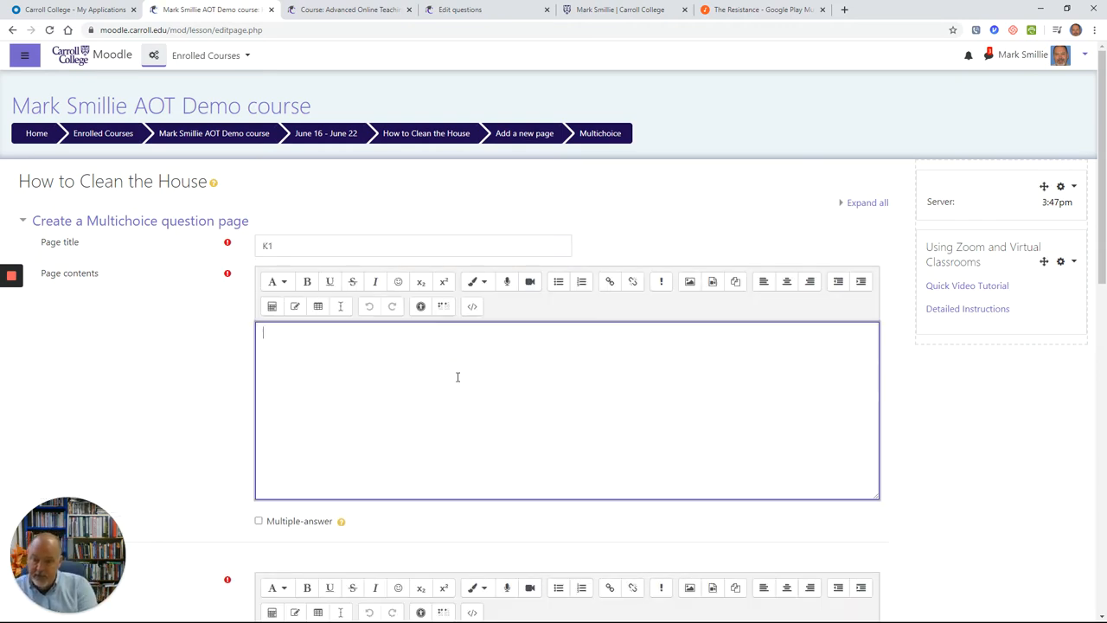
type("Video abou")
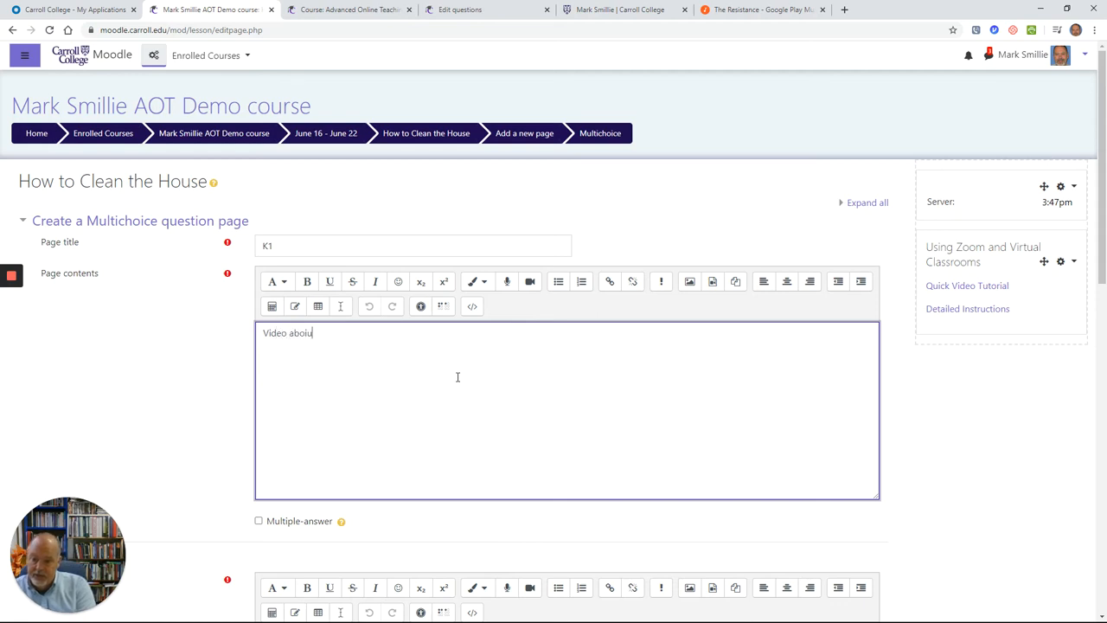
type("t ki")
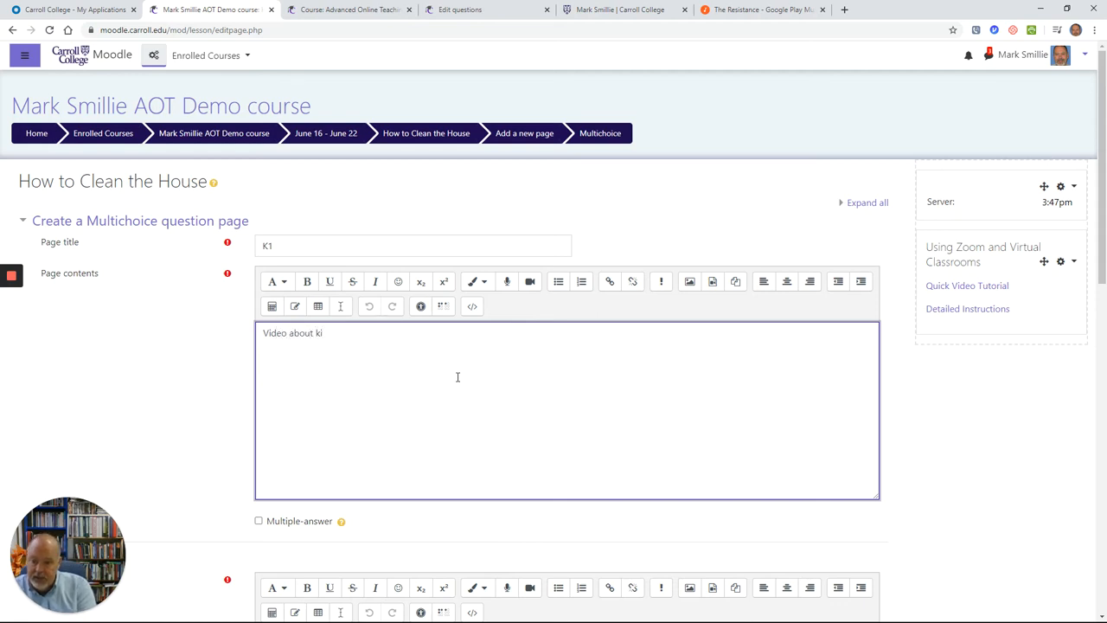
type("learning")
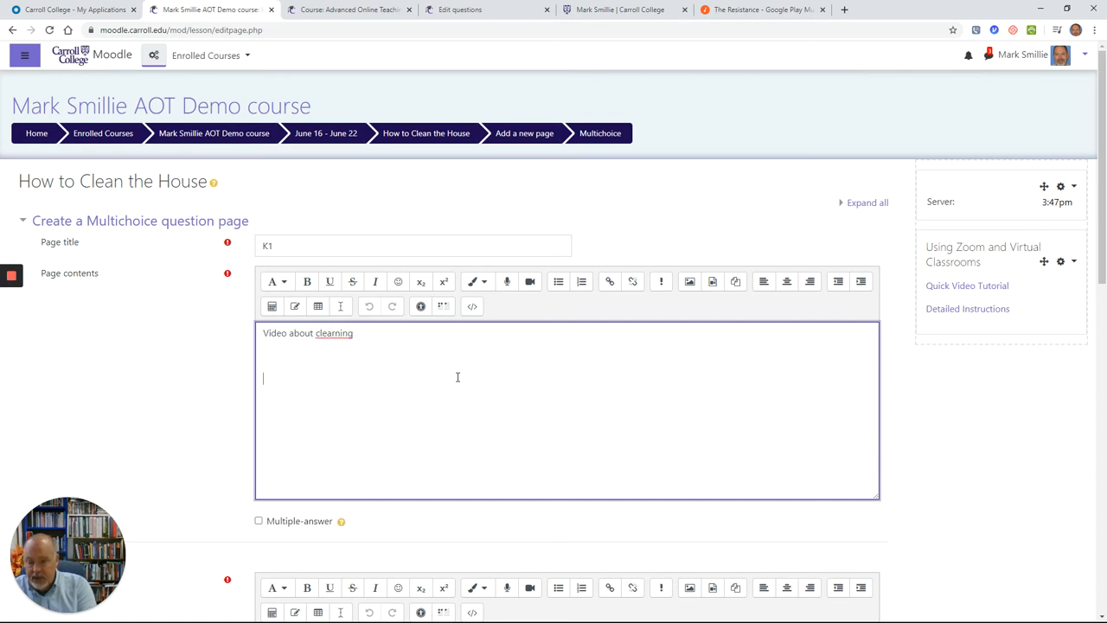
type("Question")
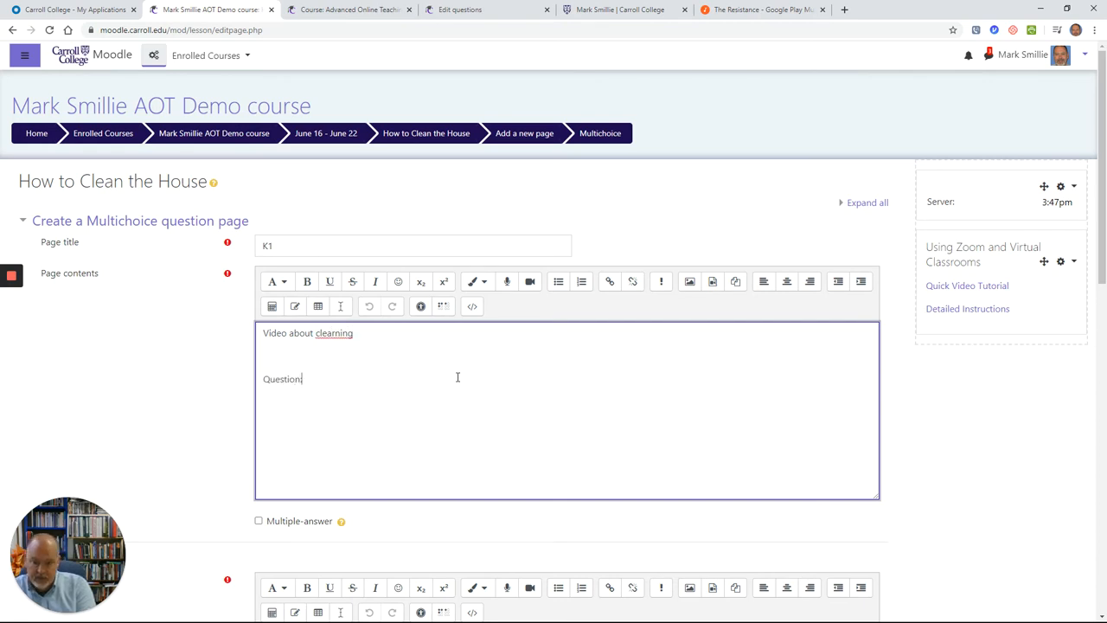
type("what is")
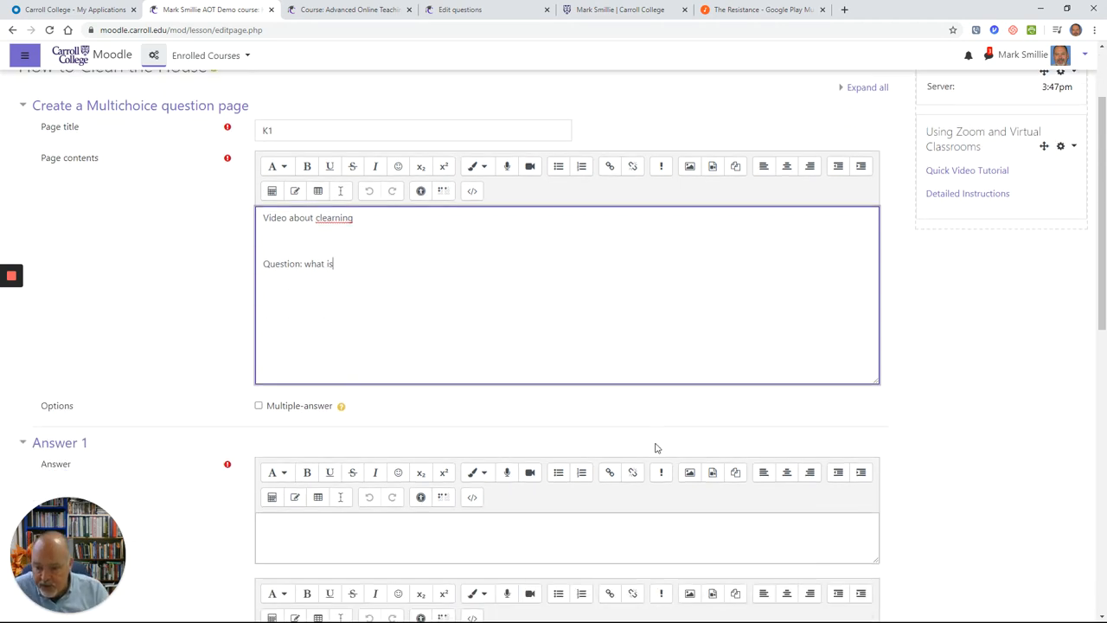
Enter K1's first answer with the response 'Correct! Great job'
scroll("down", 3)
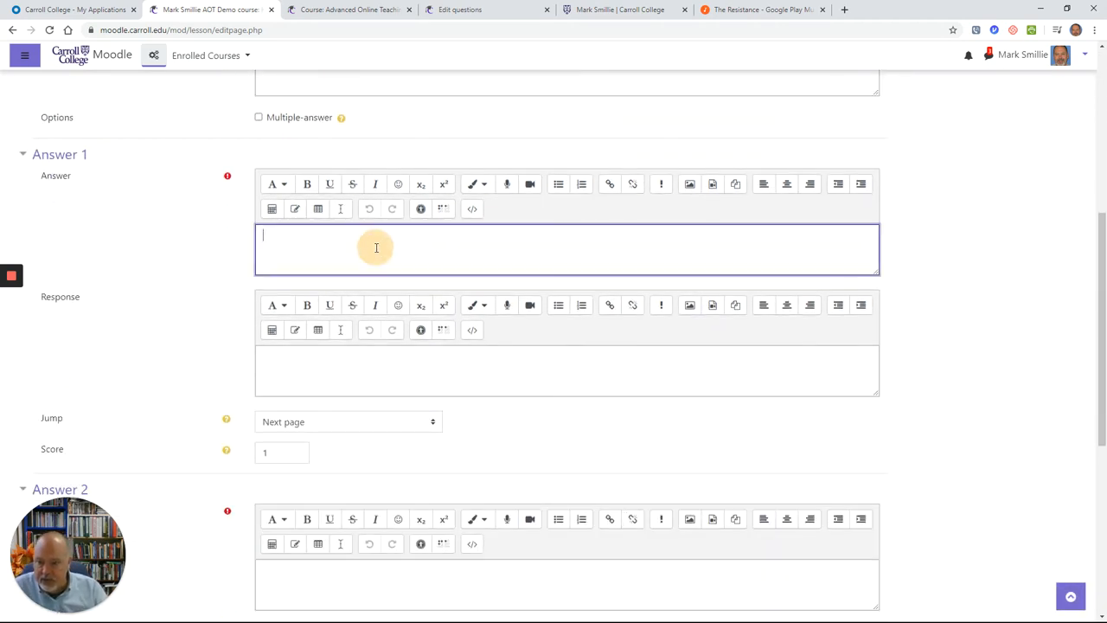
type("d")
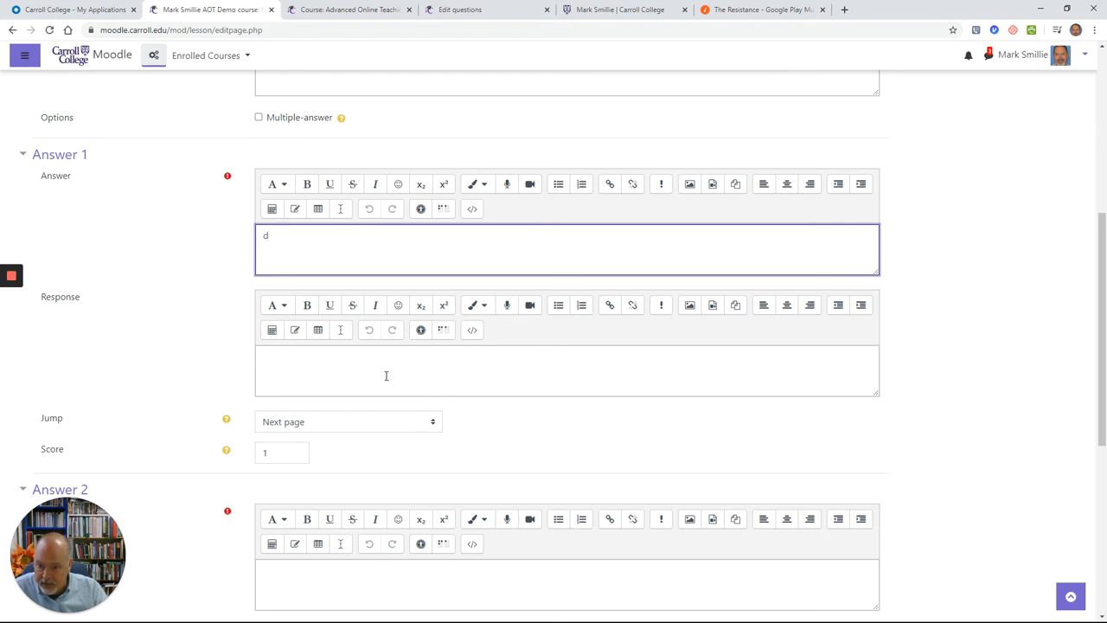
scroll("down", 3)
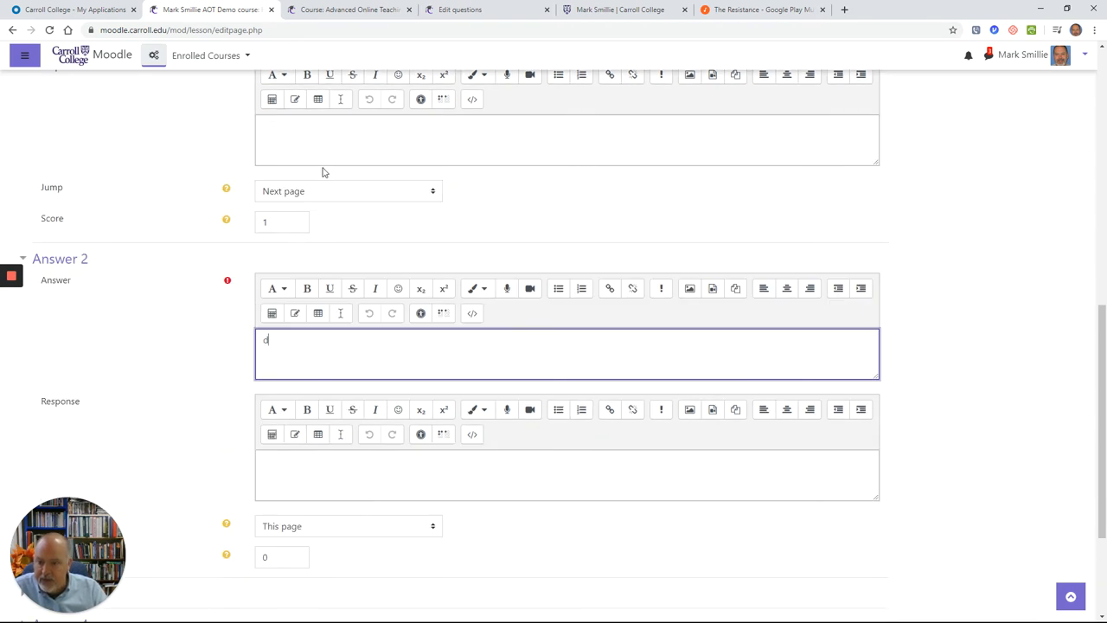
left_click(349, 474)
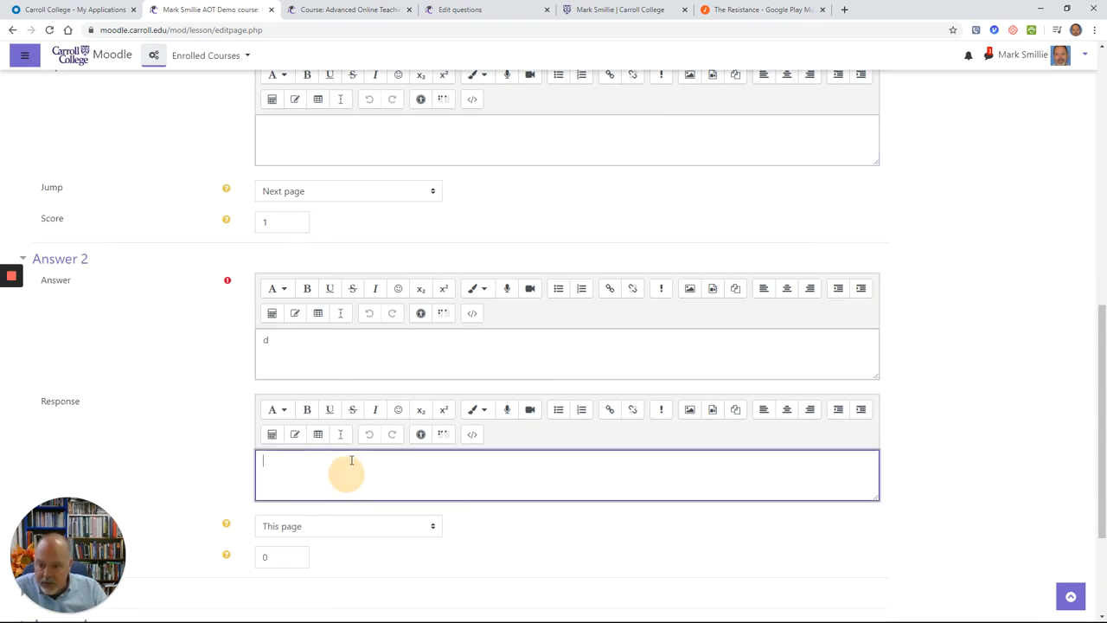
scroll("down", 3)
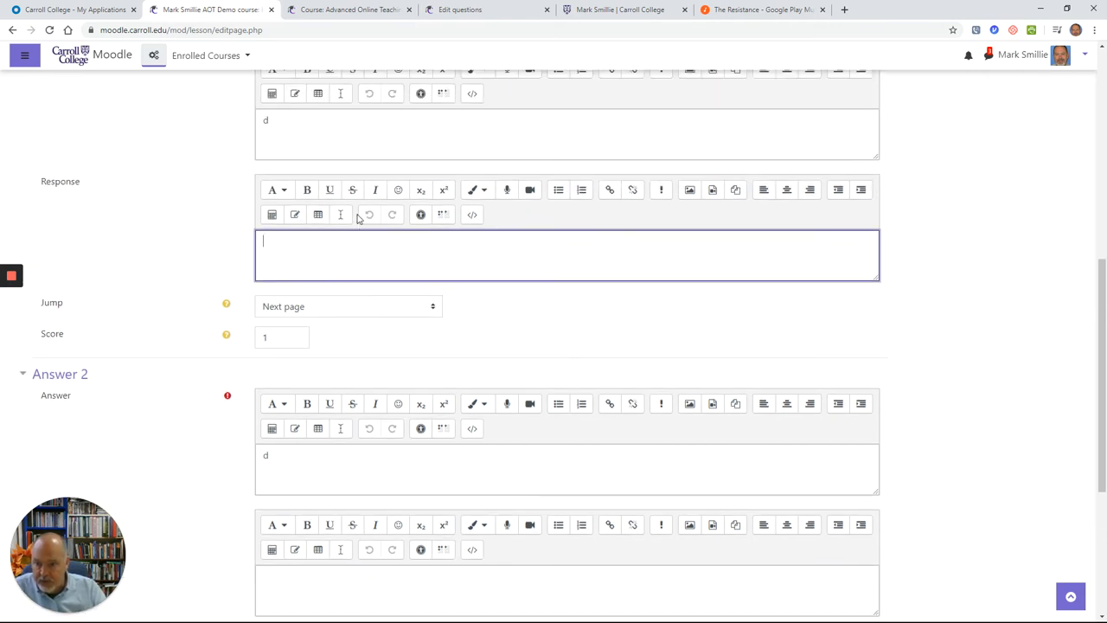
type("Correct!")
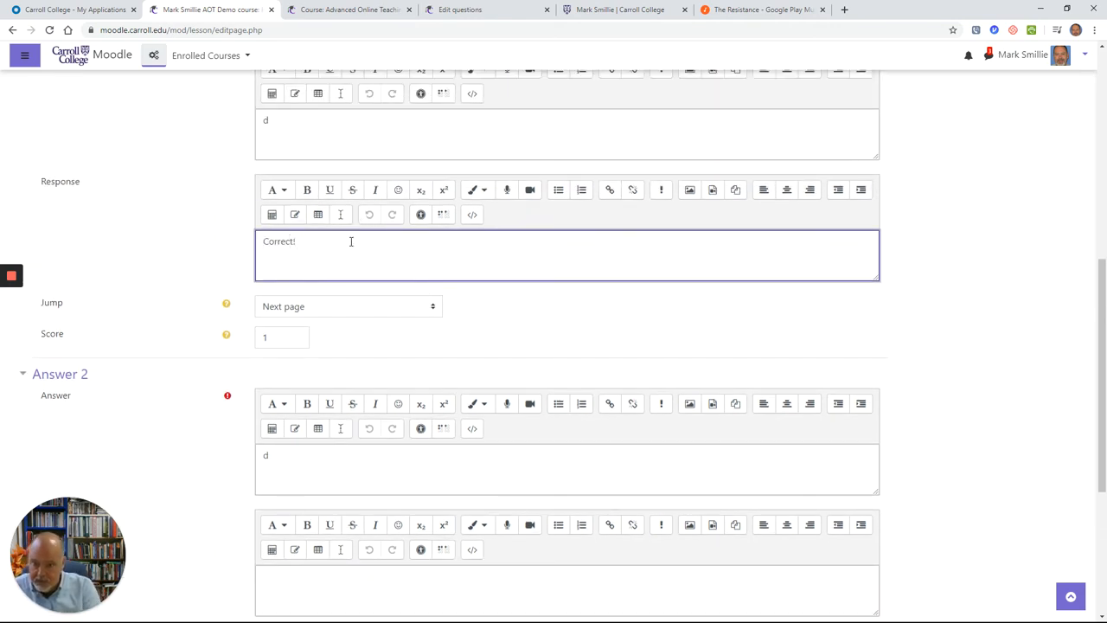
type("reat")
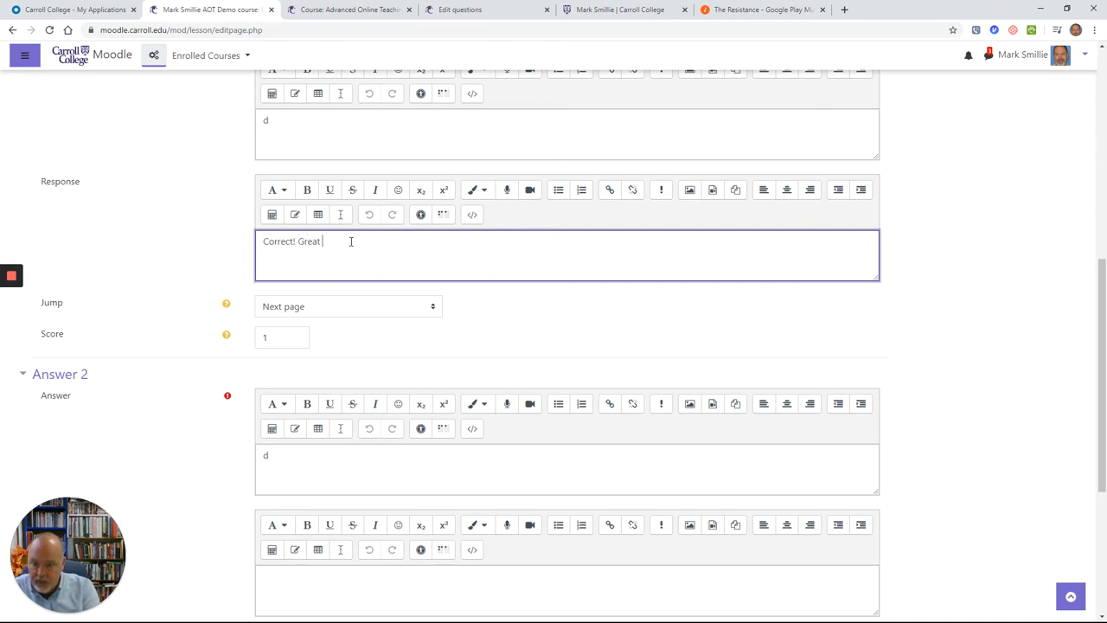
type("job")
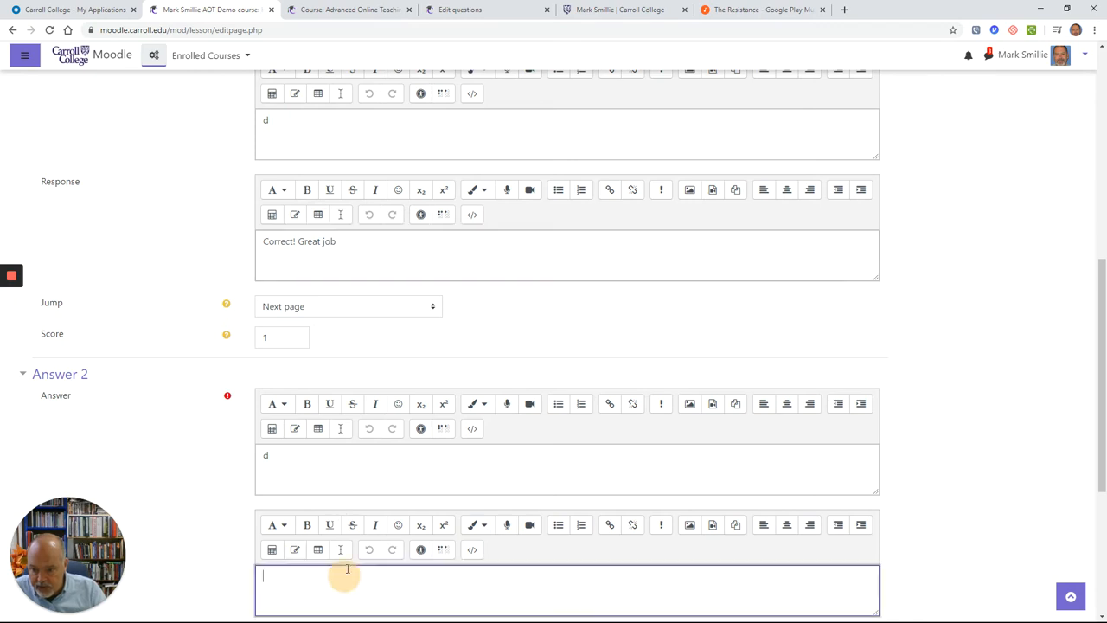
Give the second answer the response 'Sorry: think about this.' and scroll to the save button
type("Sorry:")
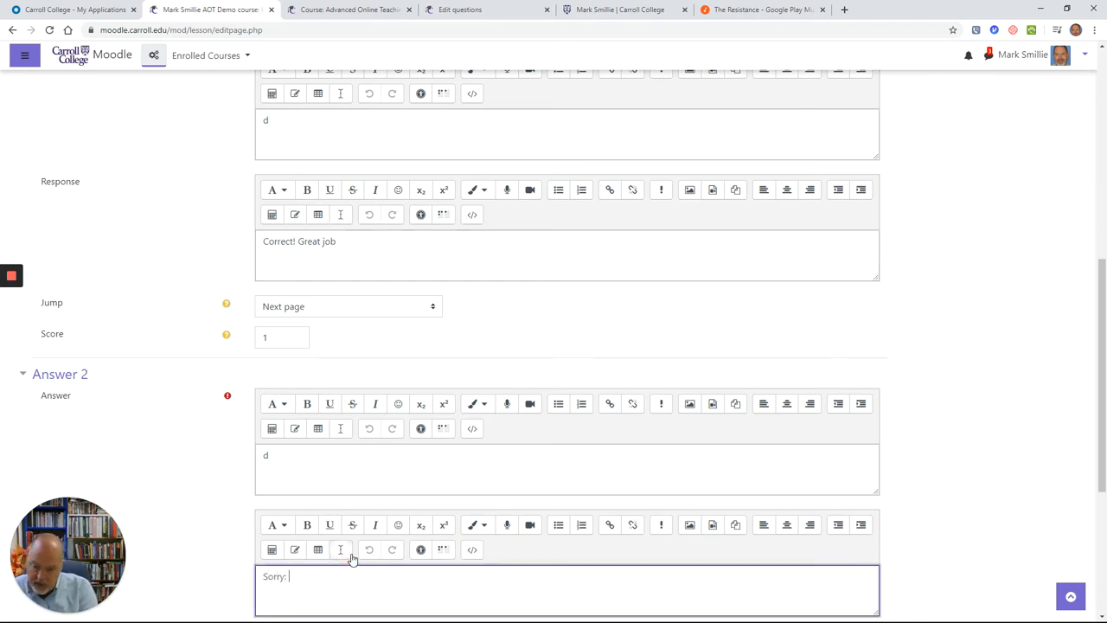
type("think about t")
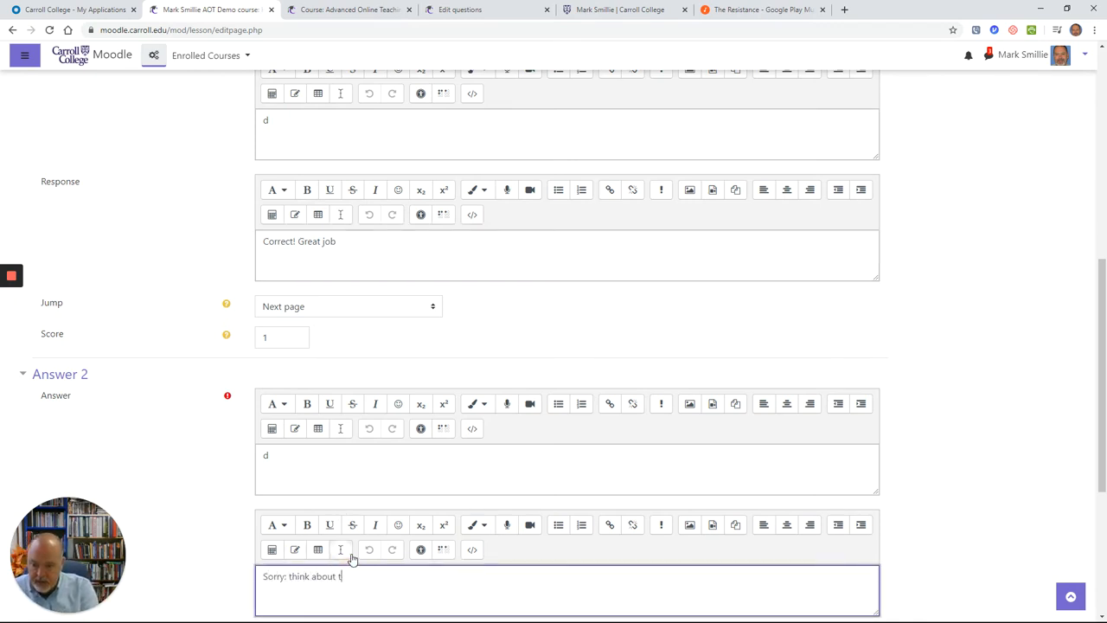
type("his.")
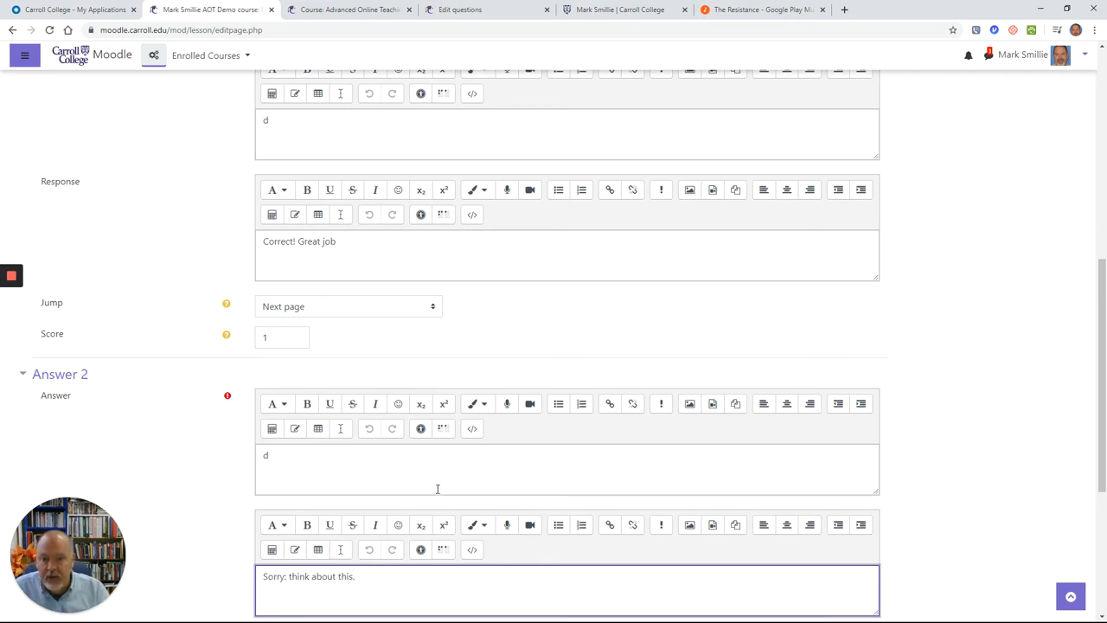
scroll("down", 3)
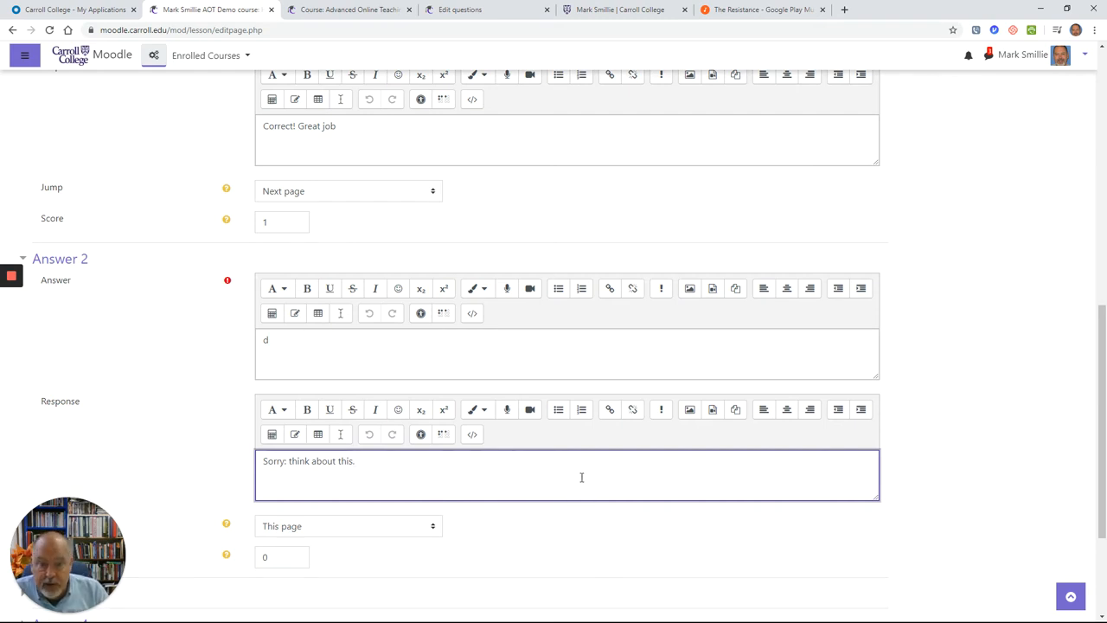
scroll("down", 3)
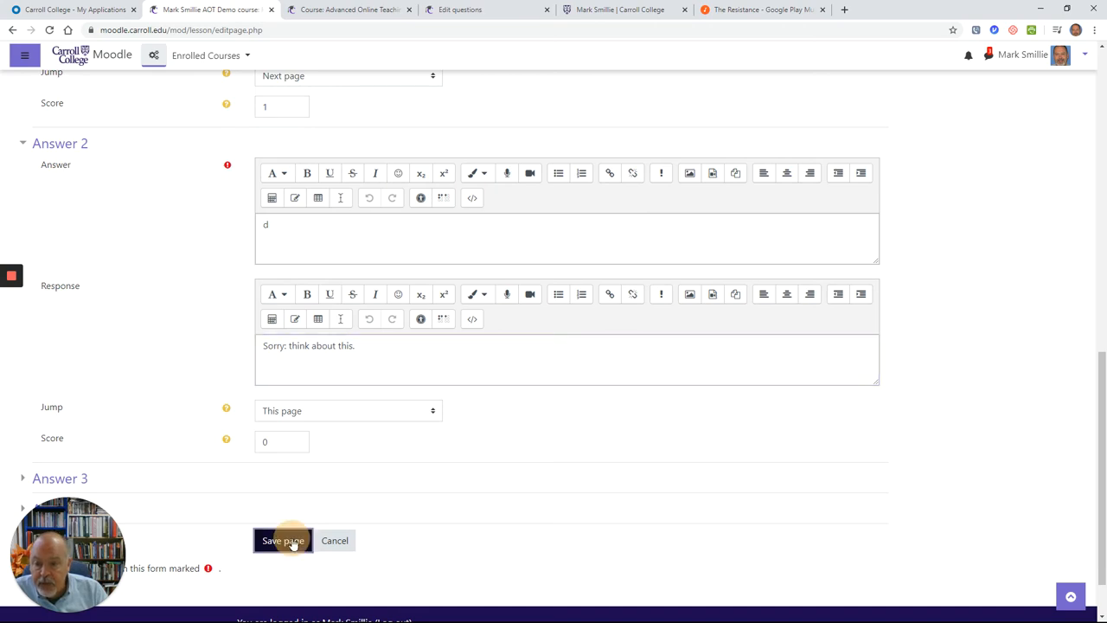
Save the K1 question page and scroll to add another question page below it
left_click(284, 540)
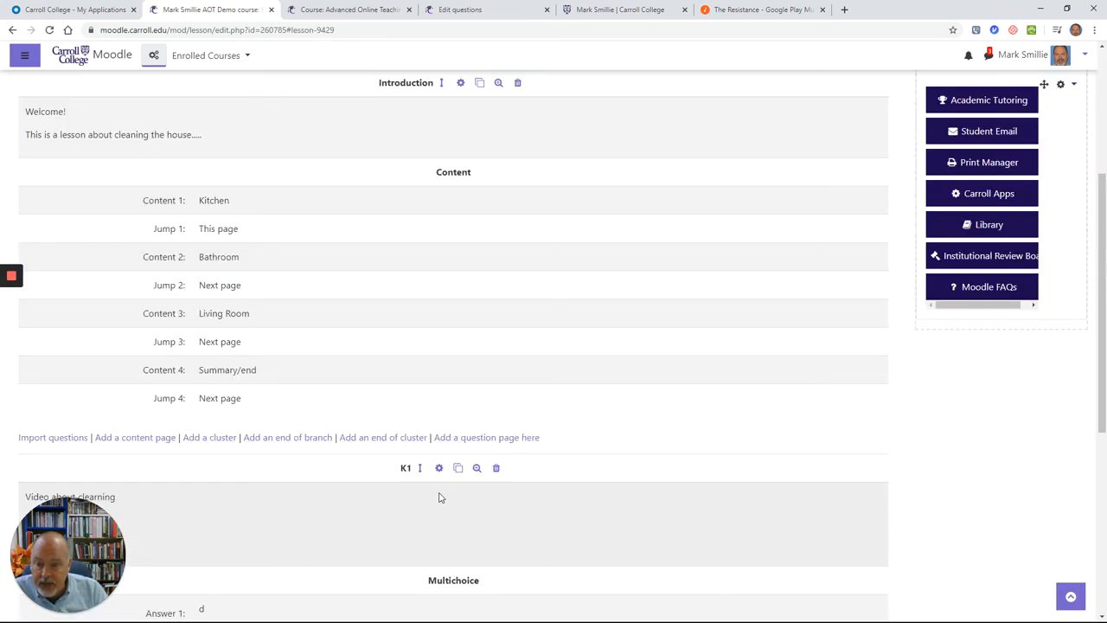
scroll("down", 3)
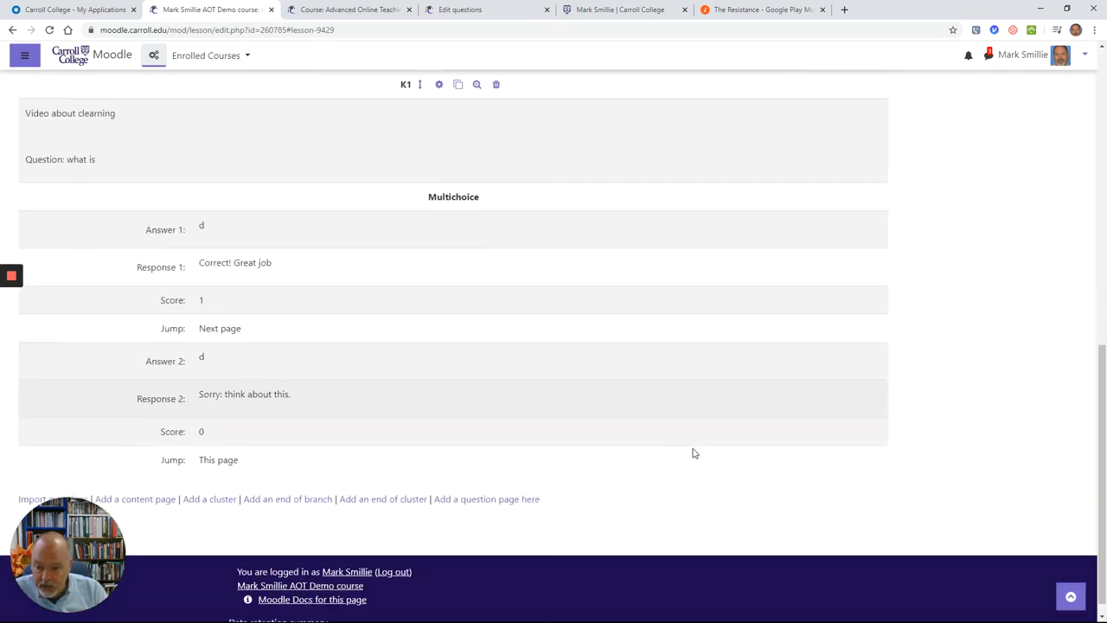
scroll("down", 3)
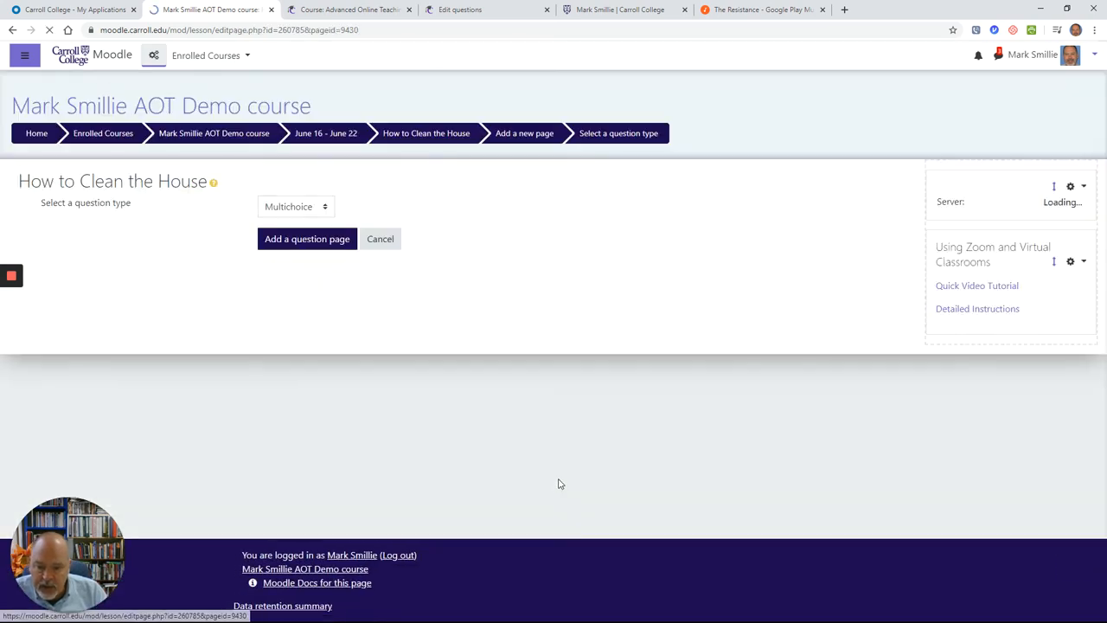
Add multichoice question page K2 with video/question text and answers A1 and A2
left_click(308, 239)
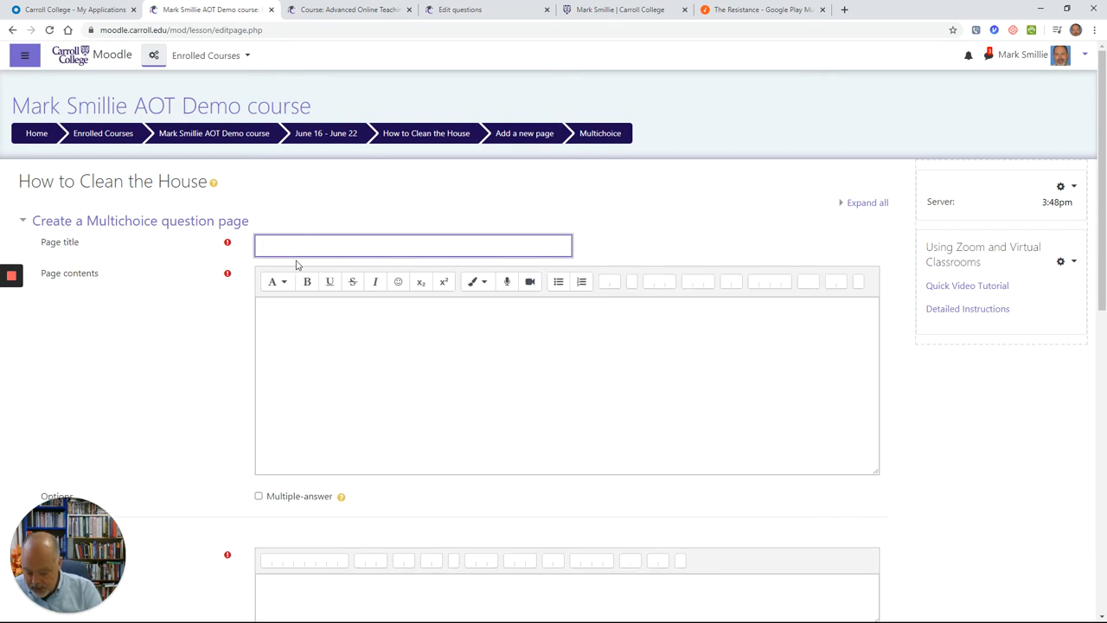
type("K2")
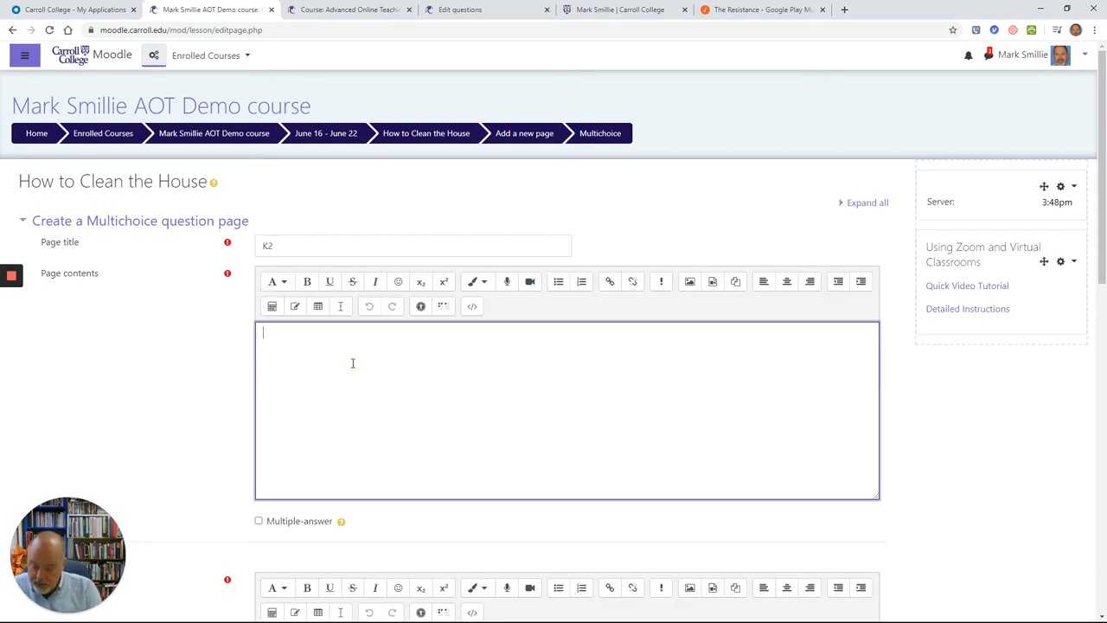
type("vi")
type("A1")
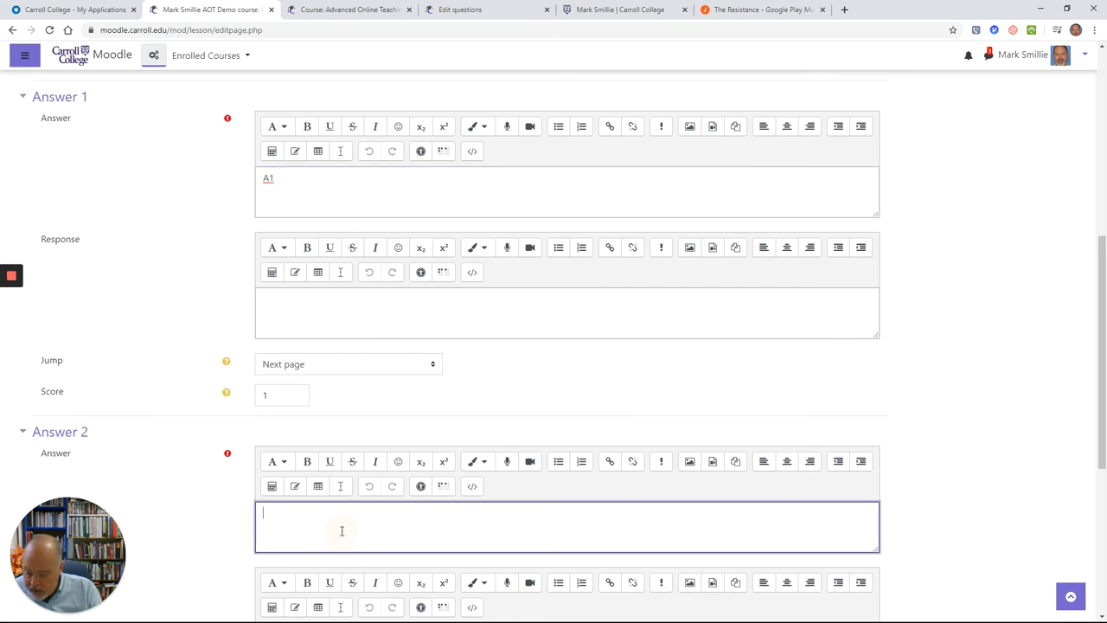
type("A2")
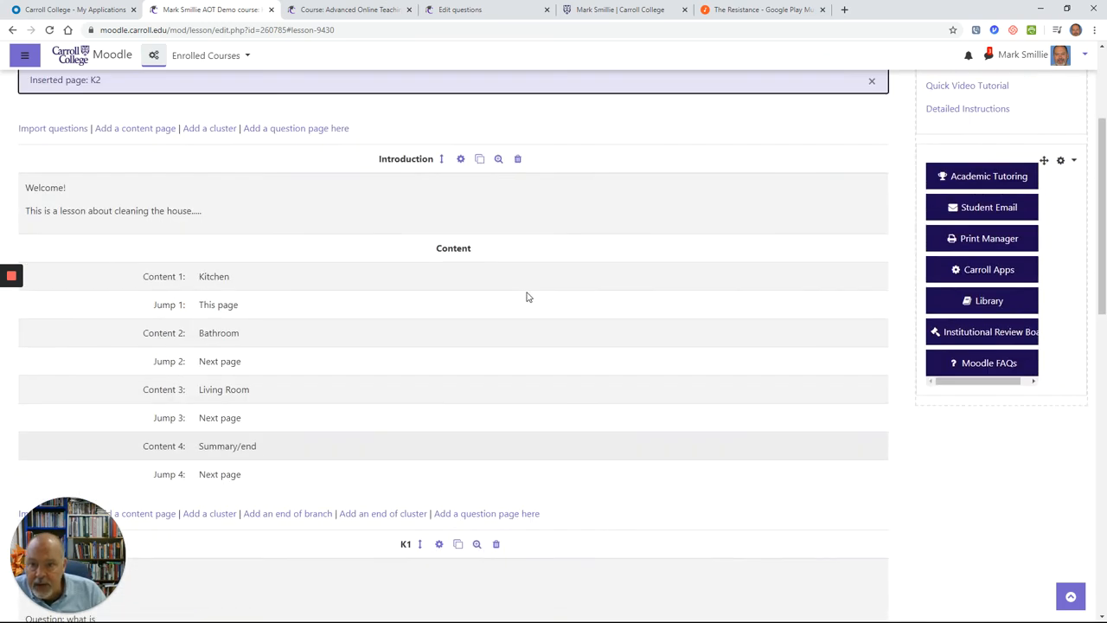
Reopen question page K1 for editing and move down to its answer jump settings
scroll("down", 3)
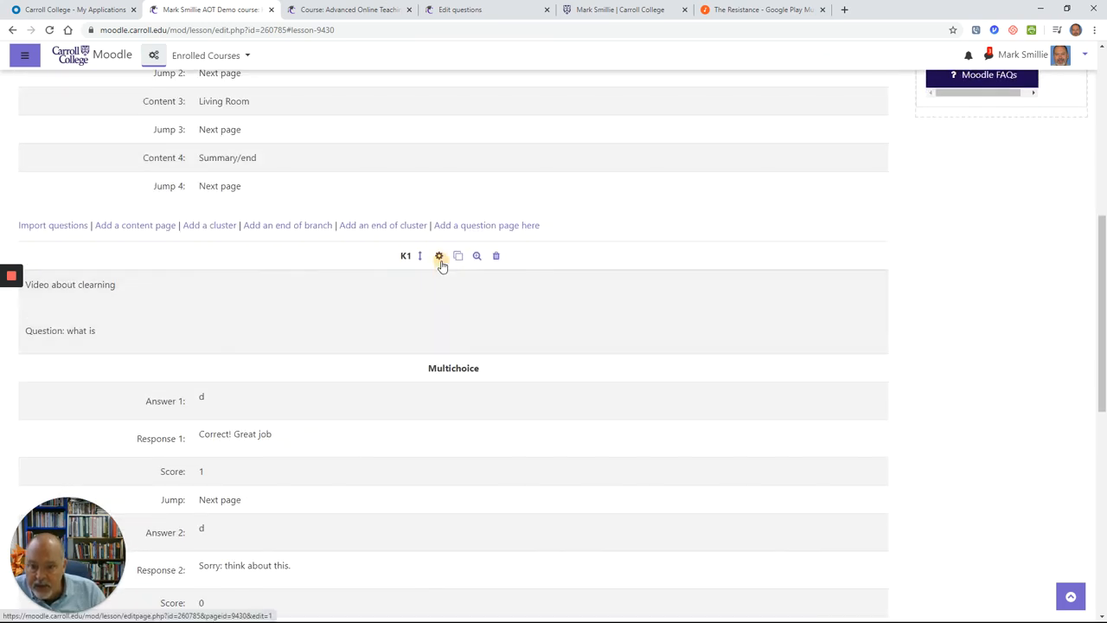
left_click(440, 256)
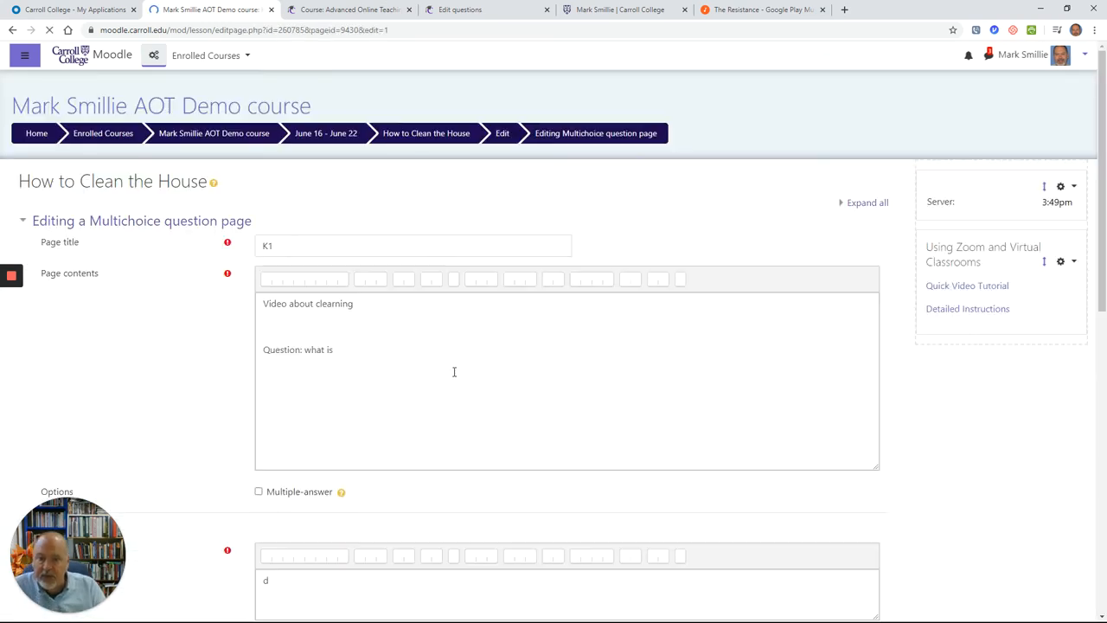
scroll("down", 3)
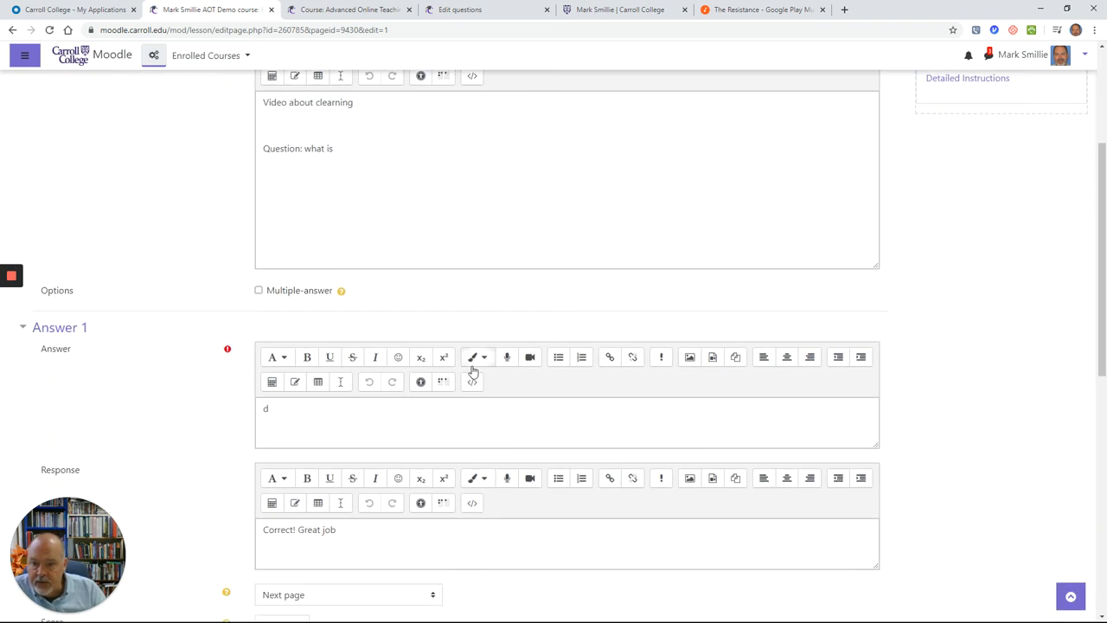
scroll("down", 3)
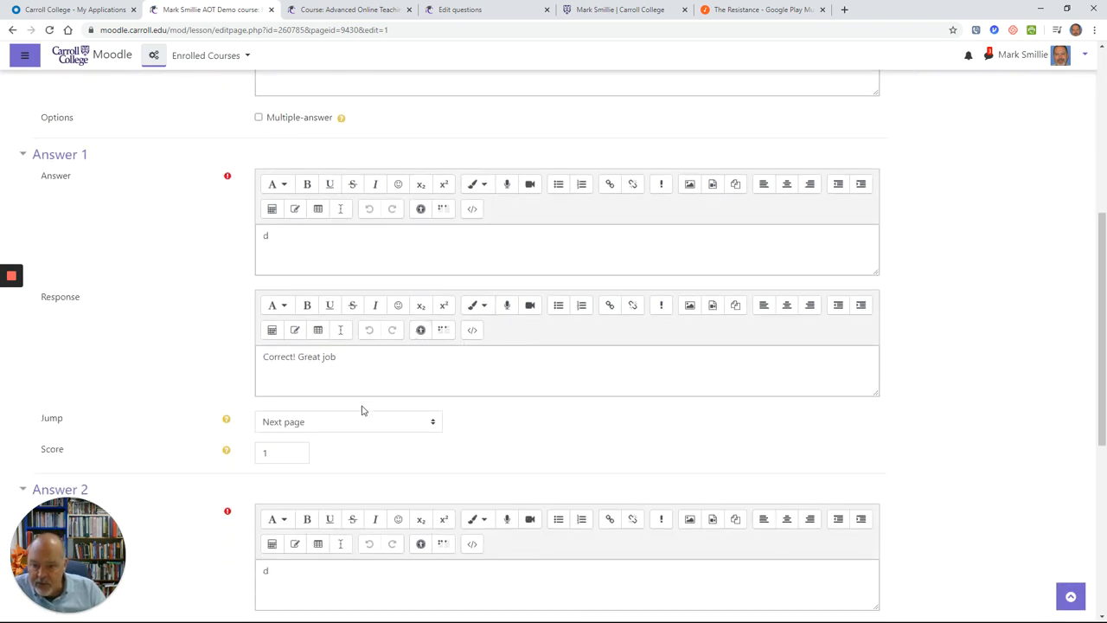
Set both of K1's answers to jump to K2 and save the page
left_click(348, 422)
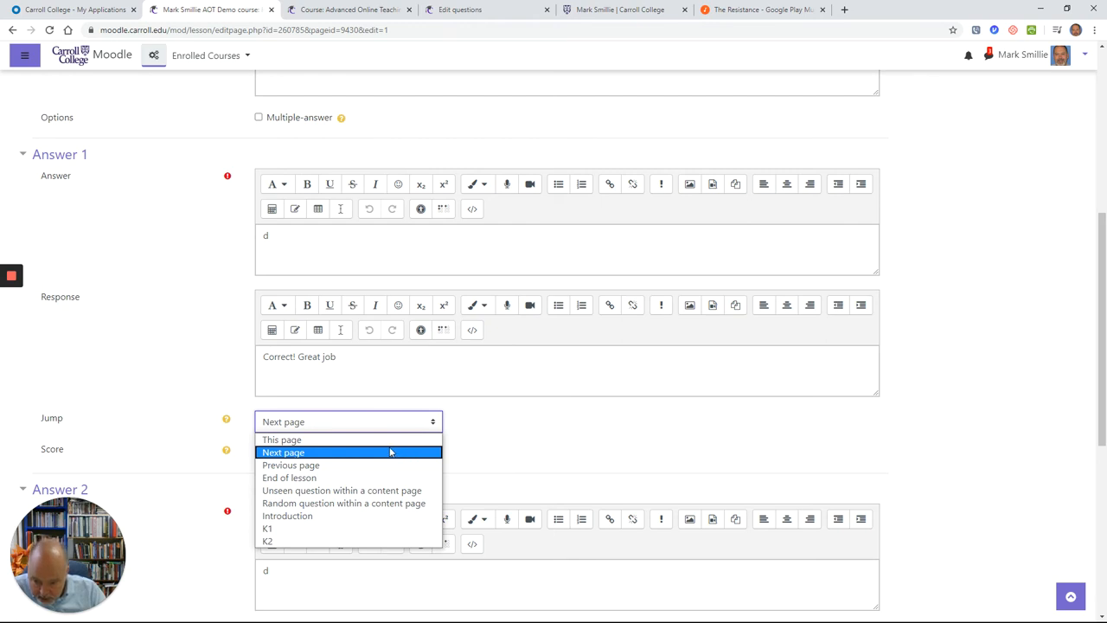
mouse_move(291, 528)
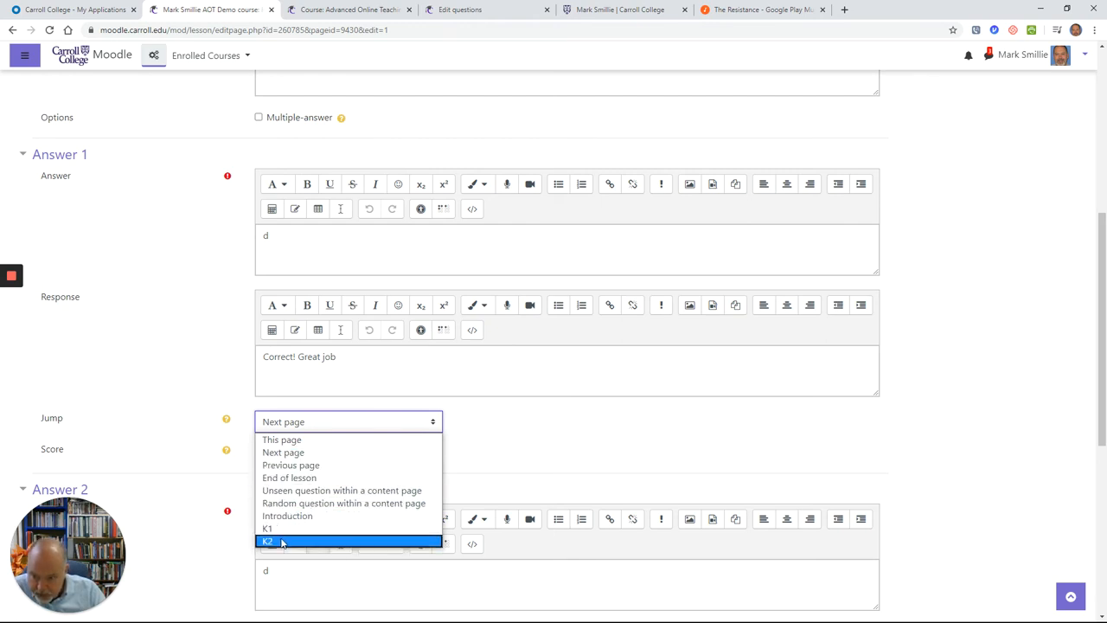
left_click(266, 539)
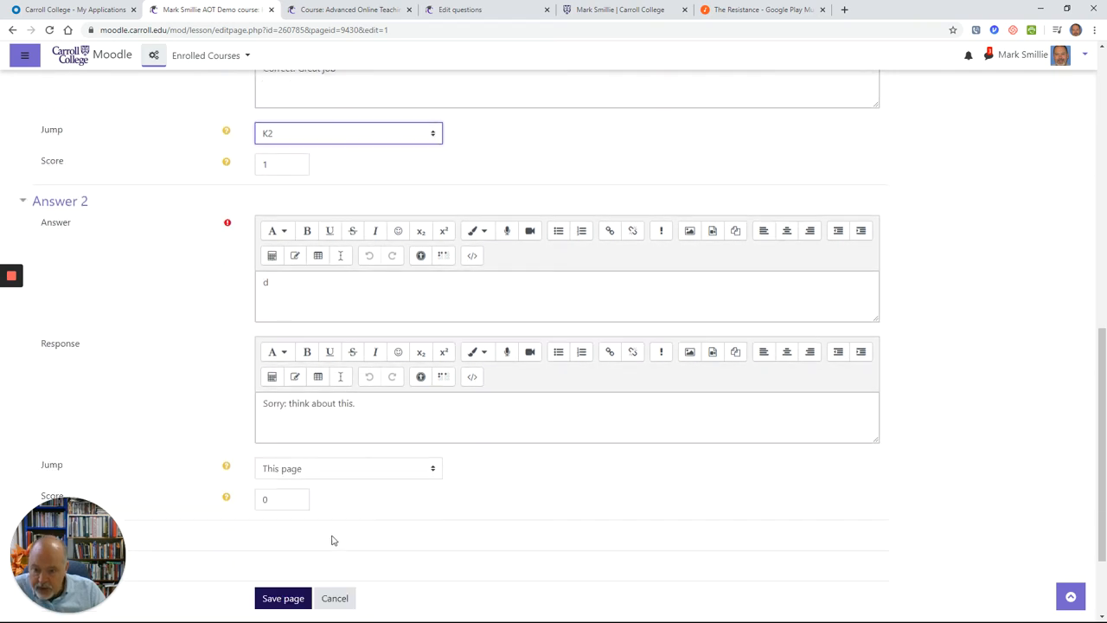
left_click(348, 467)
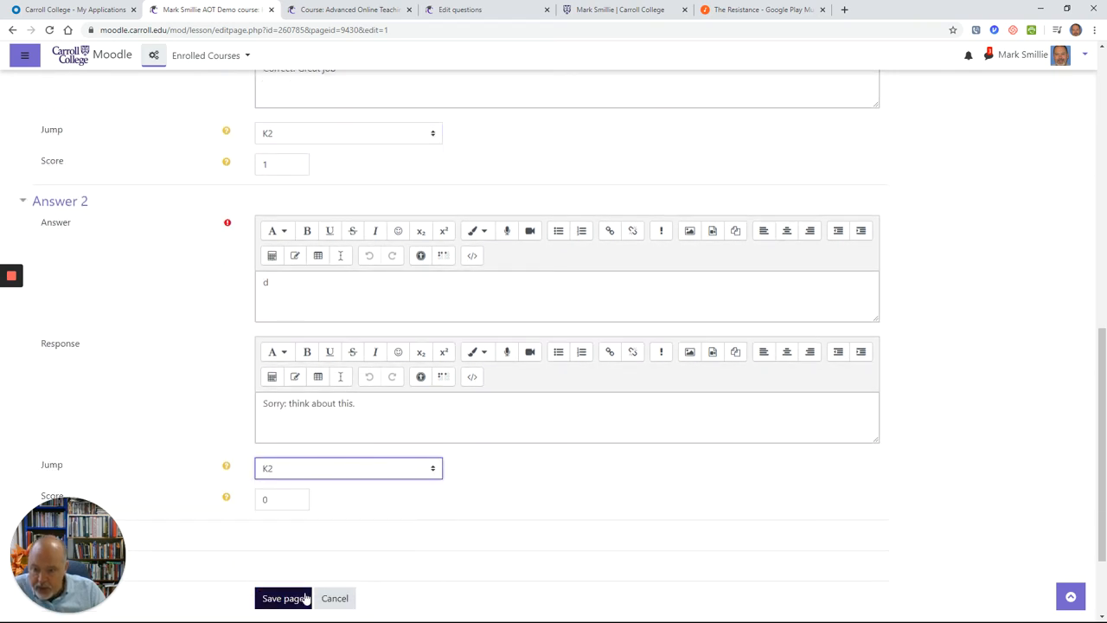
left_click(283, 599)
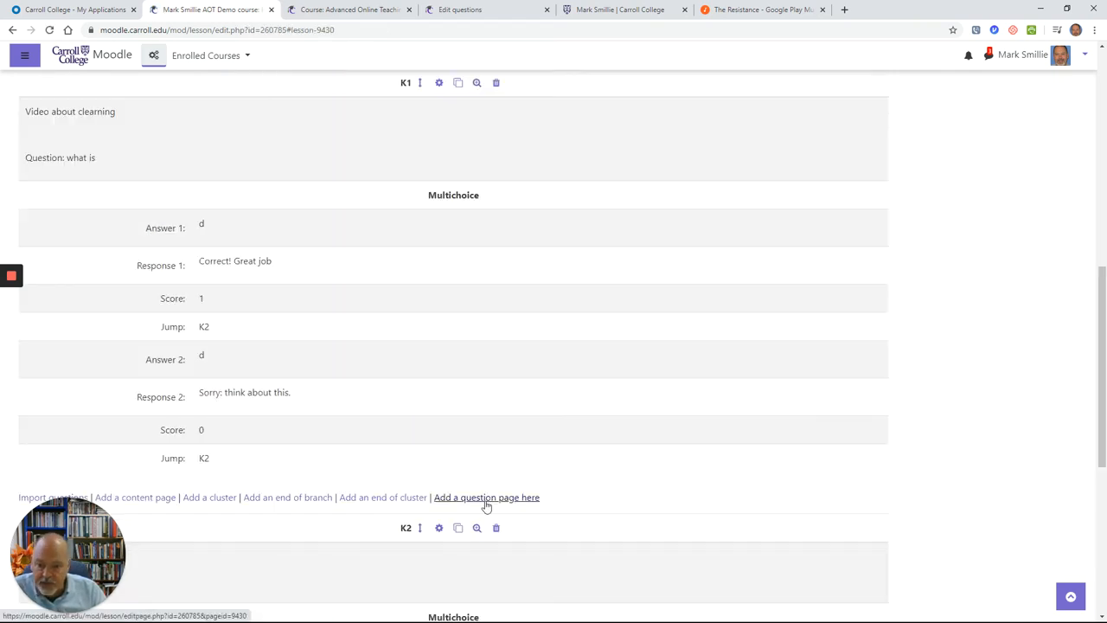
Edit page K2 so its second answer jumps back to the Introduction page
scroll("down", 3)
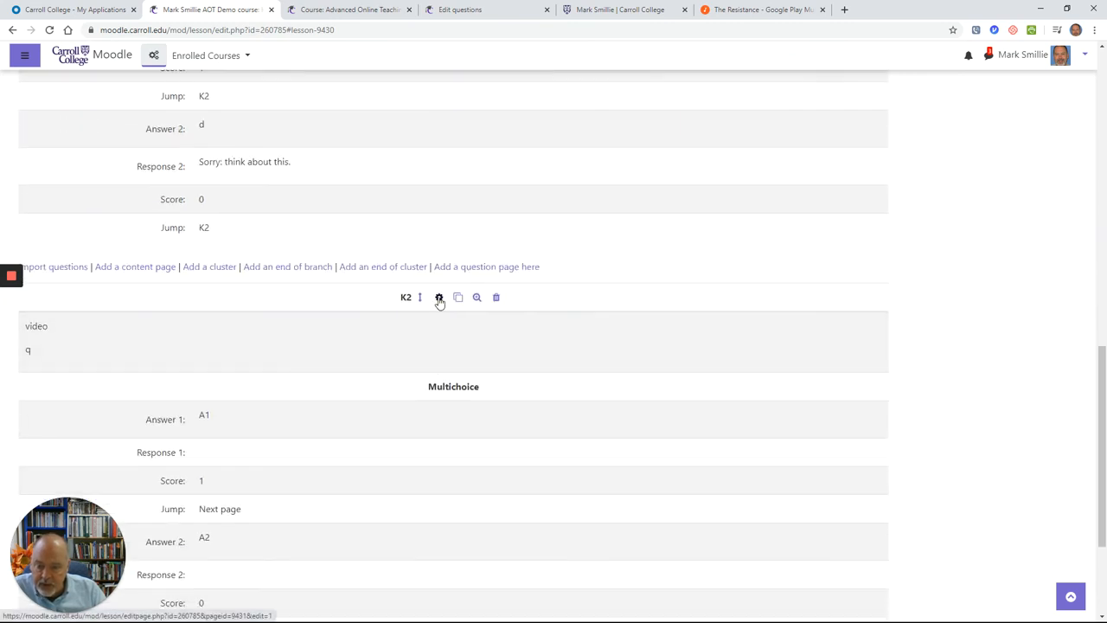
mouse_move(439, 298)
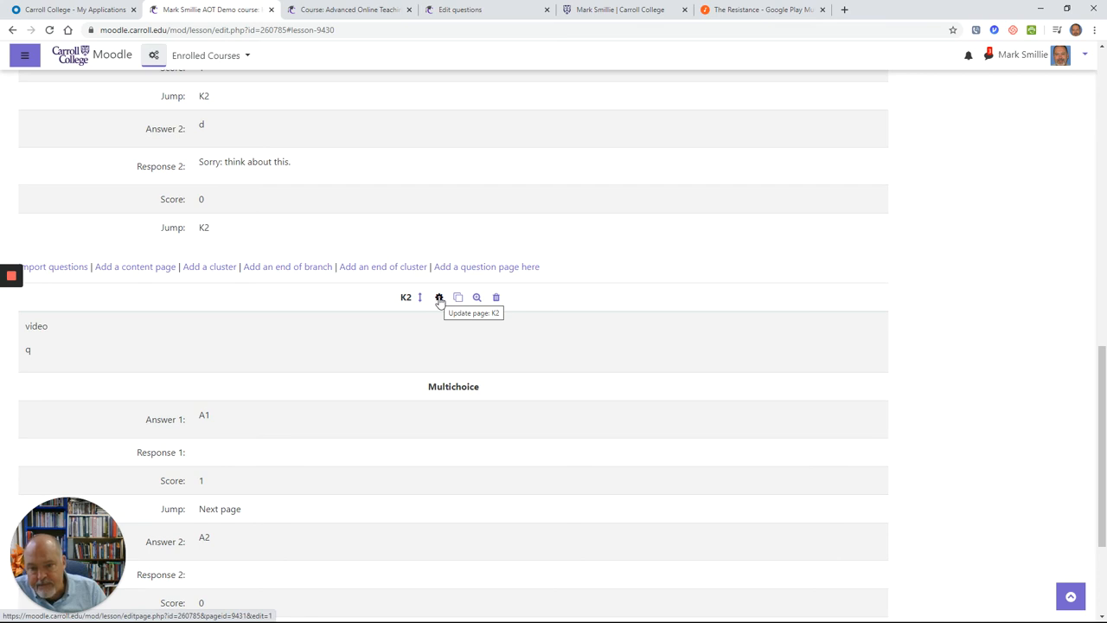
left_click(440, 298)
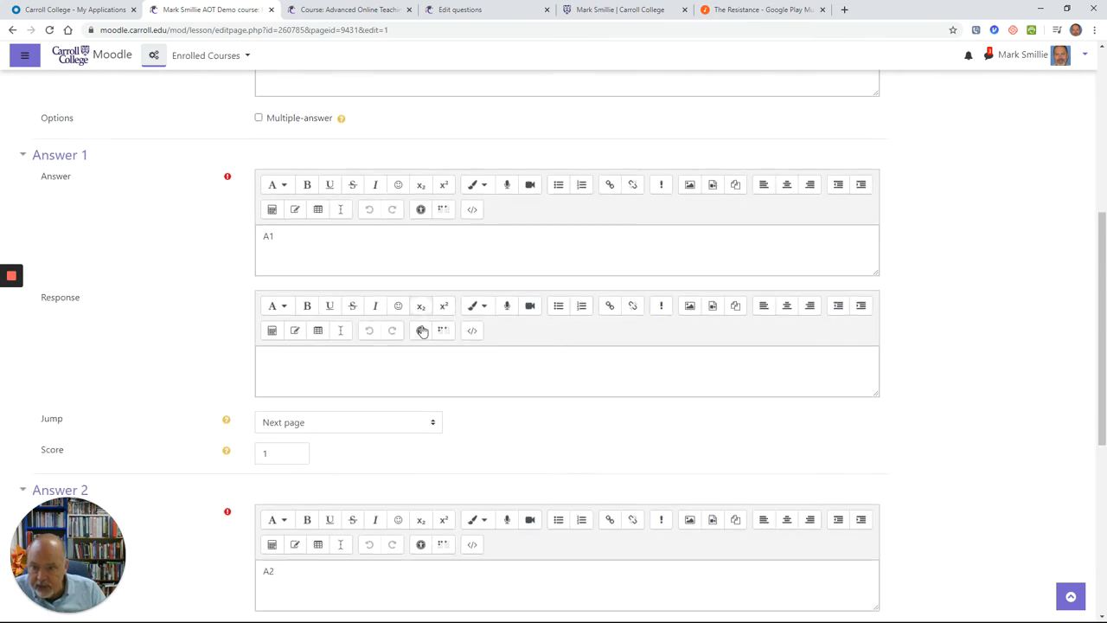
left_click(349, 271)
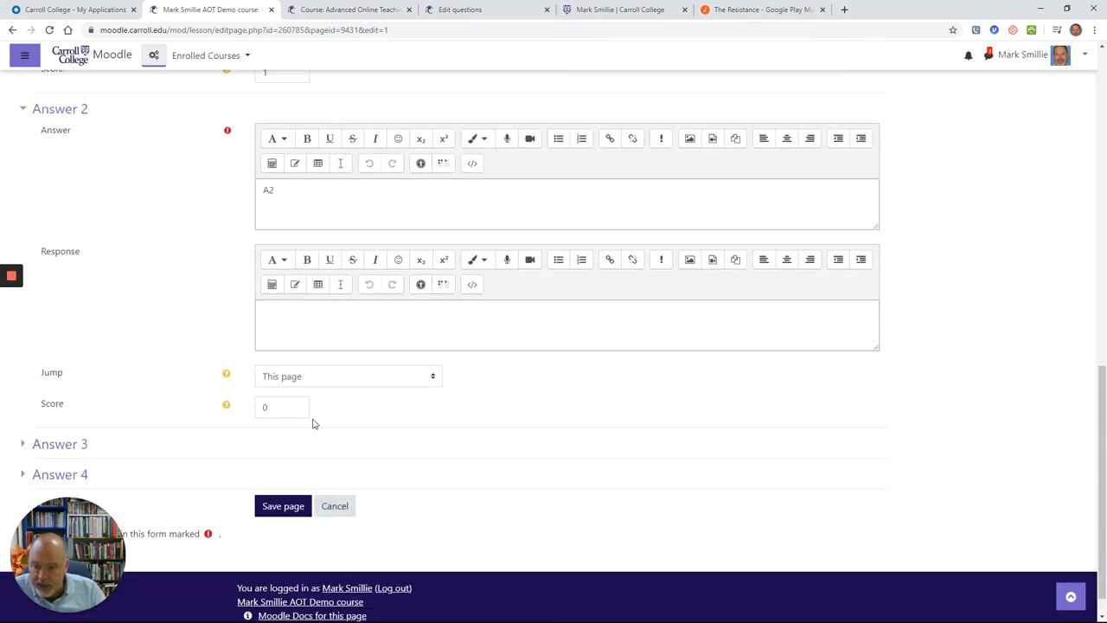
left_click(350, 376)
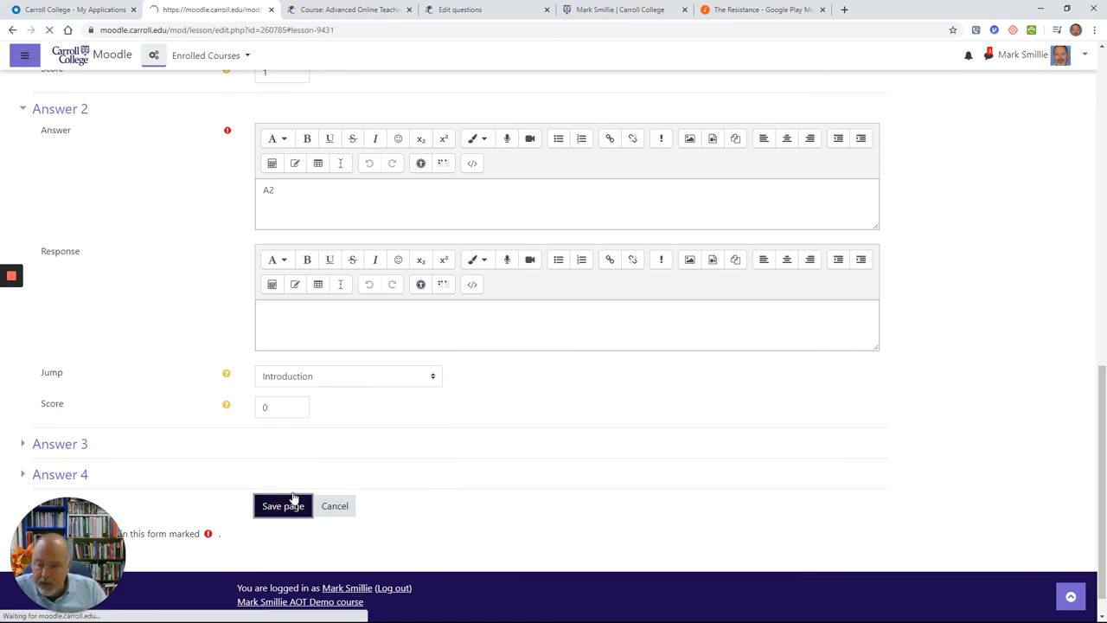
Save K2, then set the Introduction's Kitchen choice to jump to K1 and save it
left_click(282, 506)
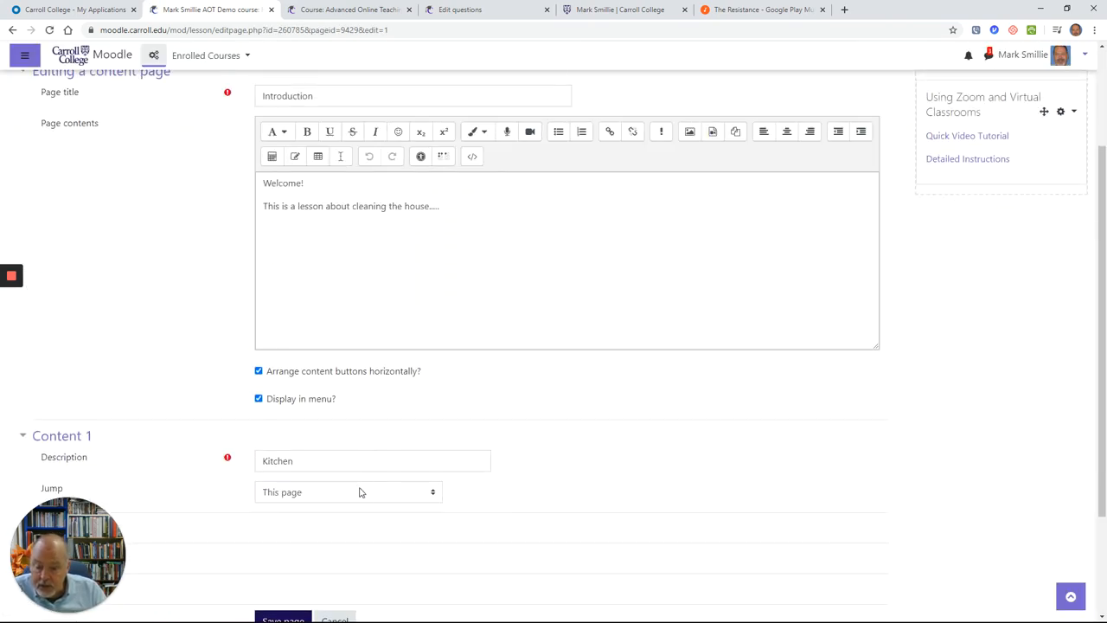
left_click(347, 492)
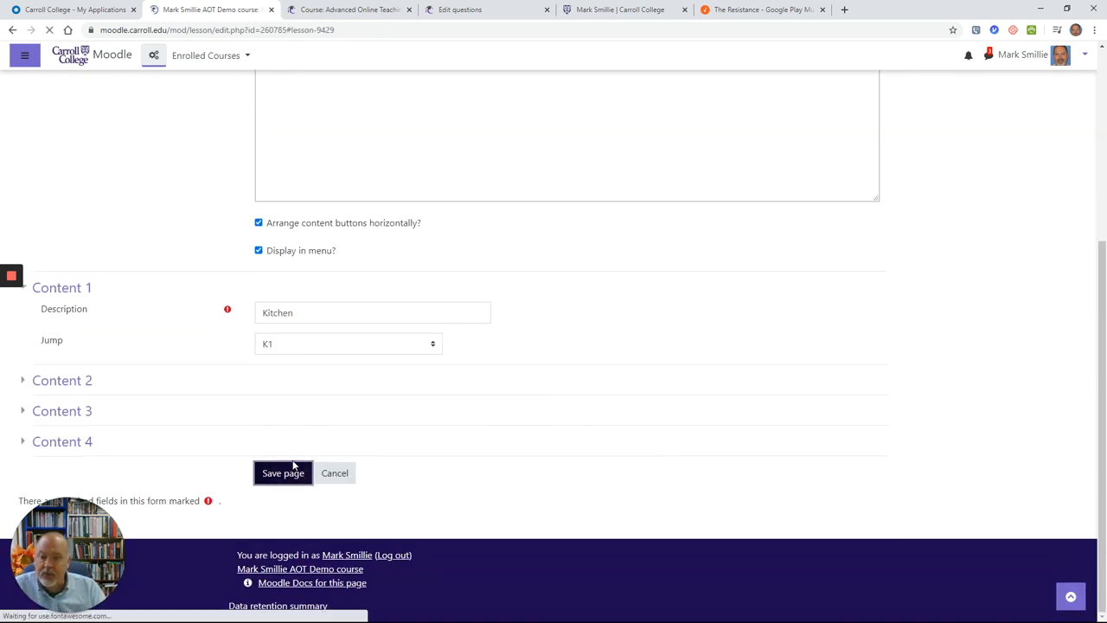
left_click(284, 473)
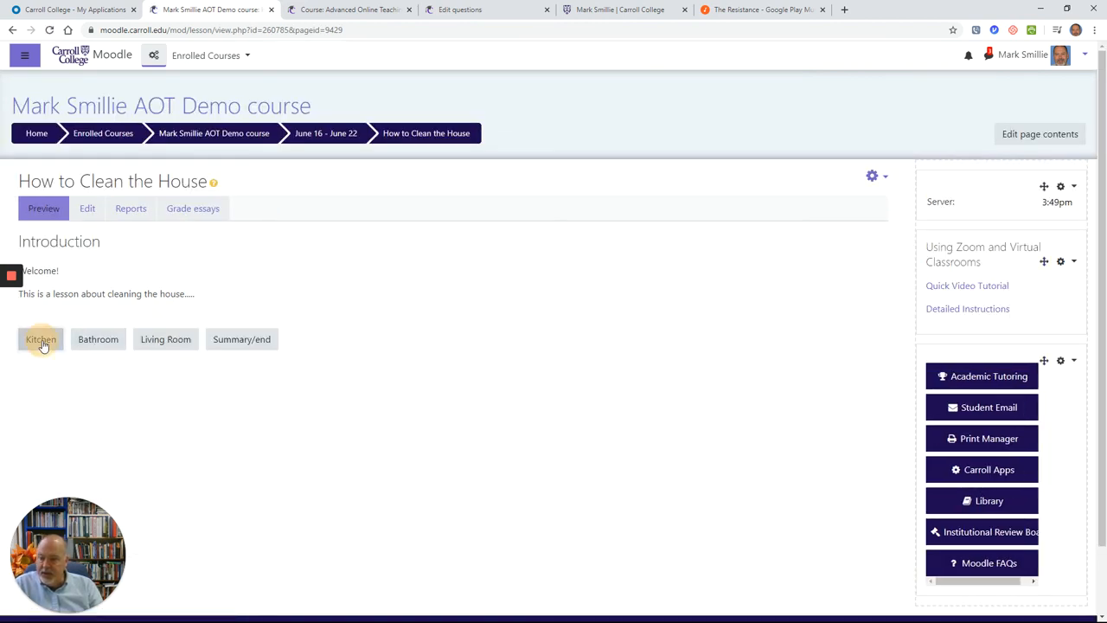
left_click(42, 340)
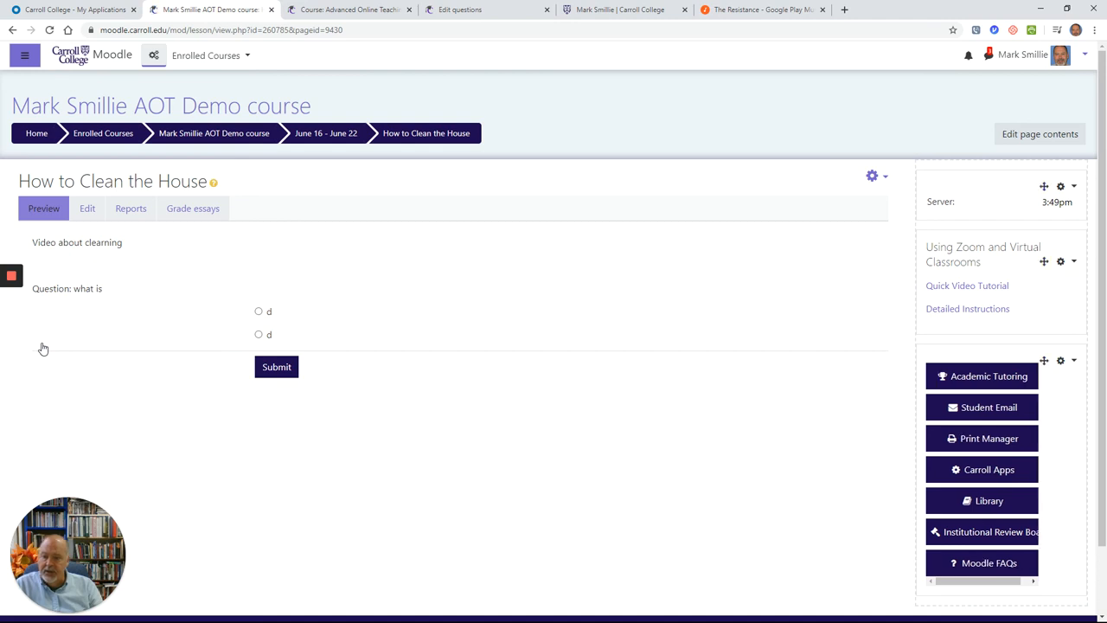
mouse_move(124, 294)
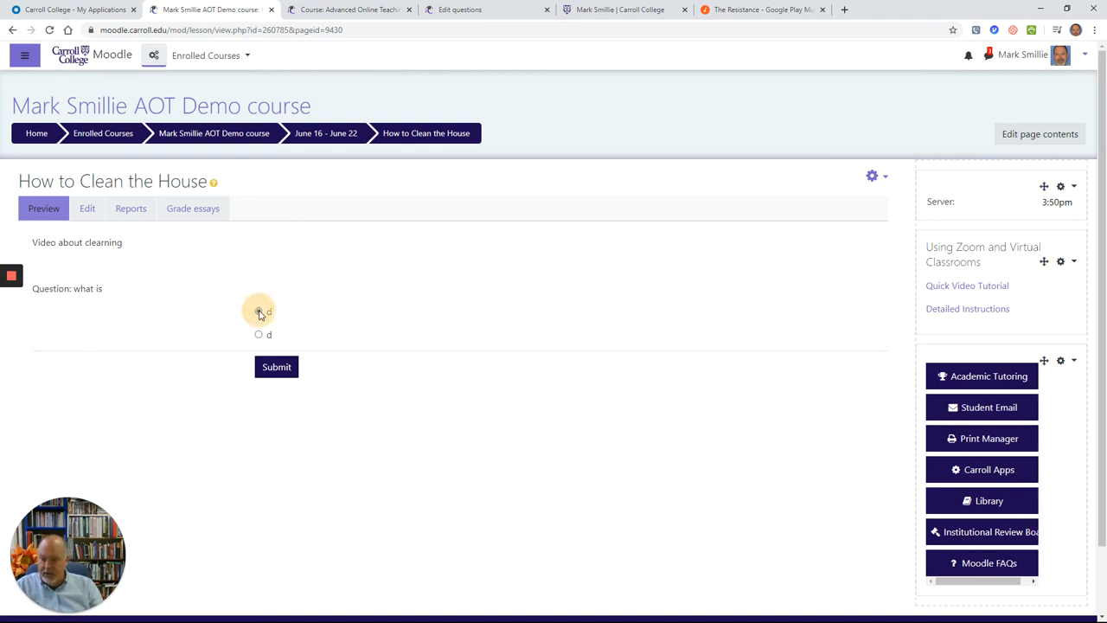
left_click(276, 367)
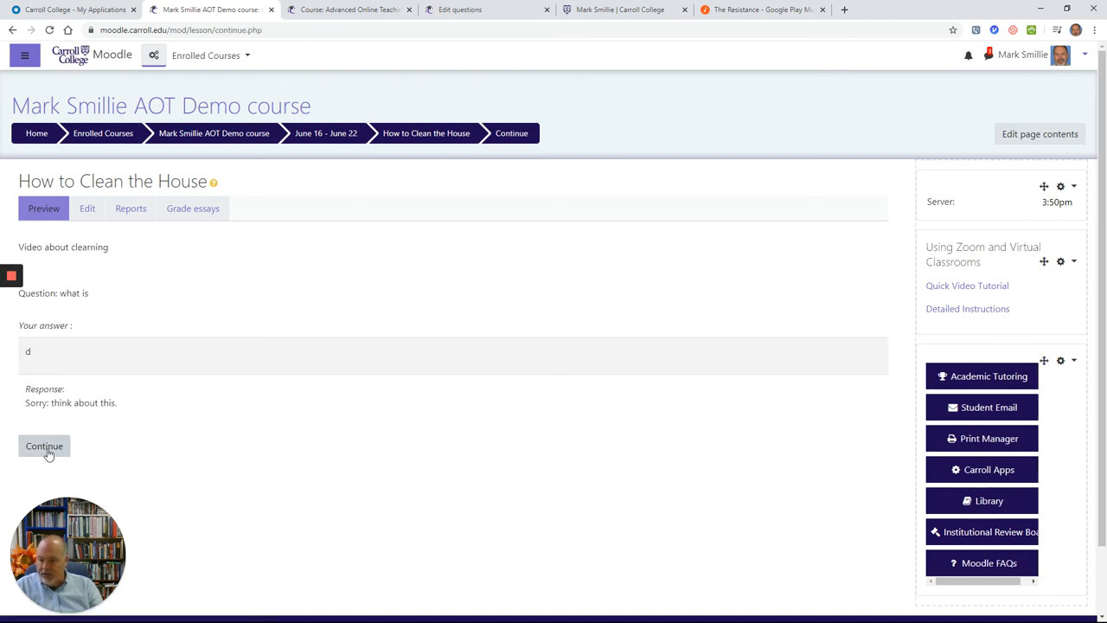
left_click(43, 447)
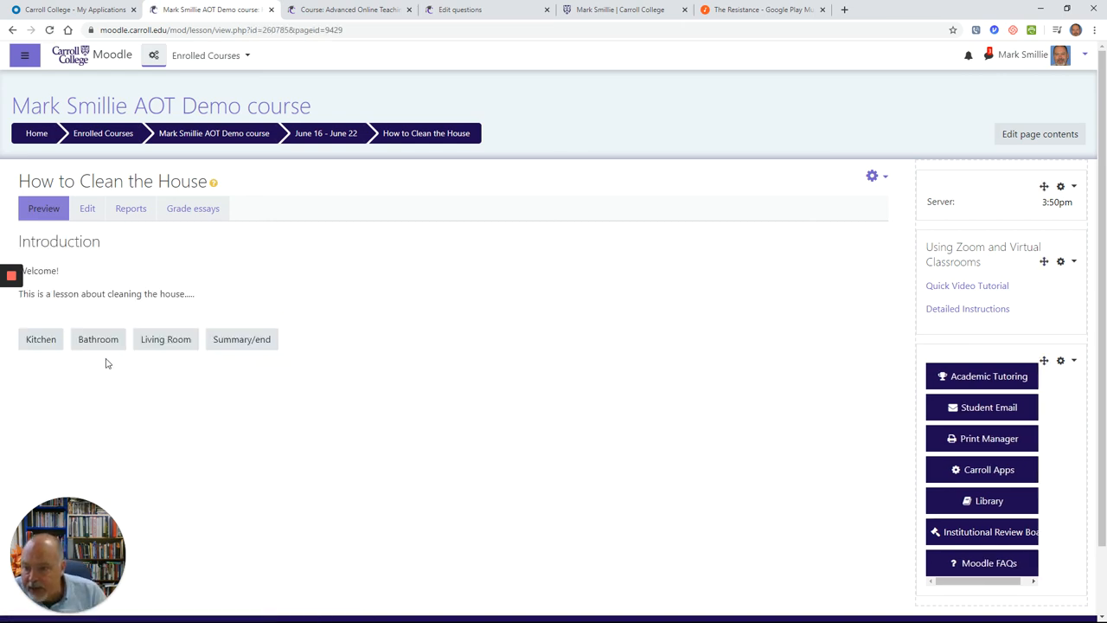
mouse_move(215, 133)
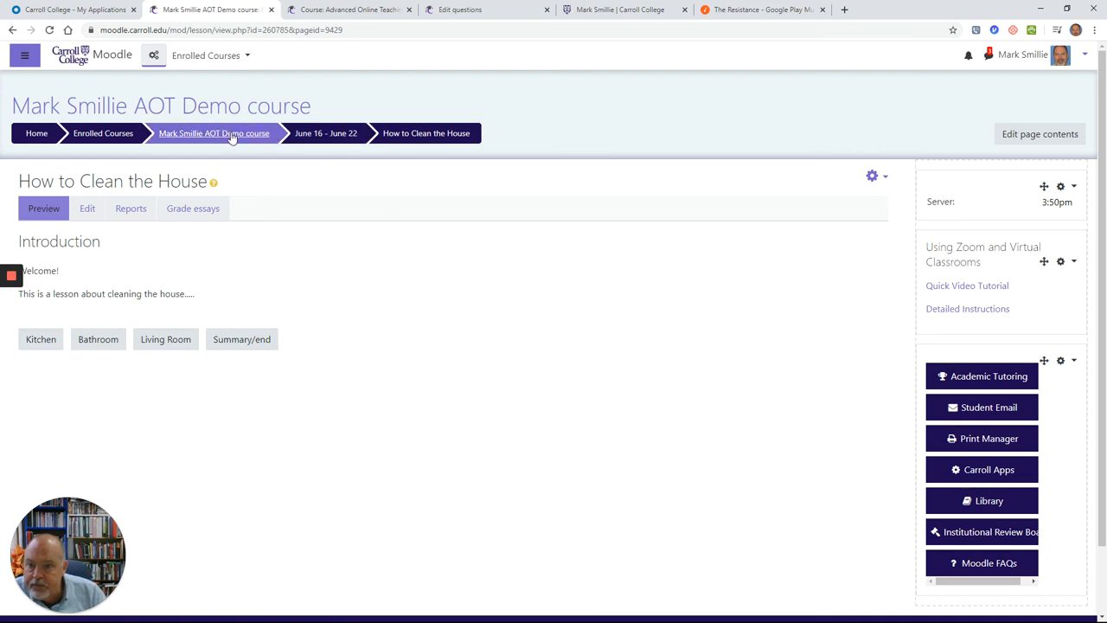
Return to the course page and open the other How to Clean the House lesson under June 16 - June 22
left_click(214, 132)
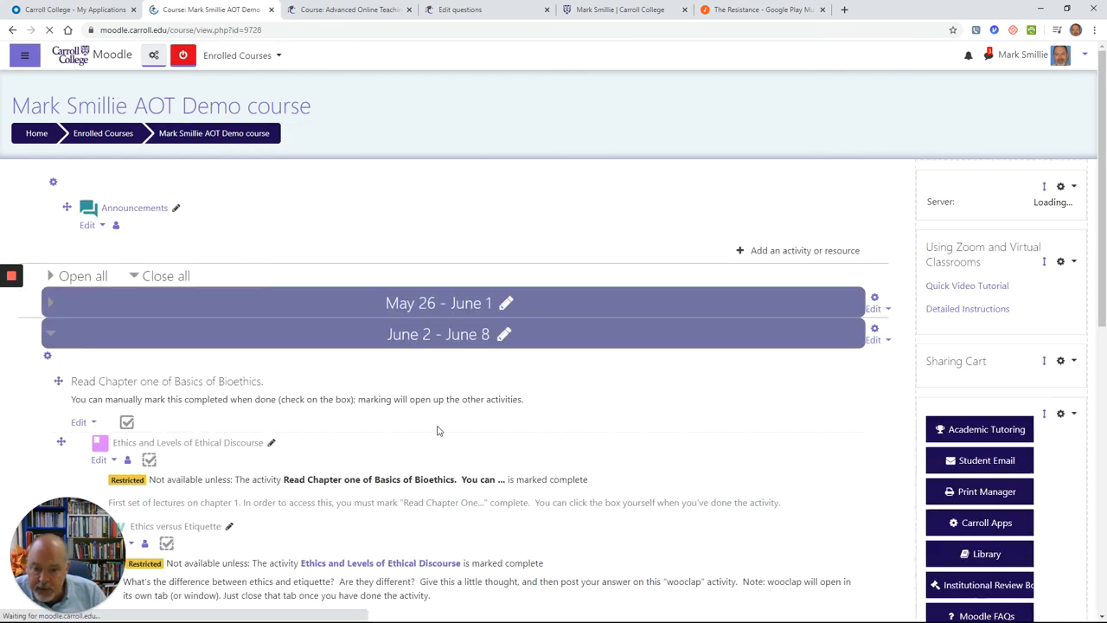
scroll("down", 3)
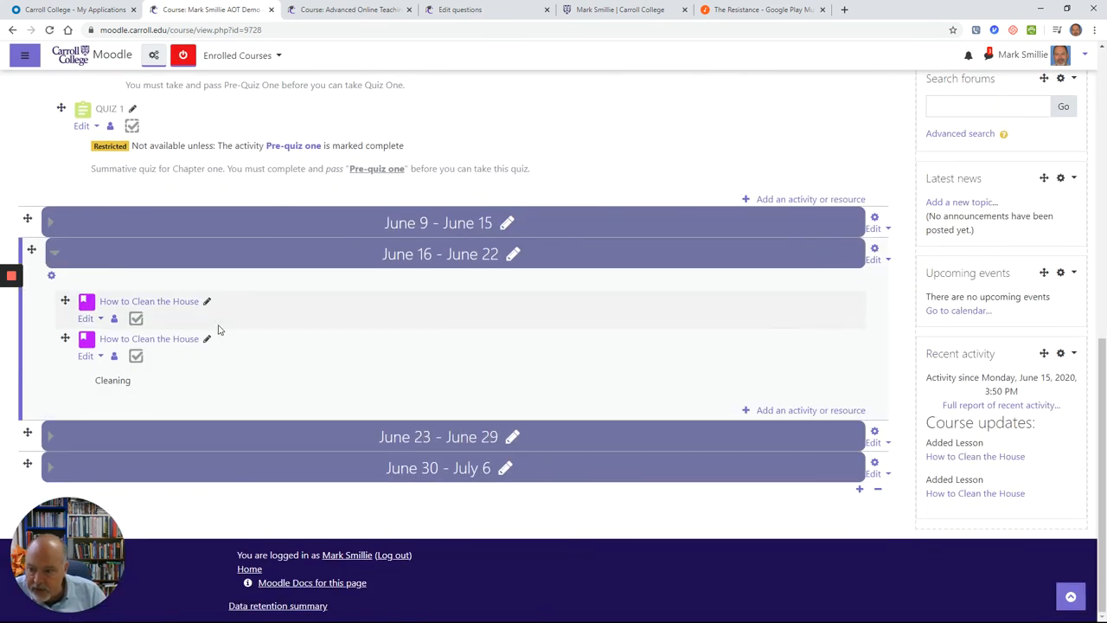
left_click(149, 301)
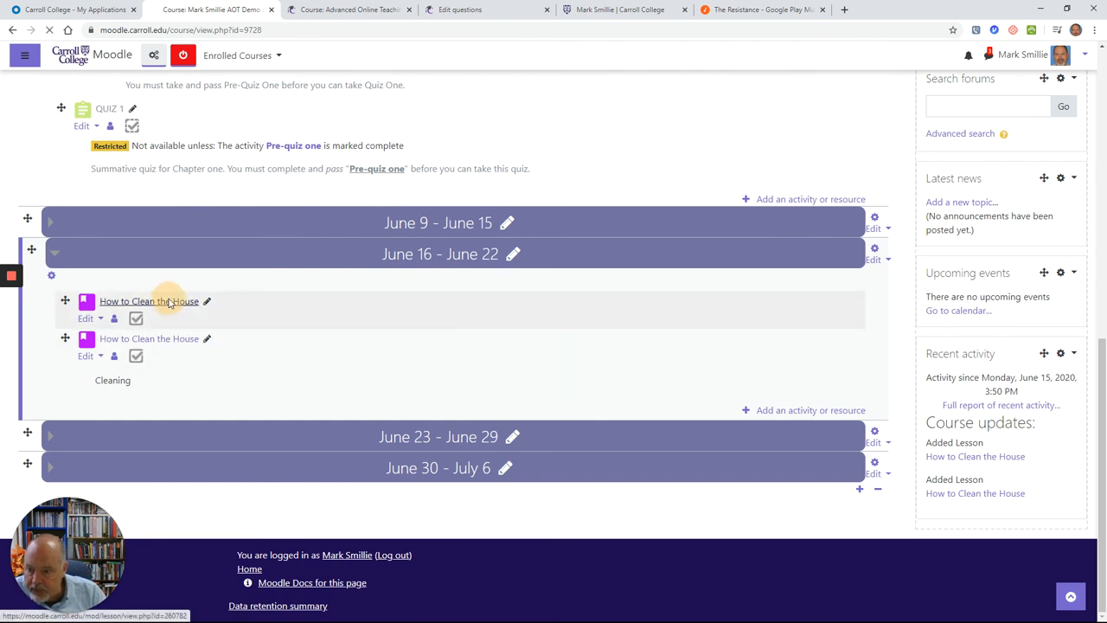
left_click(149, 301)
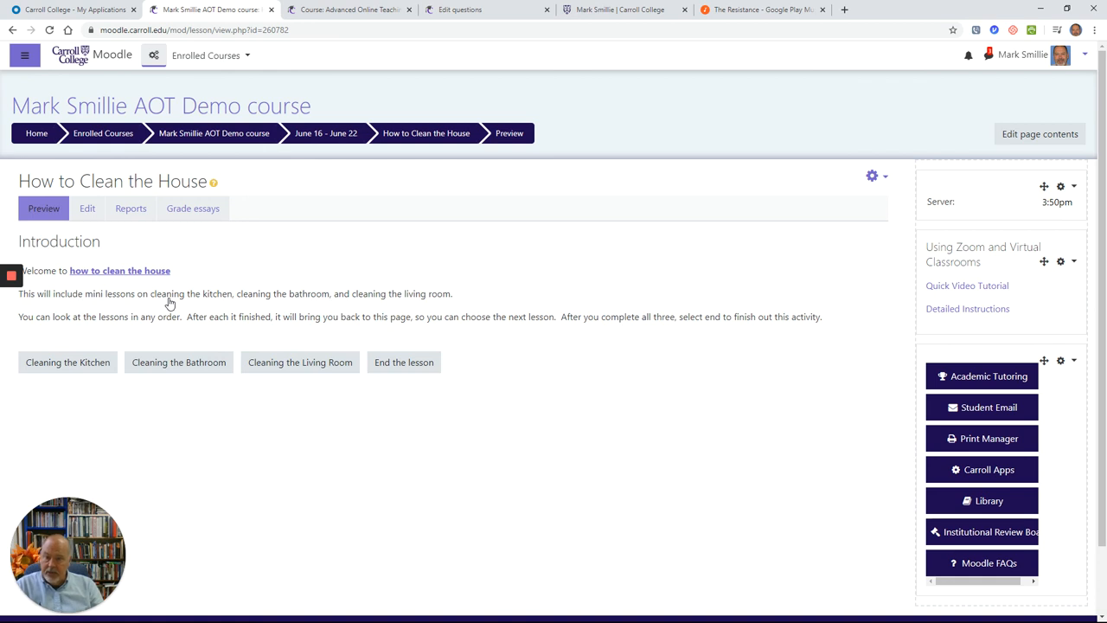
Try the Cleaning the Kitchen part and other choices until reaching the lesson's End page
left_click(65, 362)
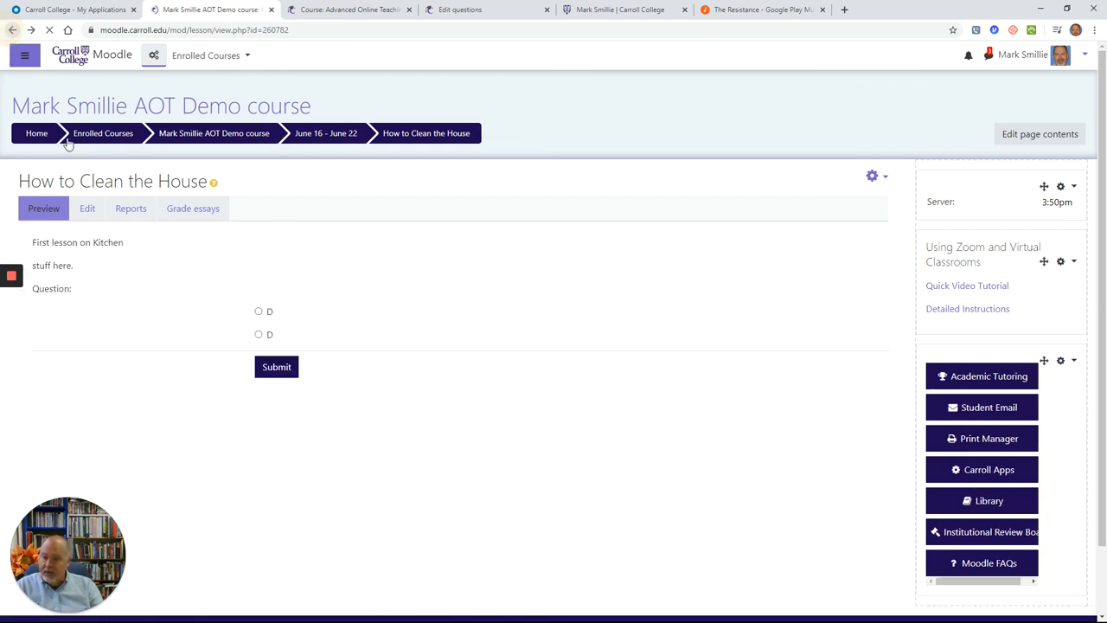
left_click(276, 367)
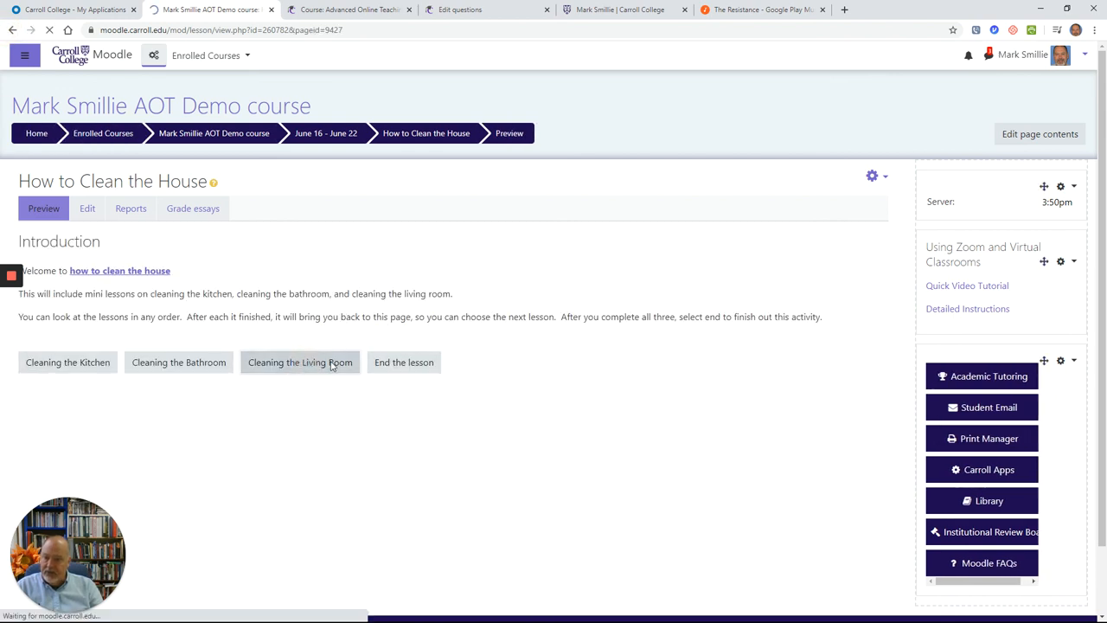
left_click(301, 362)
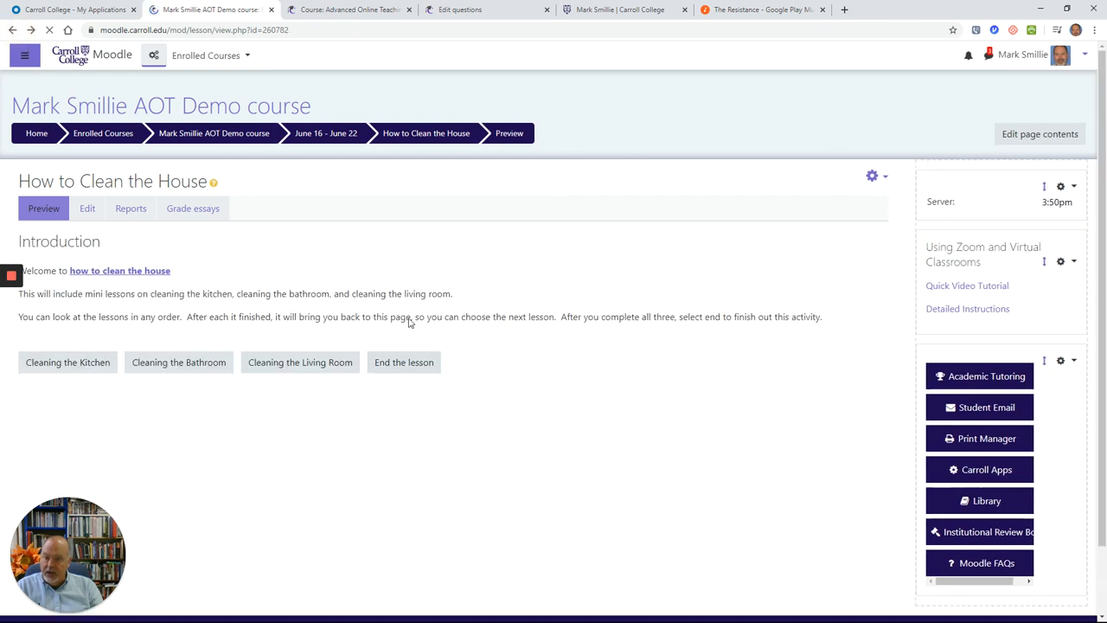
left_click(403, 361)
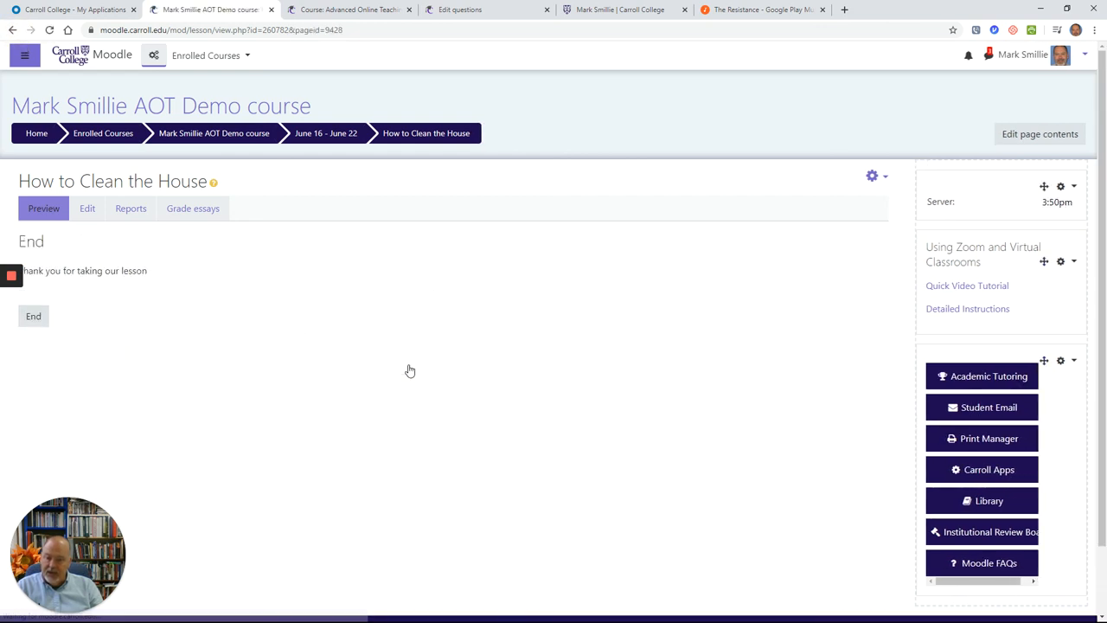
mouse_move(118, 301)
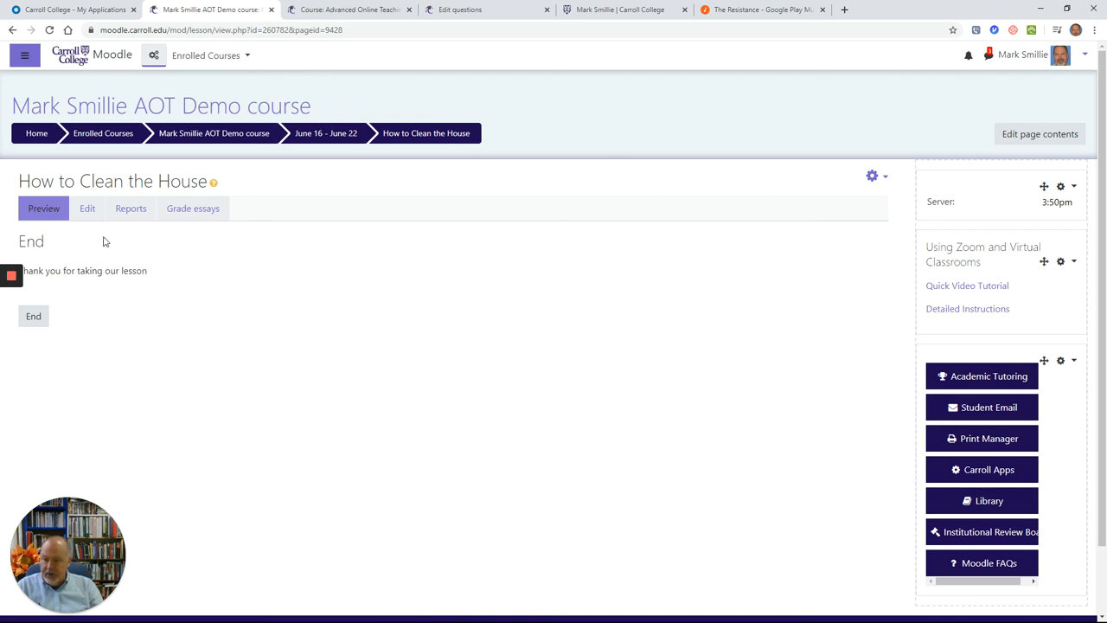
mouse_move(73, 336)
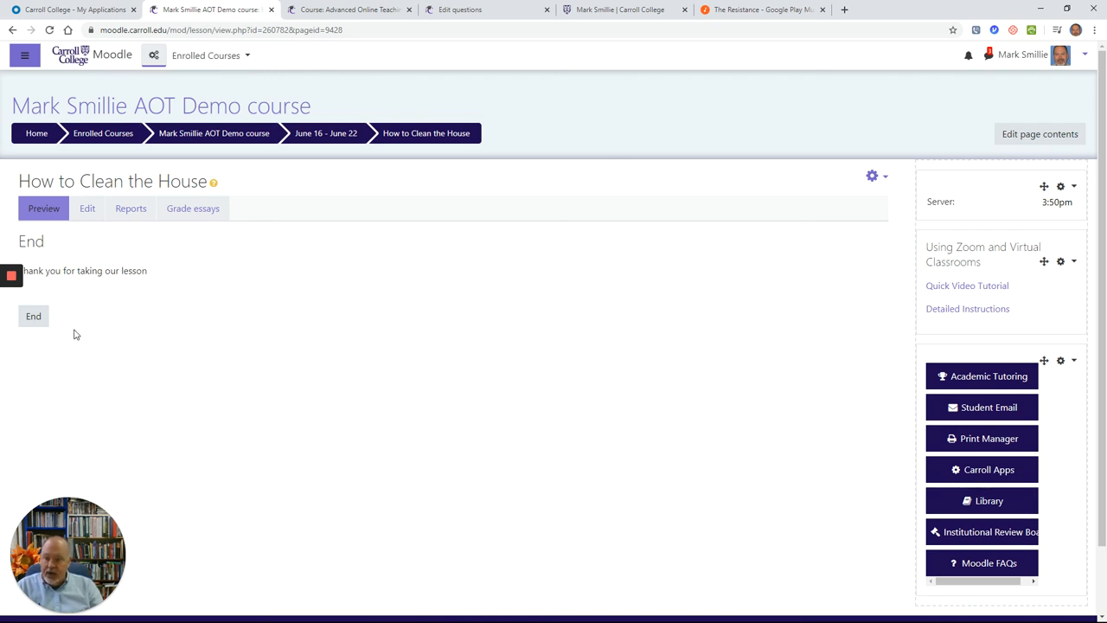
left_click(33, 315)
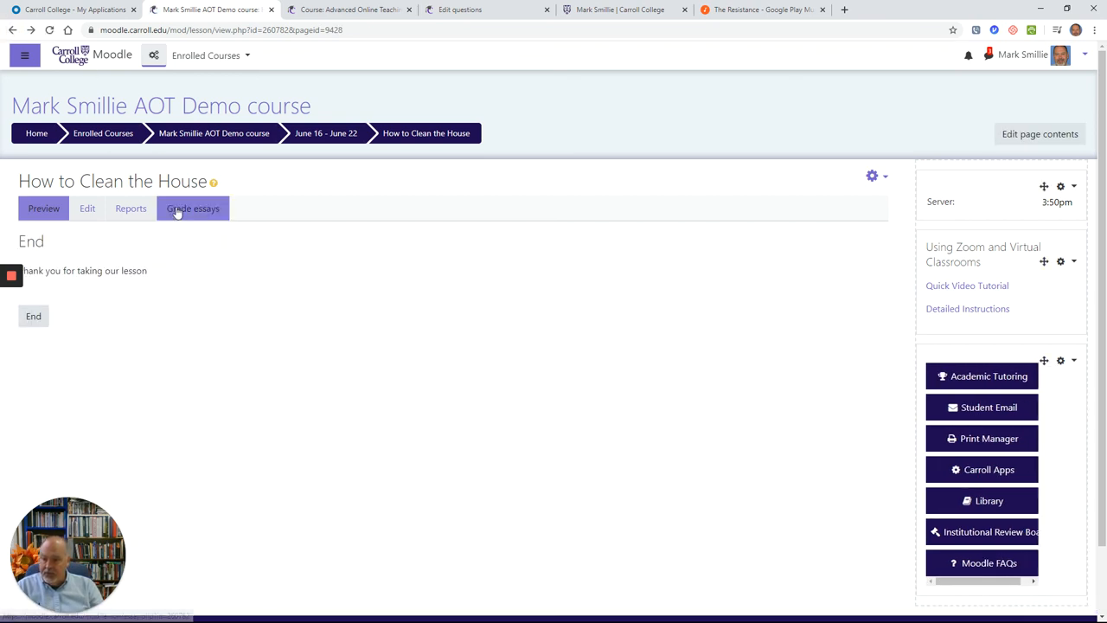
In the Edit tab's expanded page list, edit the End page jumping to End of lesson and save it
left_click(87, 207)
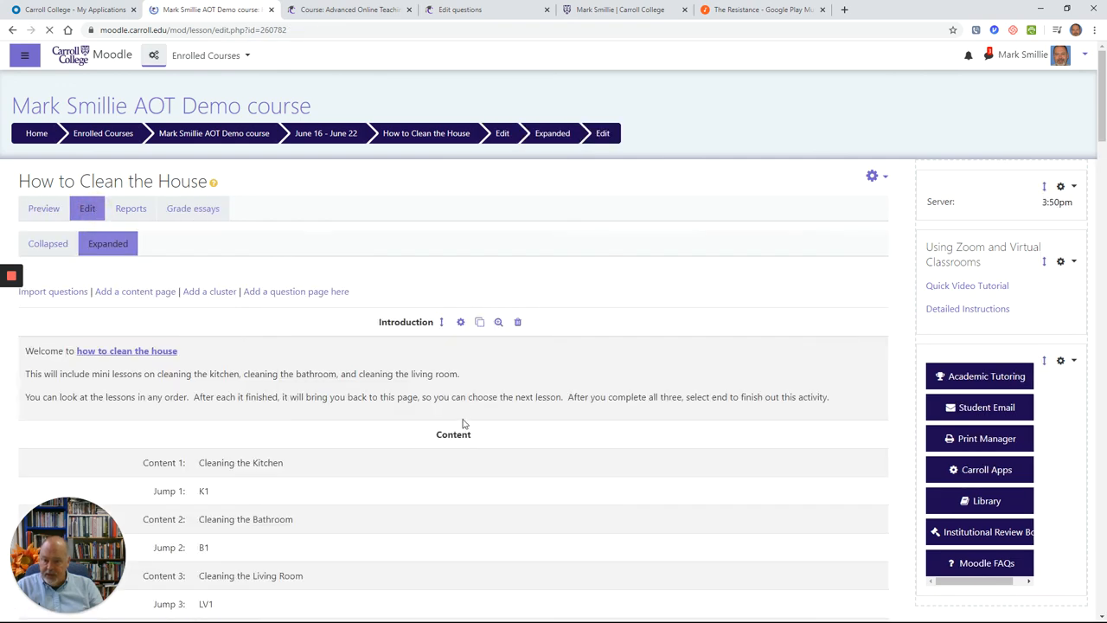
scroll("down", 3)
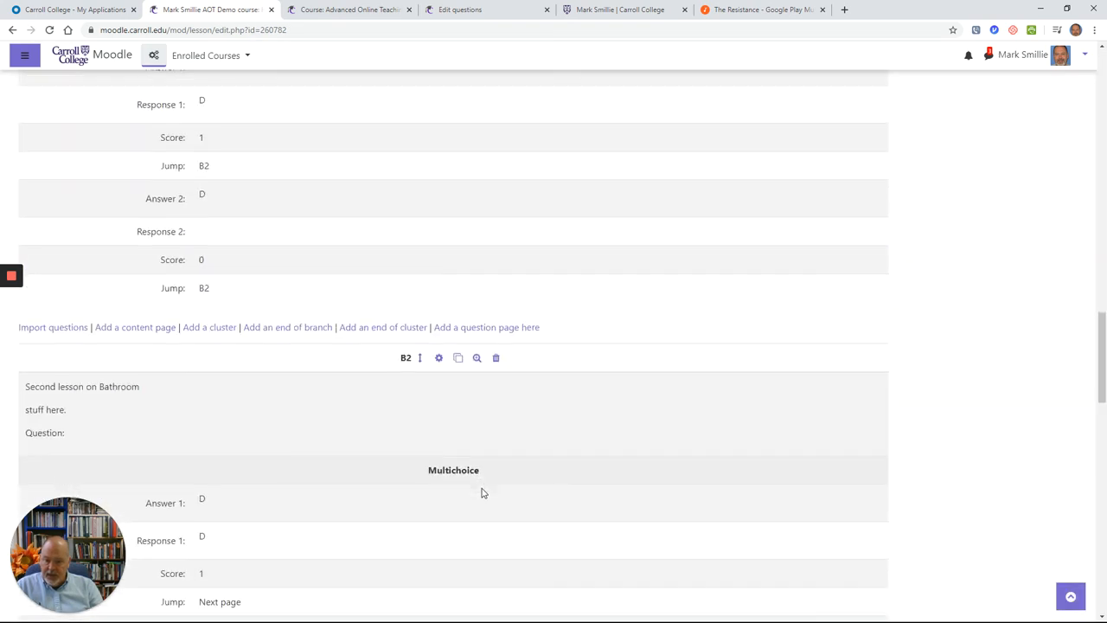
scroll("down", 3)
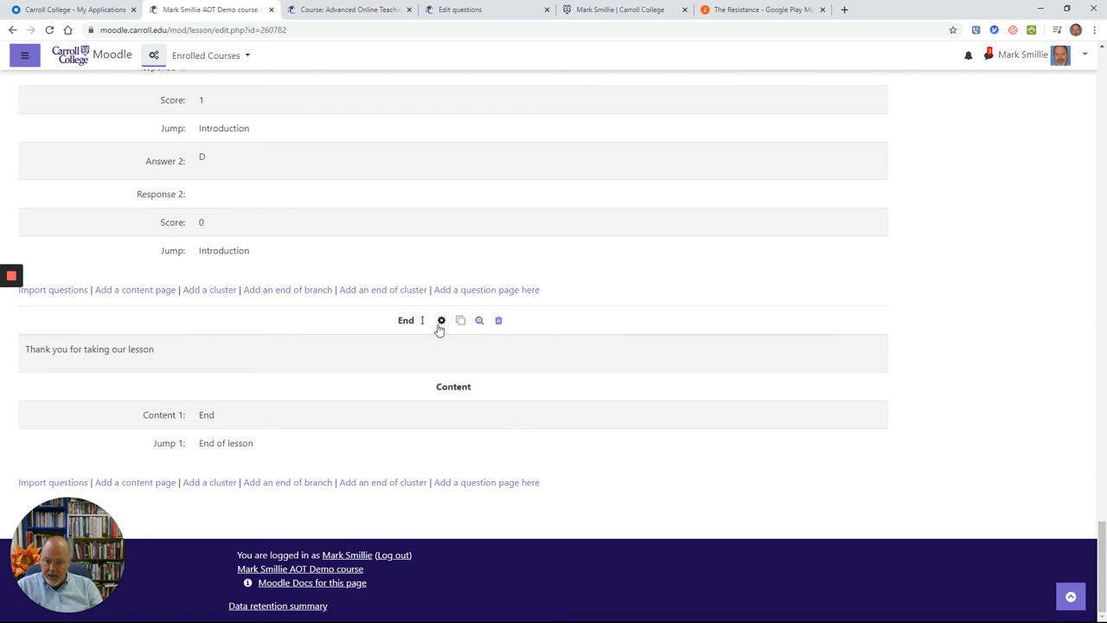
left_click(441, 320)
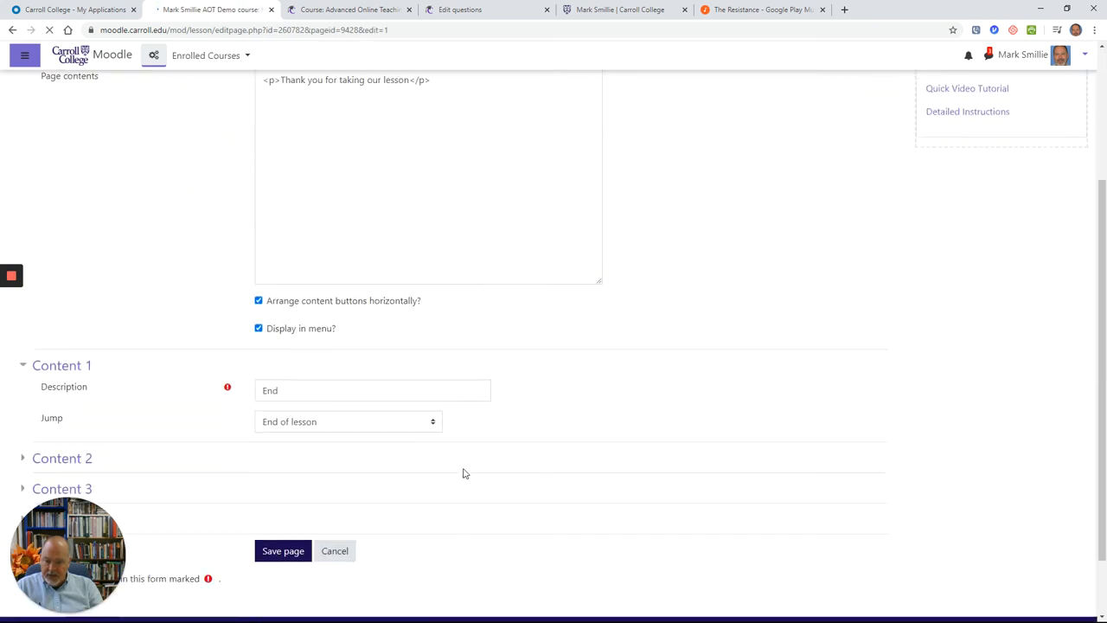
left_click(350, 422)
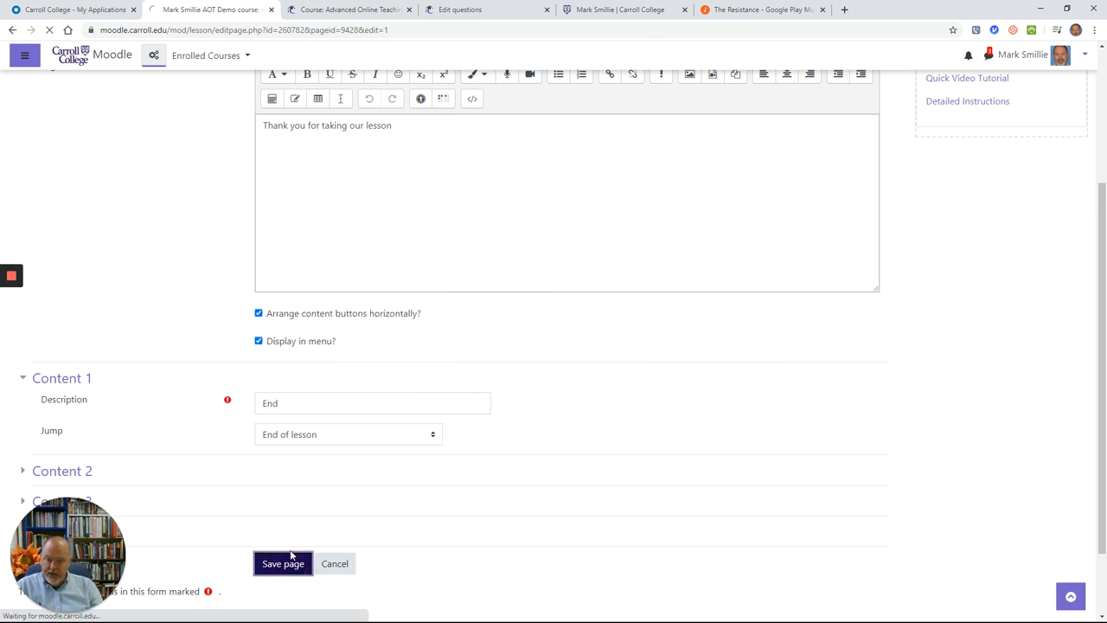
left_click(284, 564)
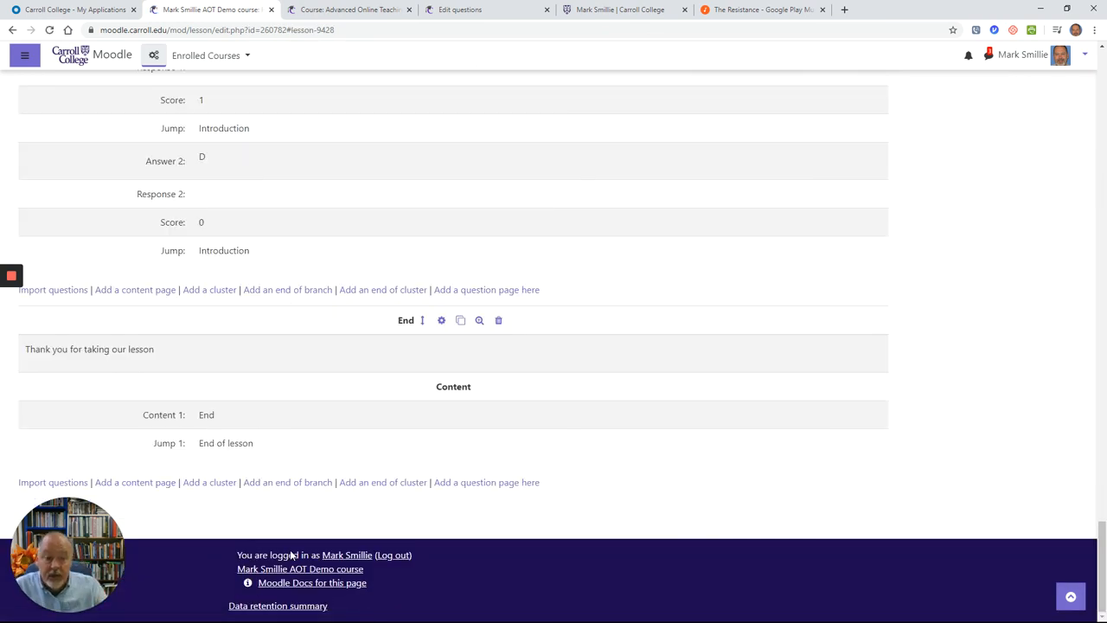